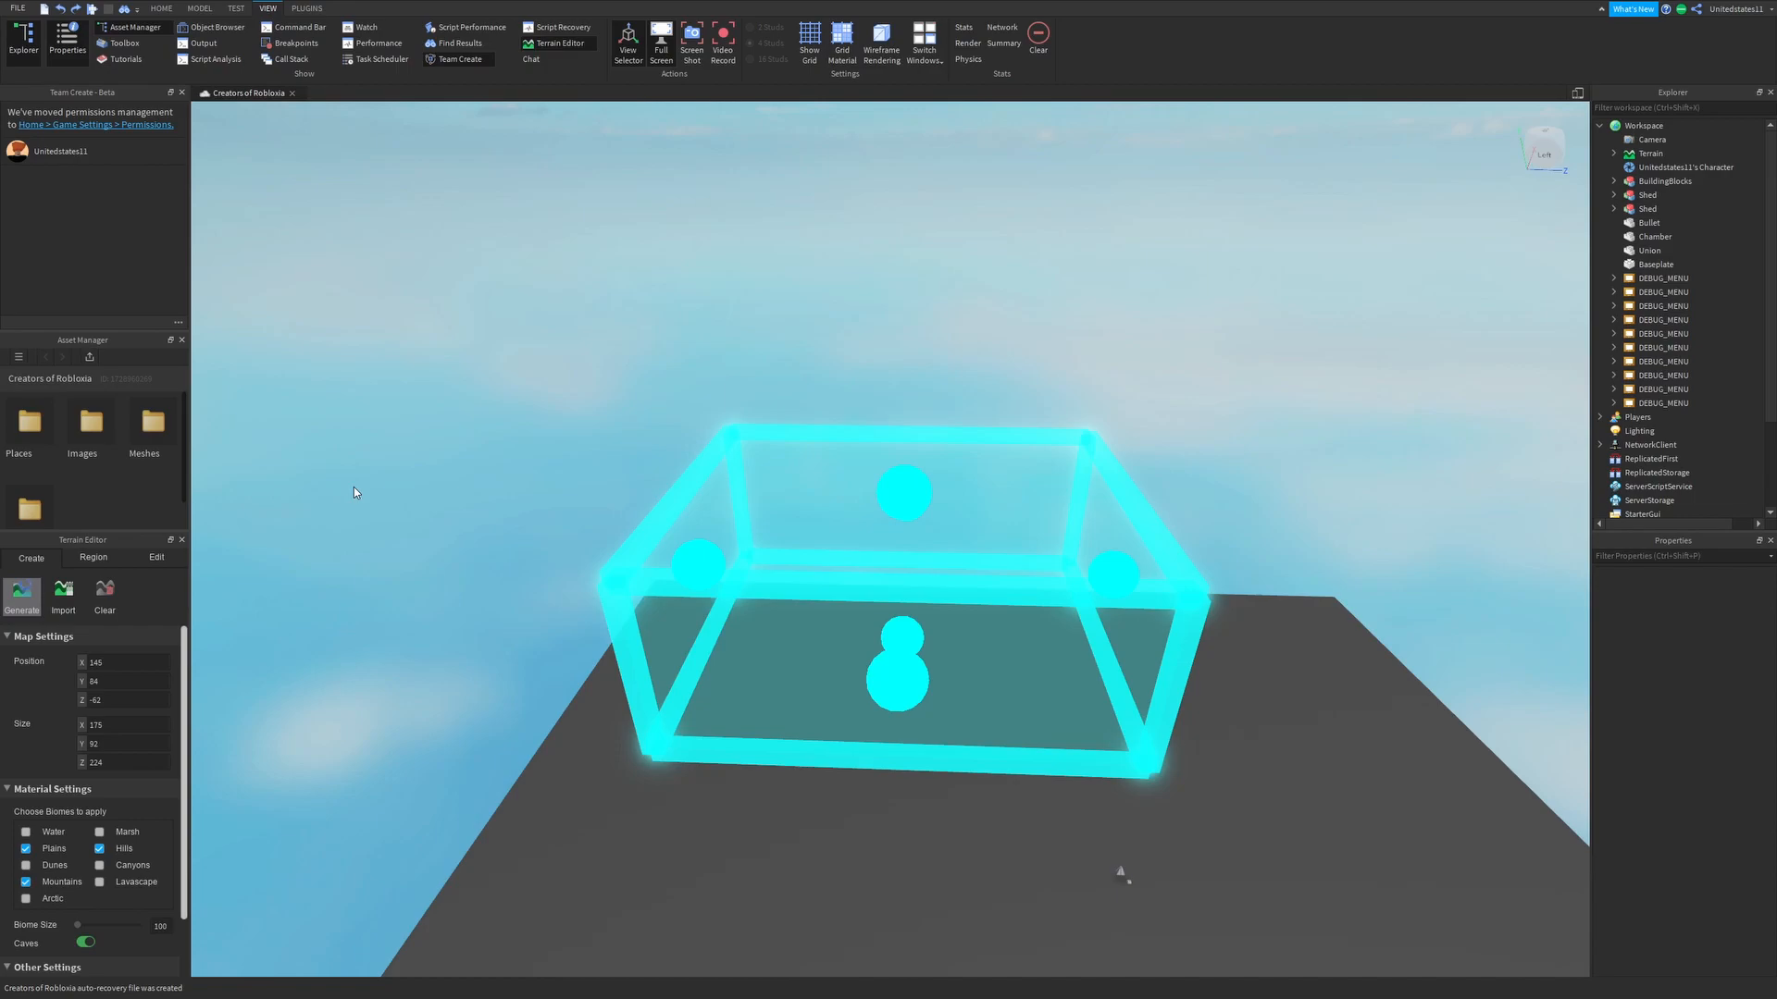
Step: Generate grassy terrain with plains, hills, mountains and a river inside the marked region
{"action": "scroll", "scroll_direction": "down", "scroll_amount": 3}
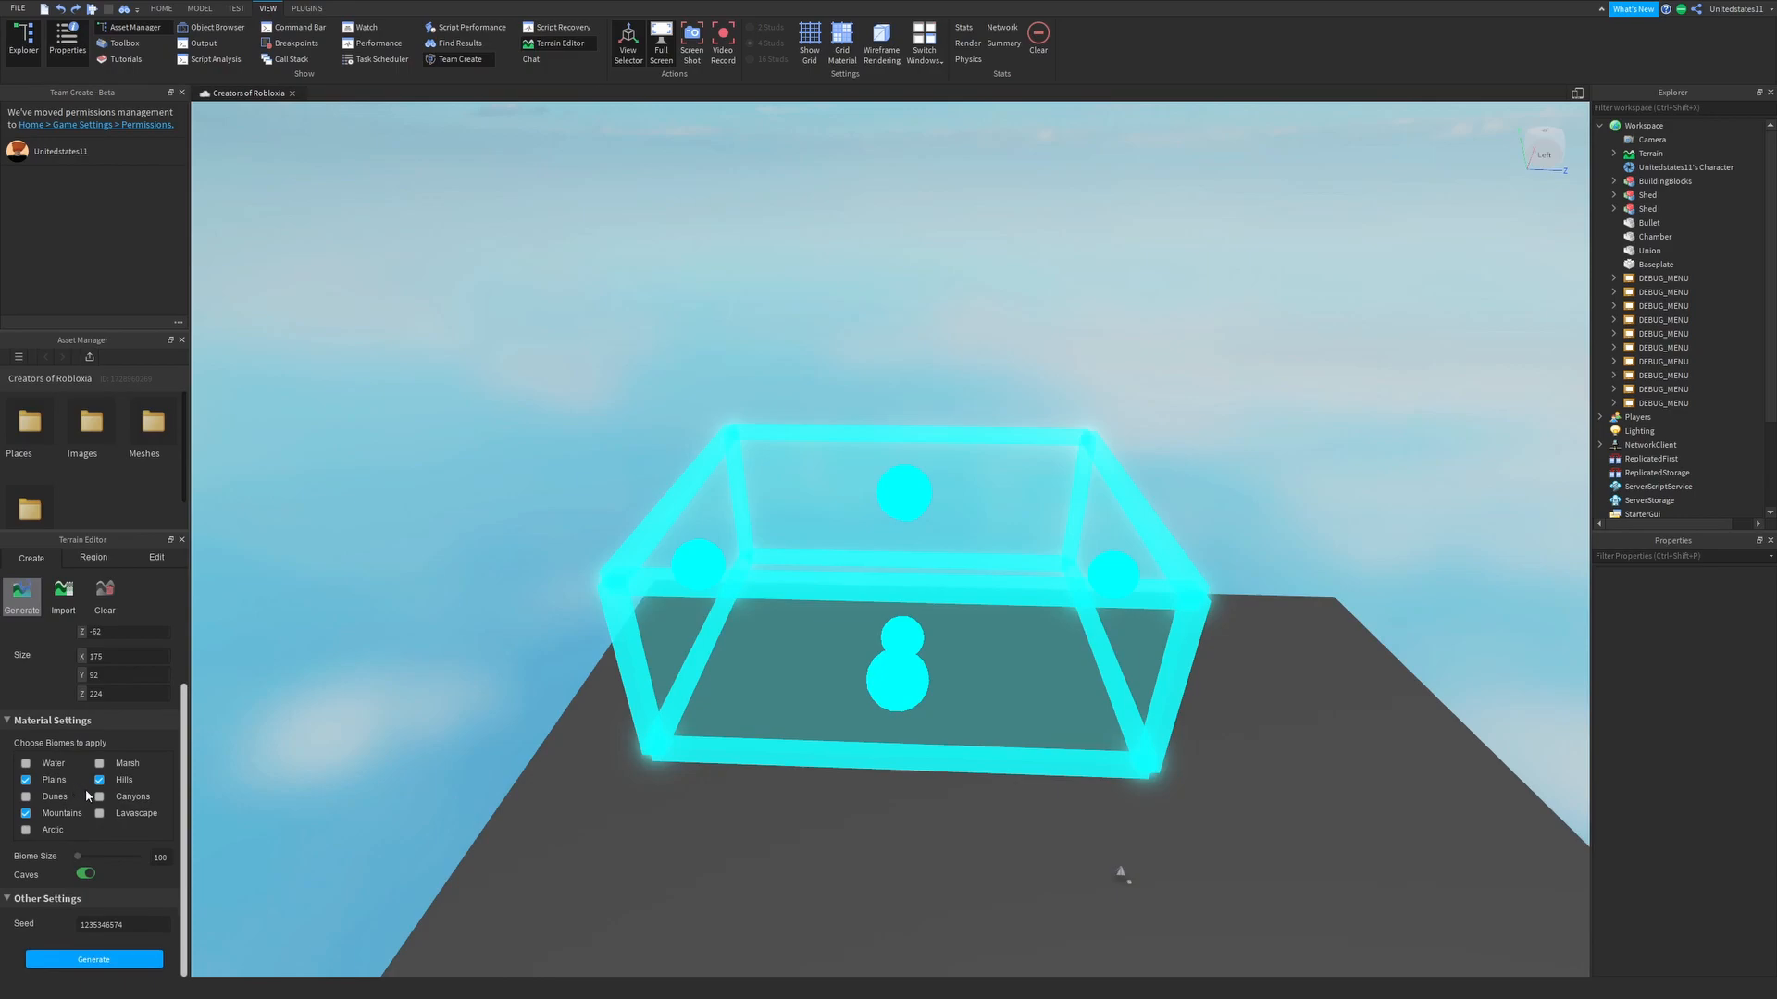
{"action": "mouse_move", "coordinate": [114, 862]}
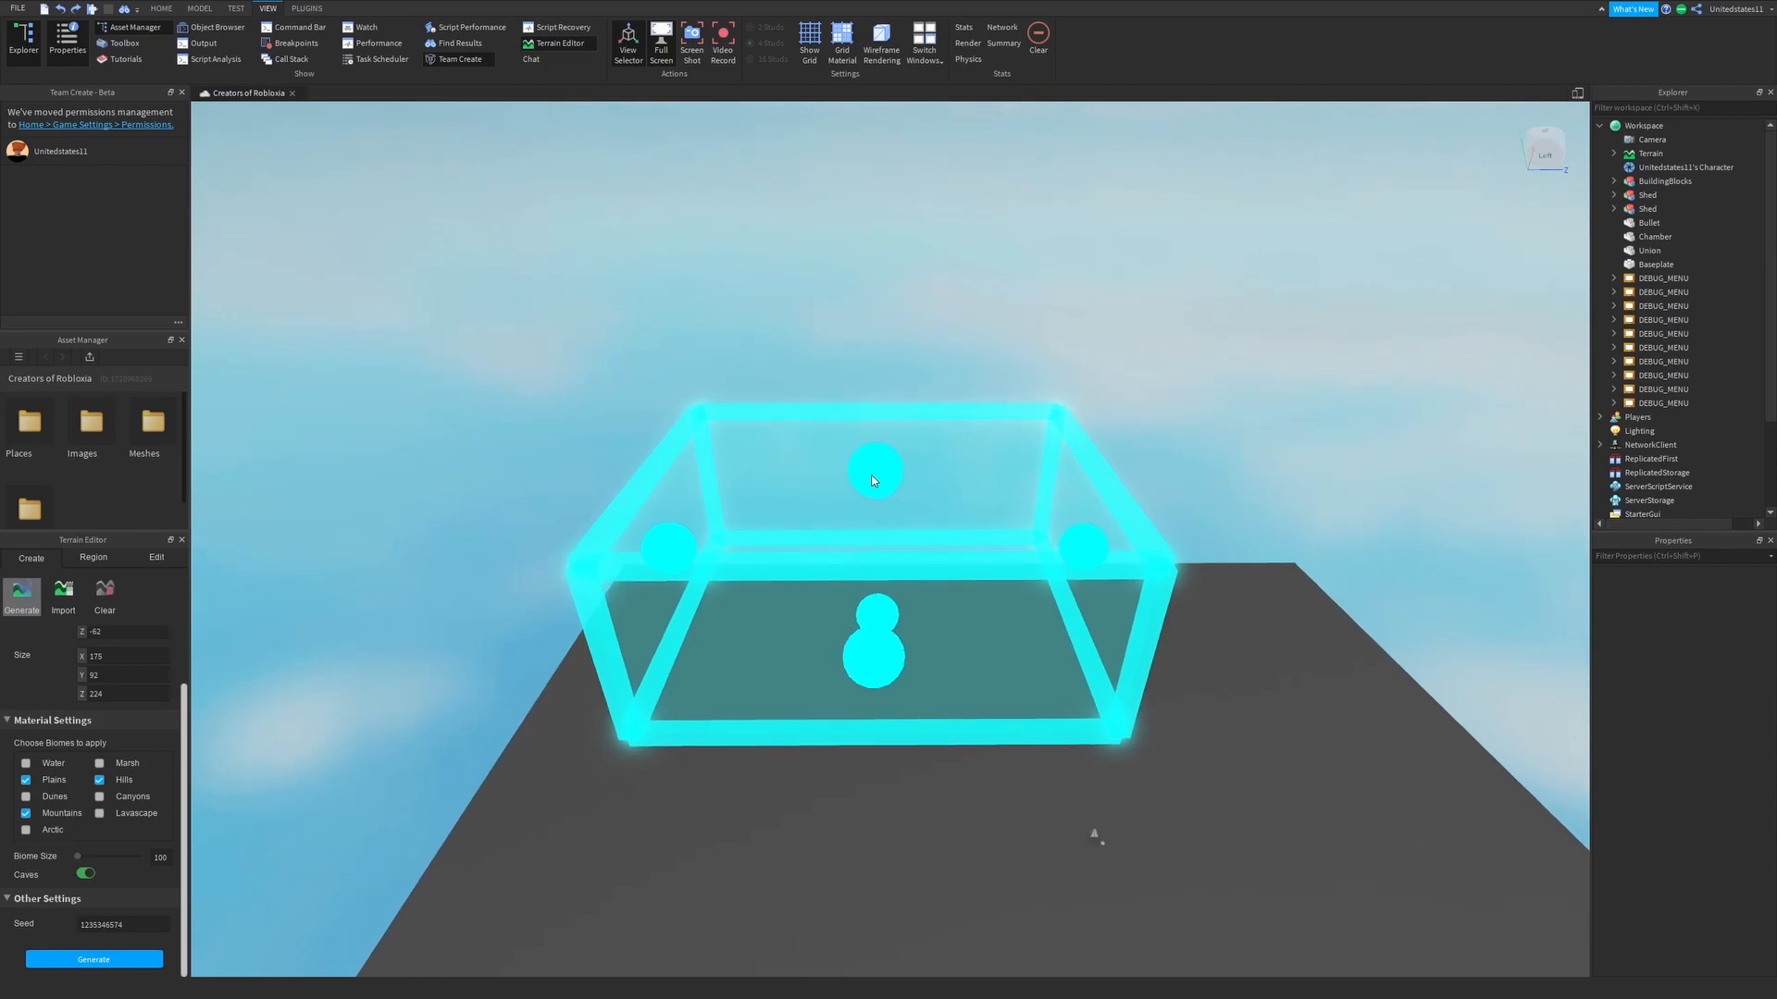
{"action": "left_click_drag", "start_coordinate": [872, 481], "coordinate": [983, 515]}
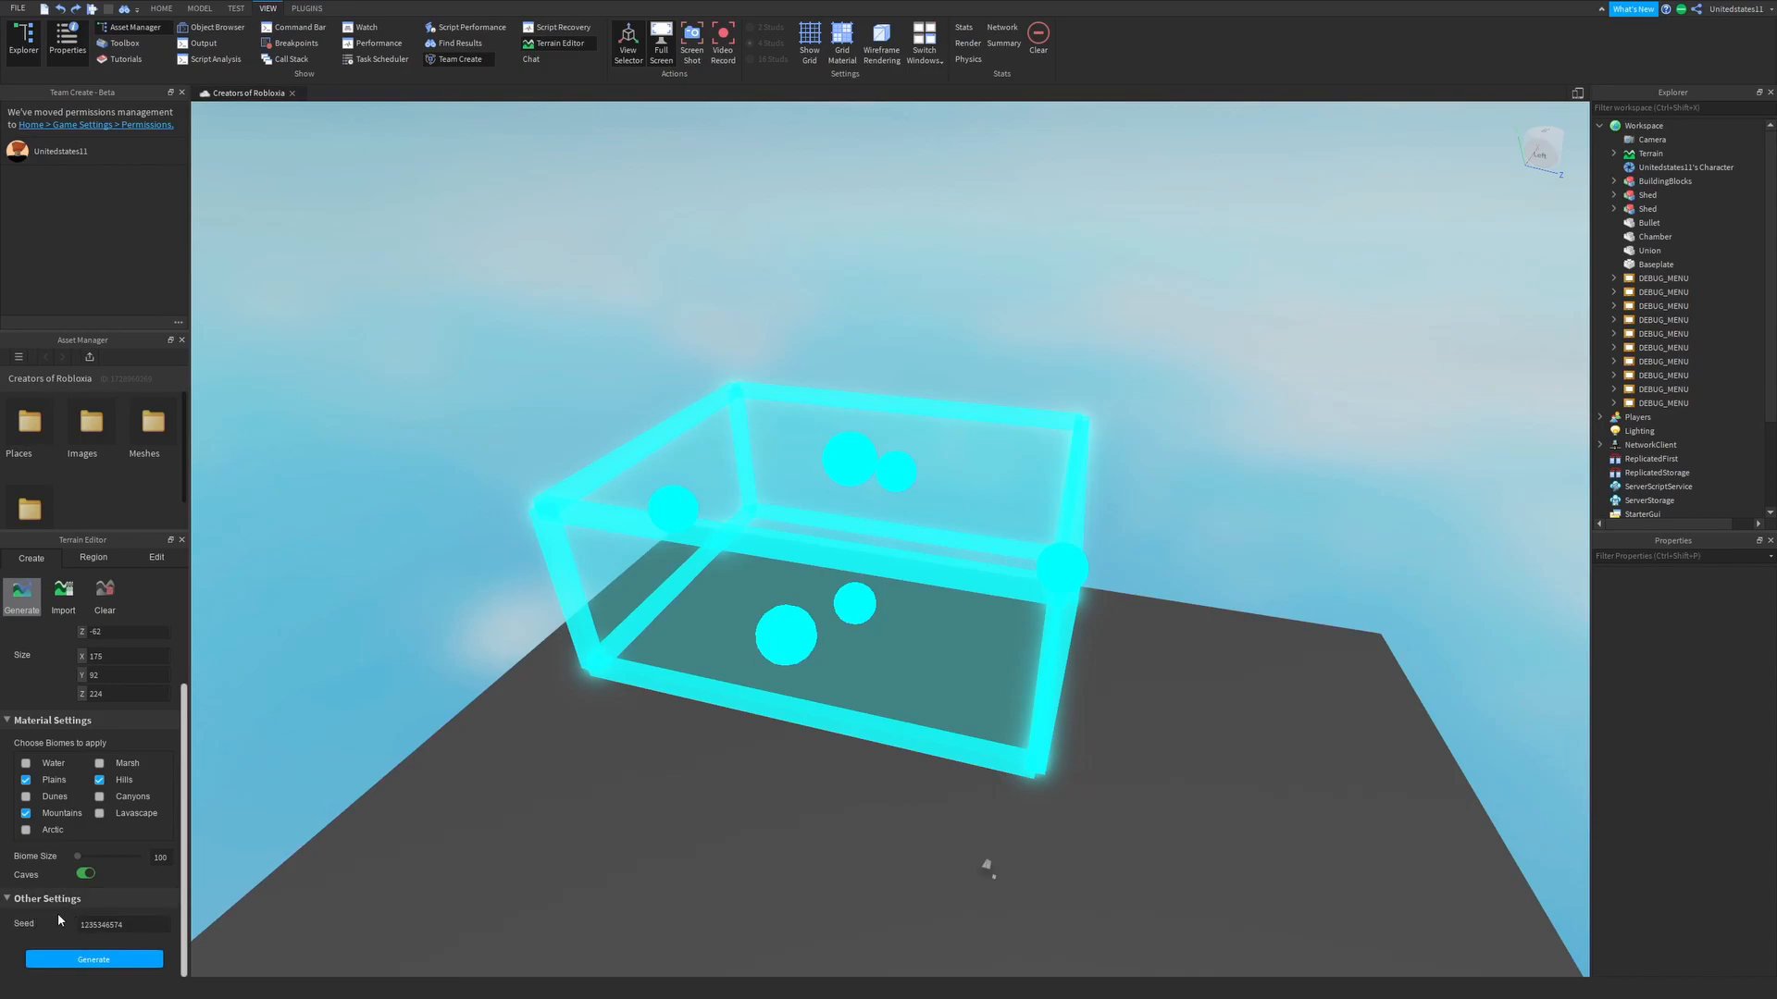
{"action": "mouse_move", "coordinate": [72, 922]}
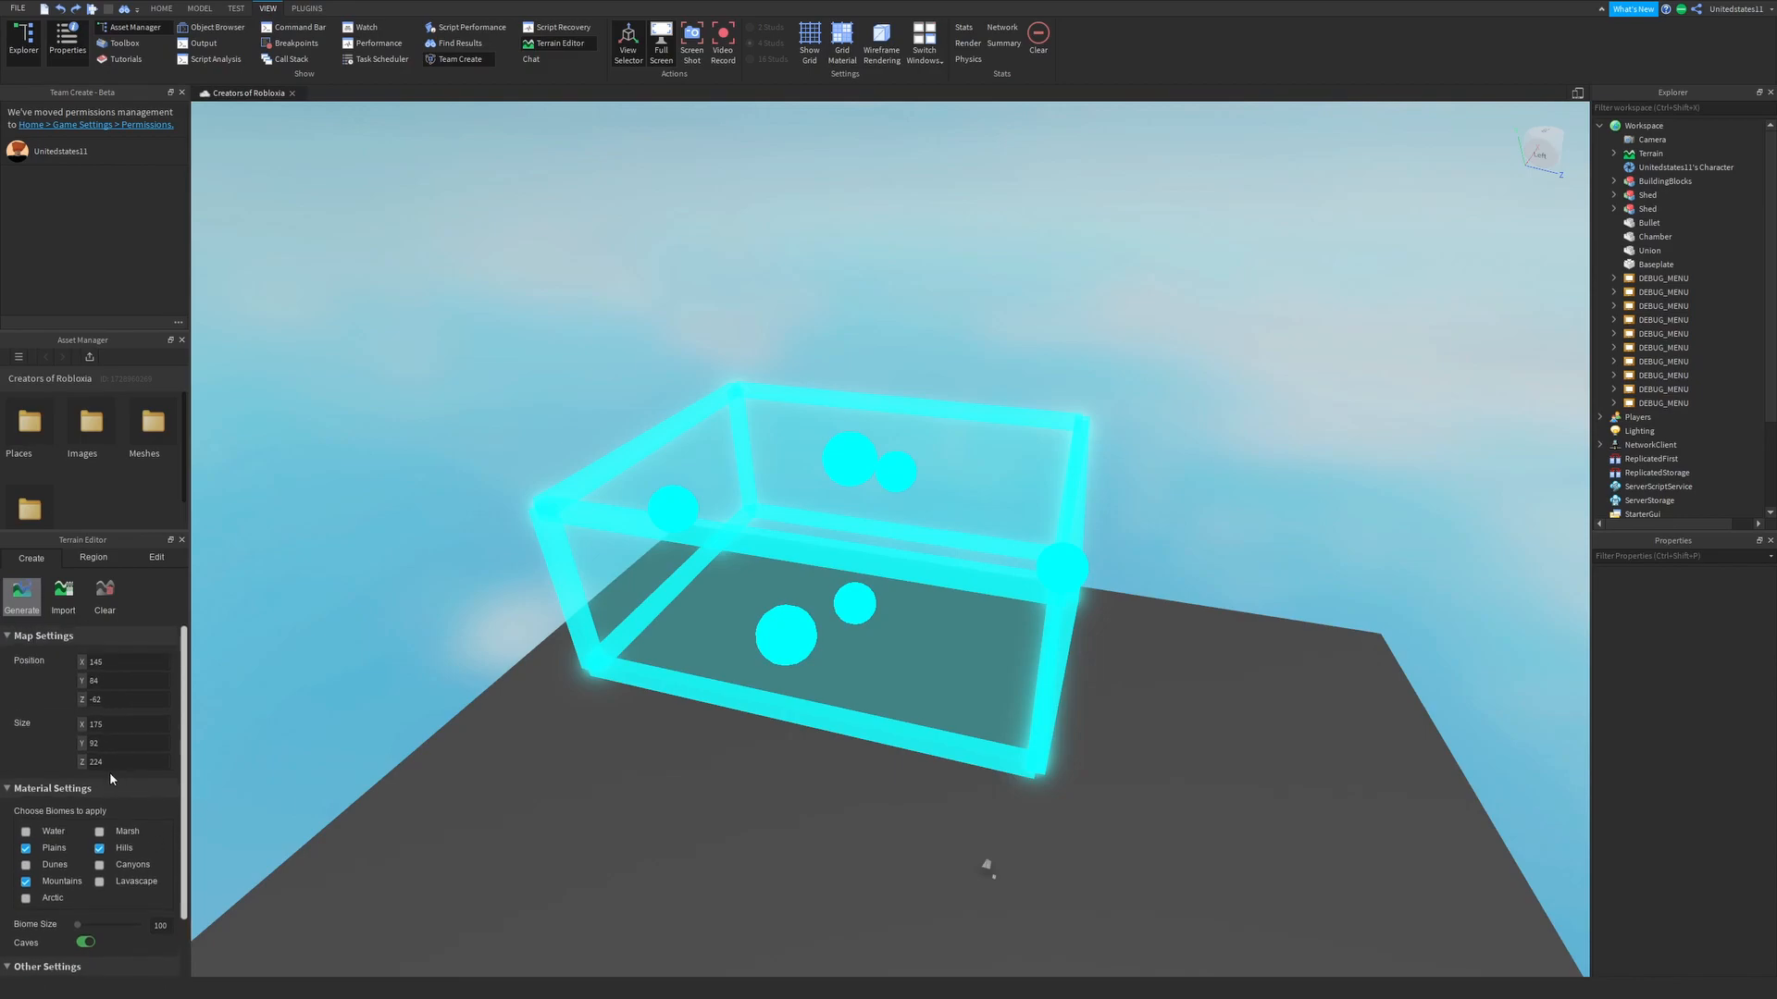
{"action": "scroll", "scroll_direction": "down", "scroll_amount": 3}
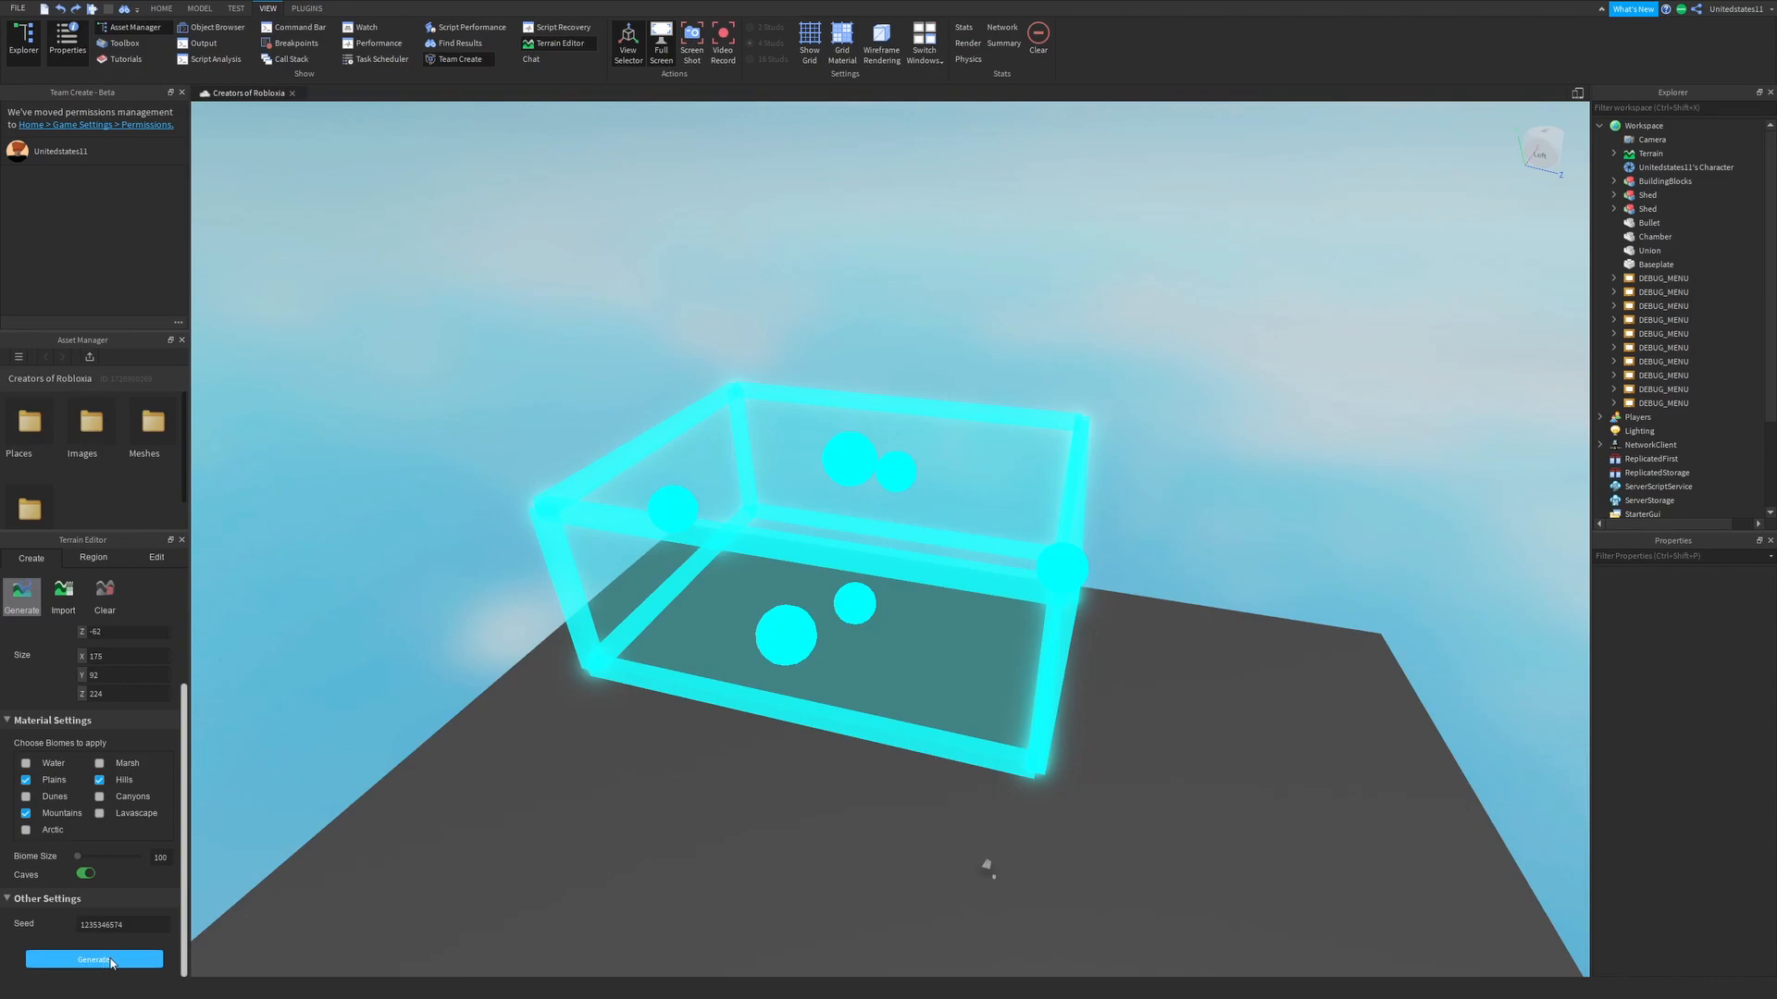
{"action": "left_click", "coordinate": [91, 959]}
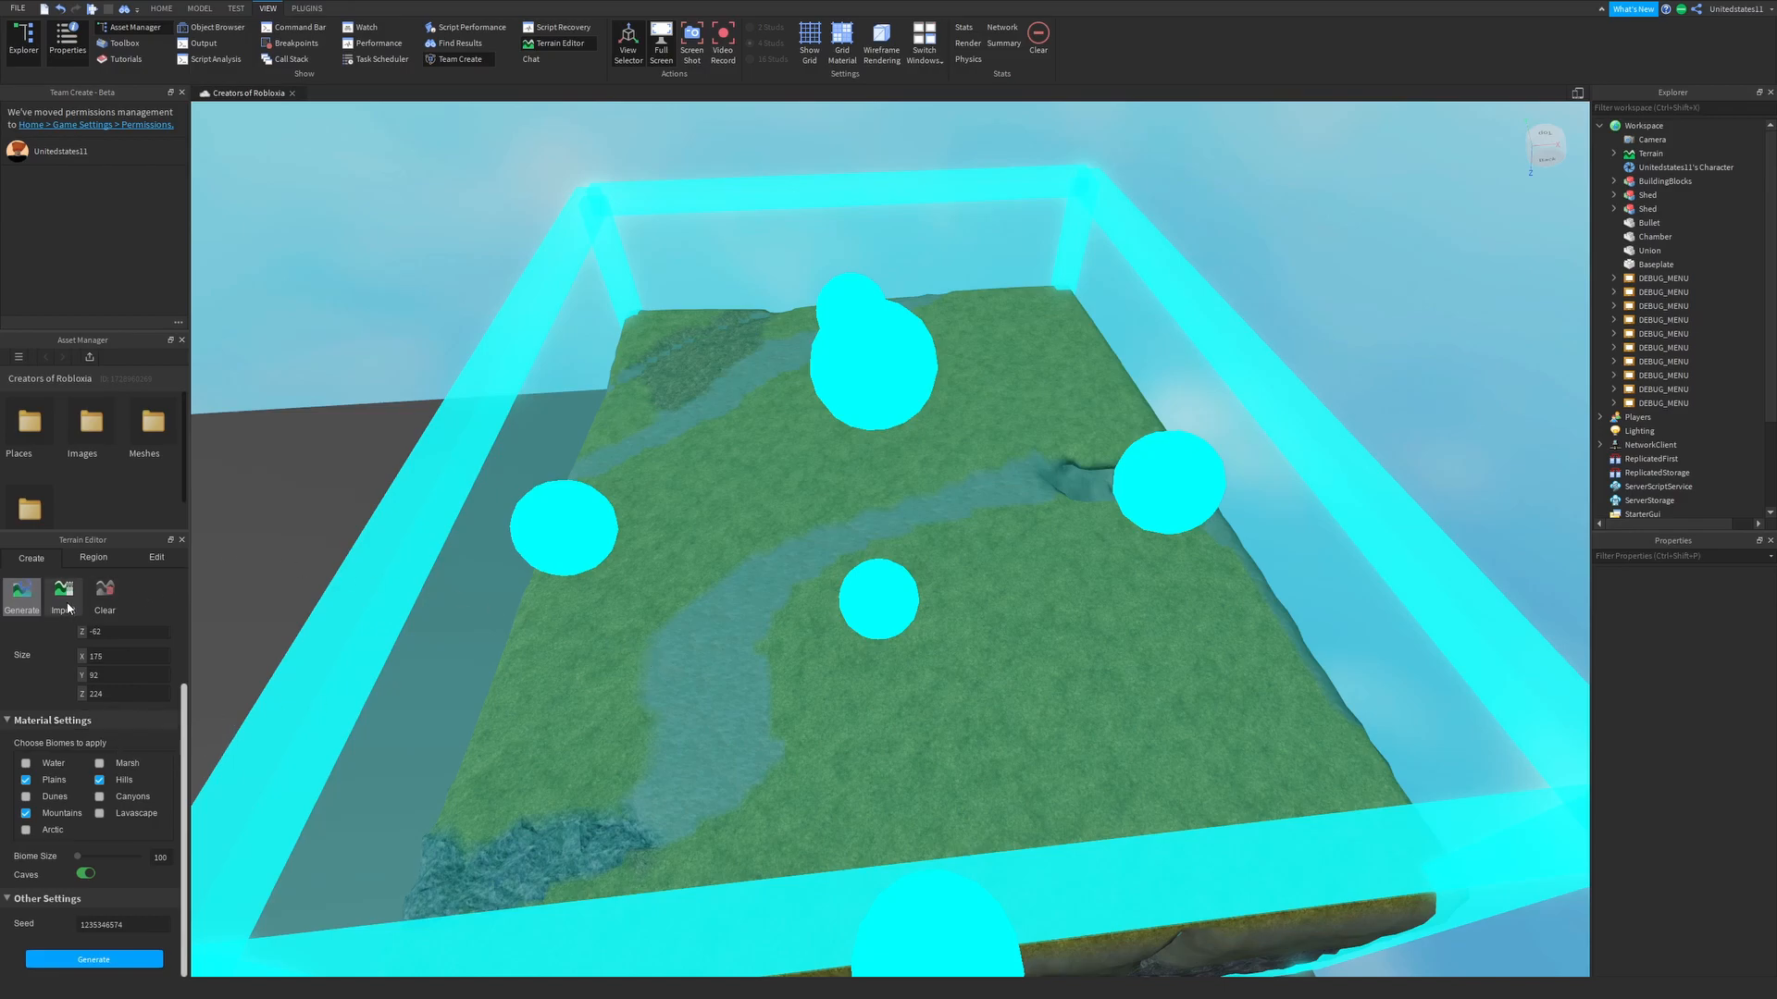
Step: Bring up the heightmap Import settings (Height Map, Position, Size, ColorMap) in the Create tab
{"action": "left_click", "coordinate": [62, 594]}
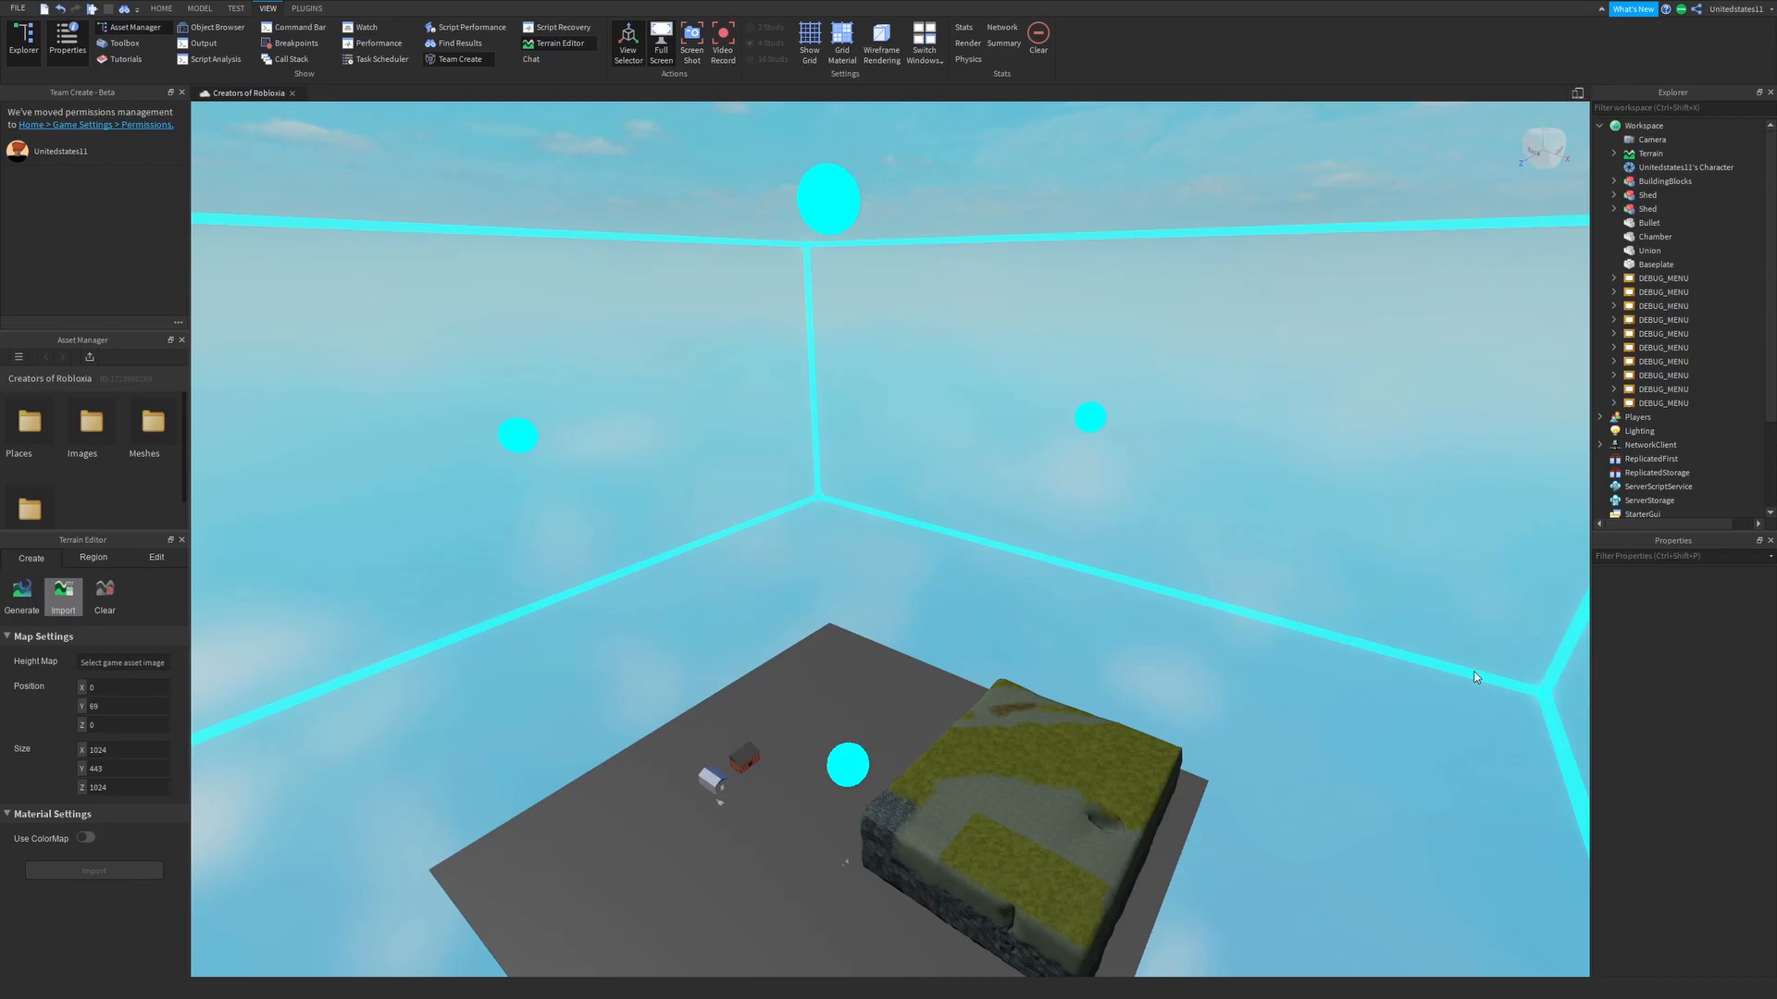
{"action": "mouse_move", "coordinate": [1469, 676]}
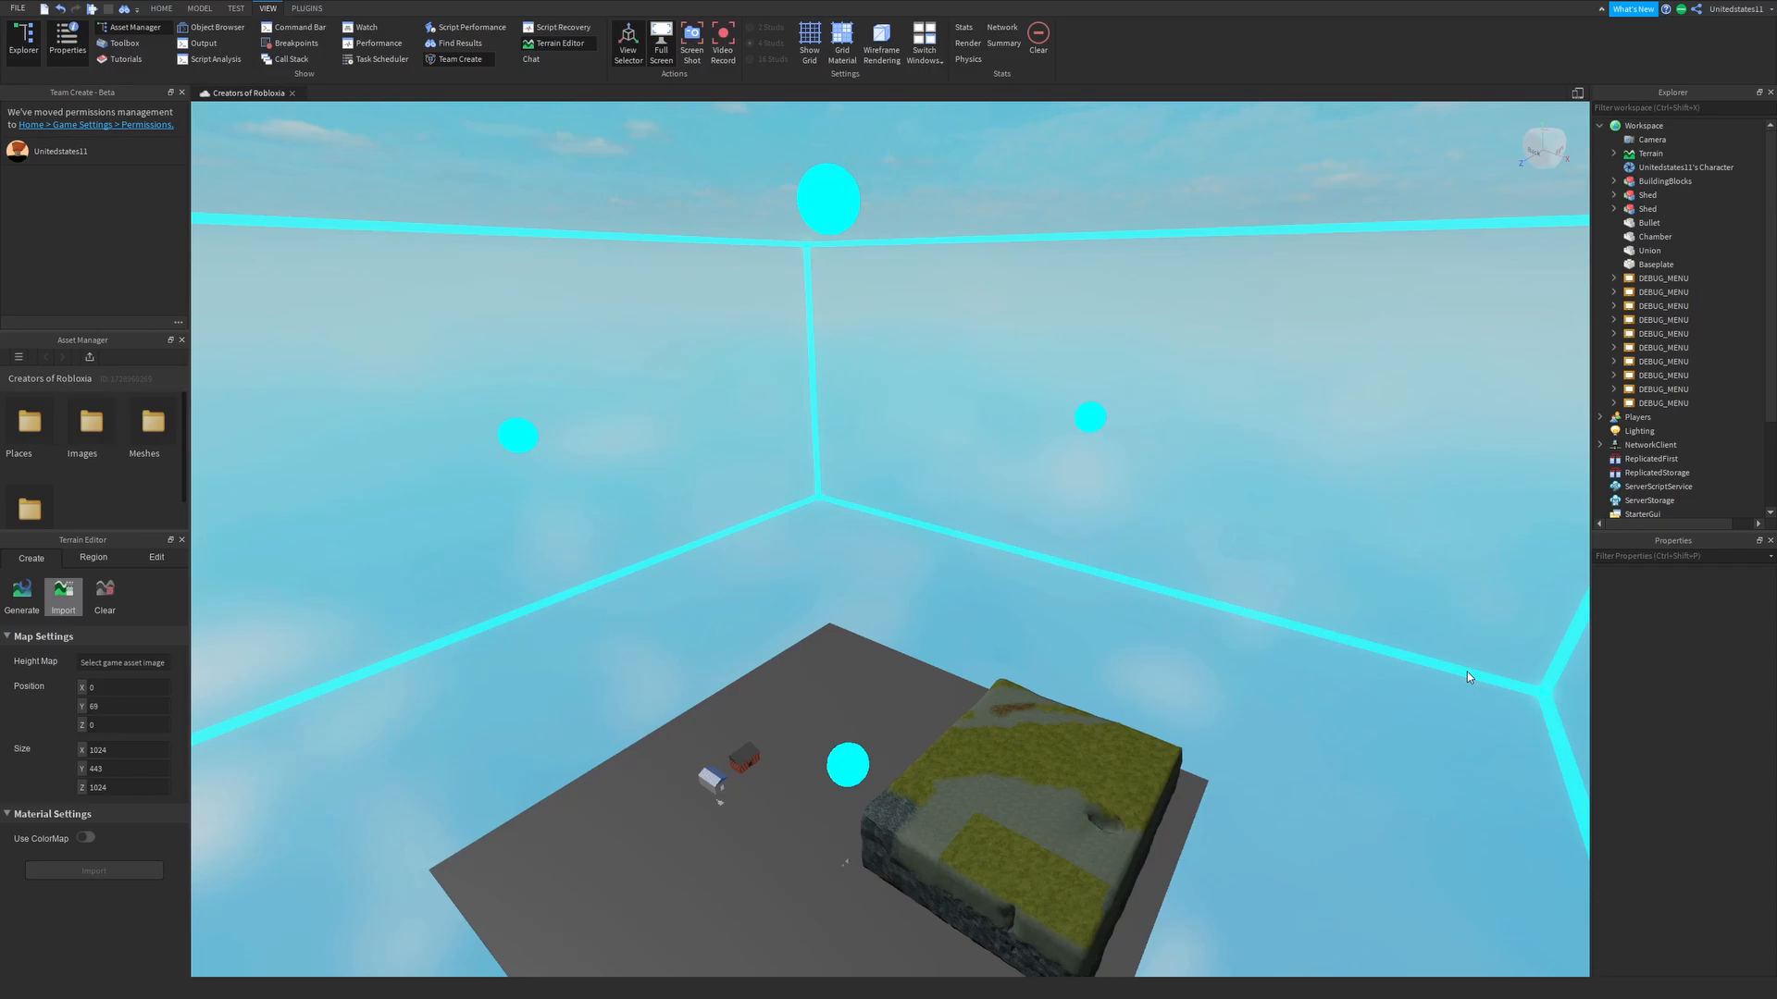
{"action": "mouse_move", "coordinate": [1351, 769]}
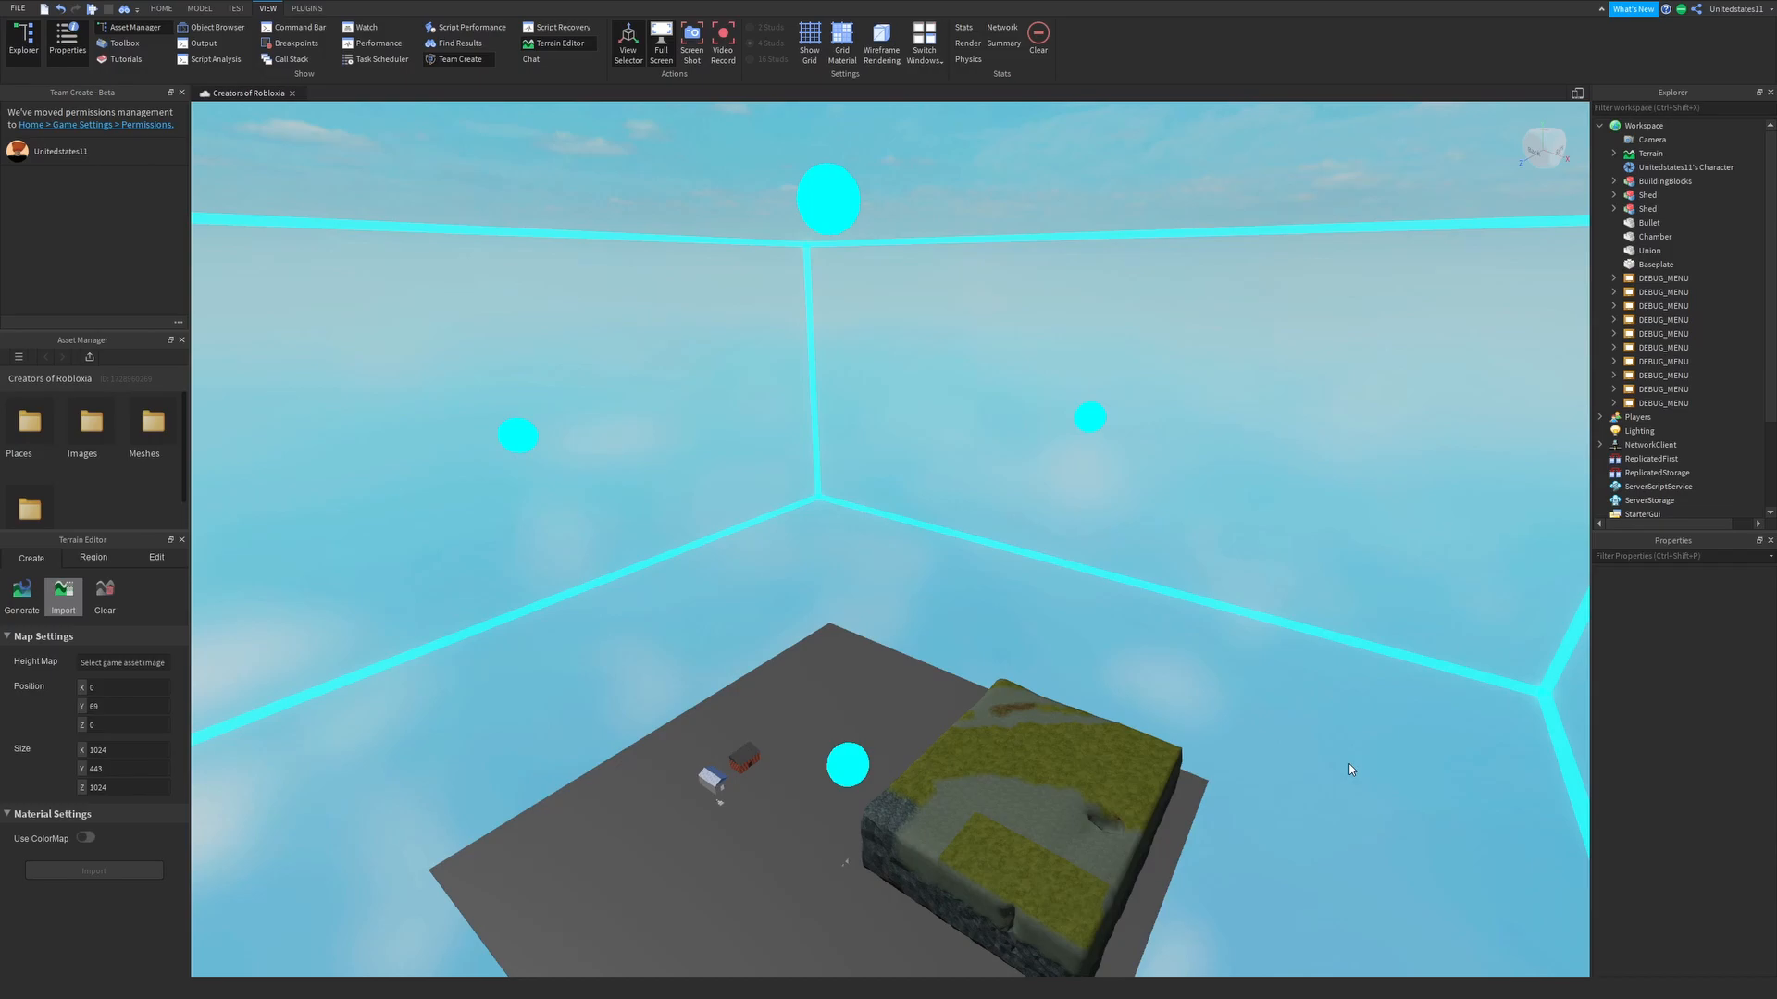
{"action": "mouse_move", "coordinate": [180, 576]}
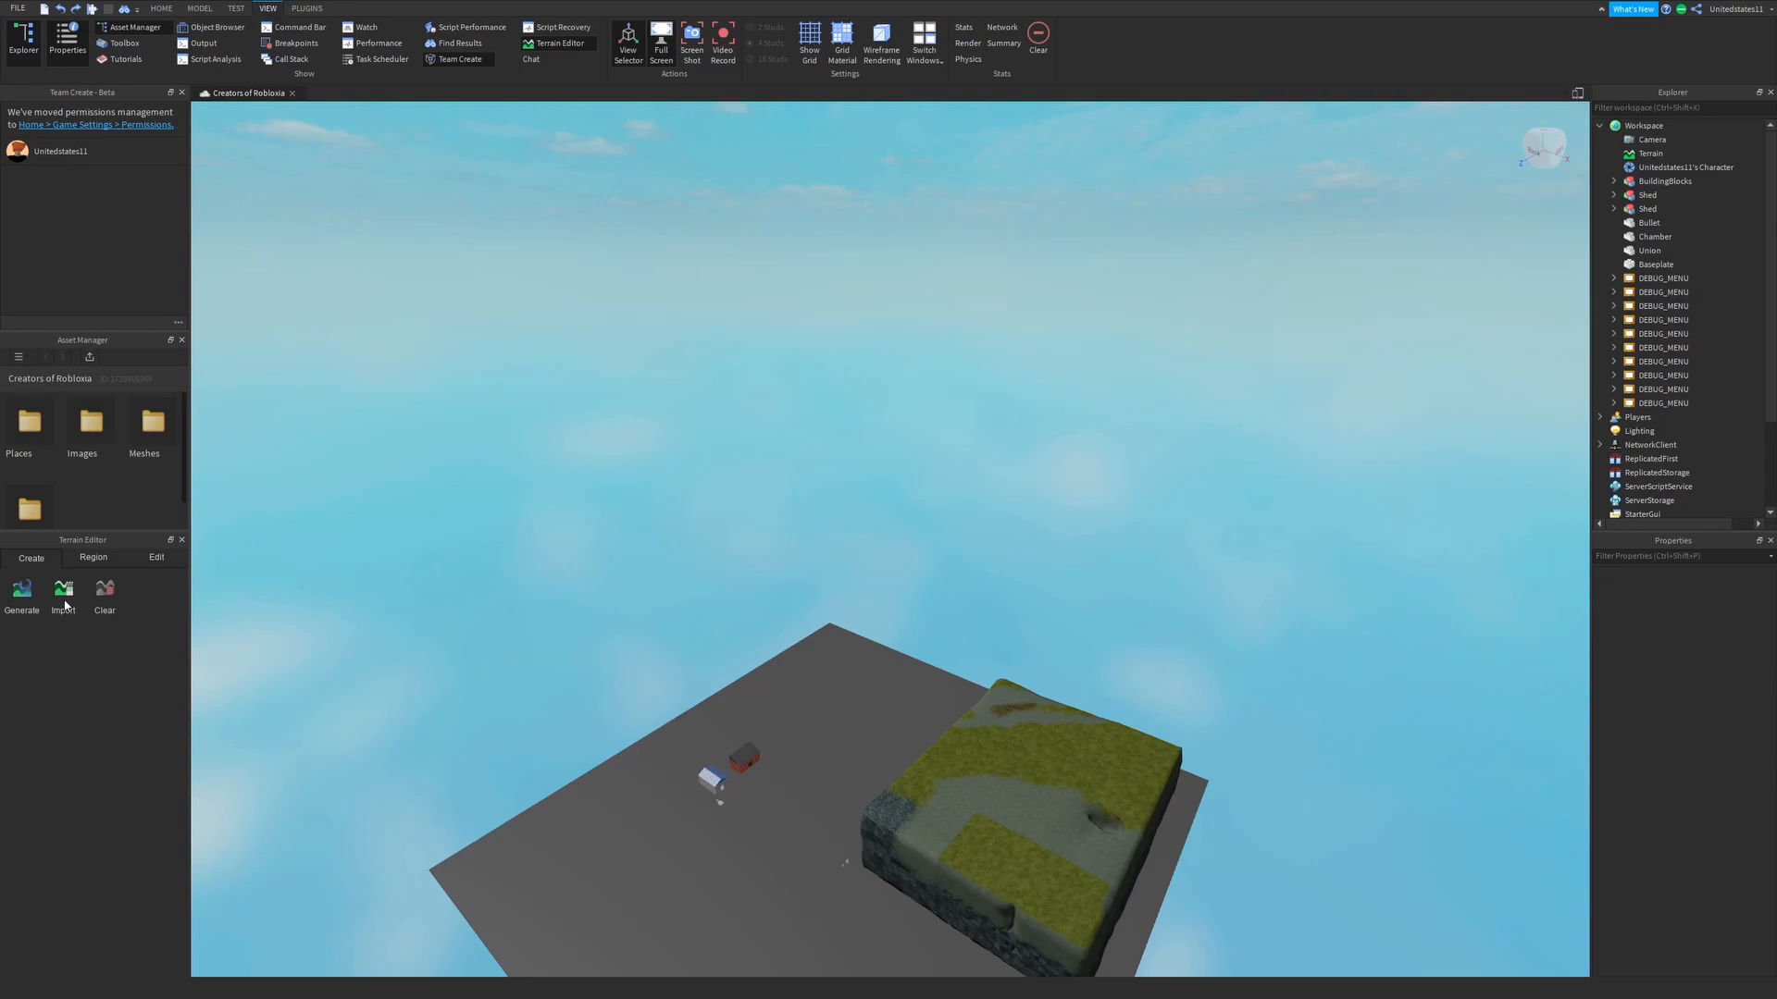
{"action": "mouse_move", "coordinate": [287, 180]}
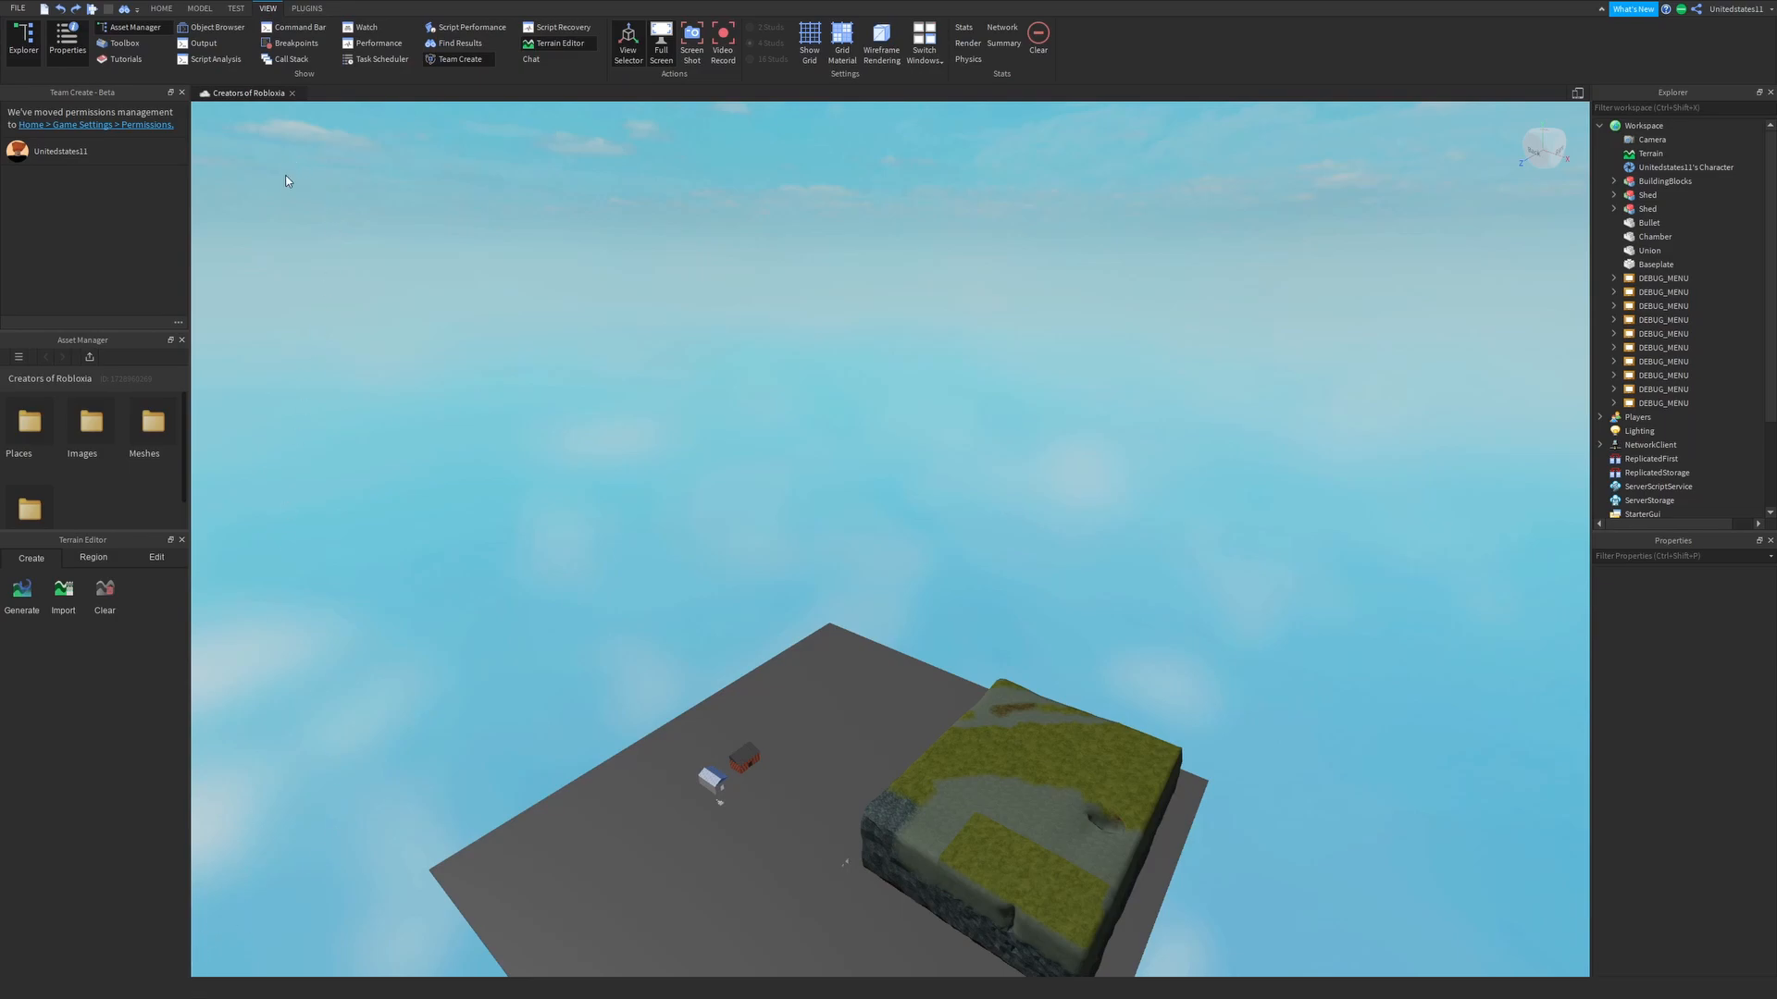
{"action": "mouse_move", "coordinate": [306, 112]}
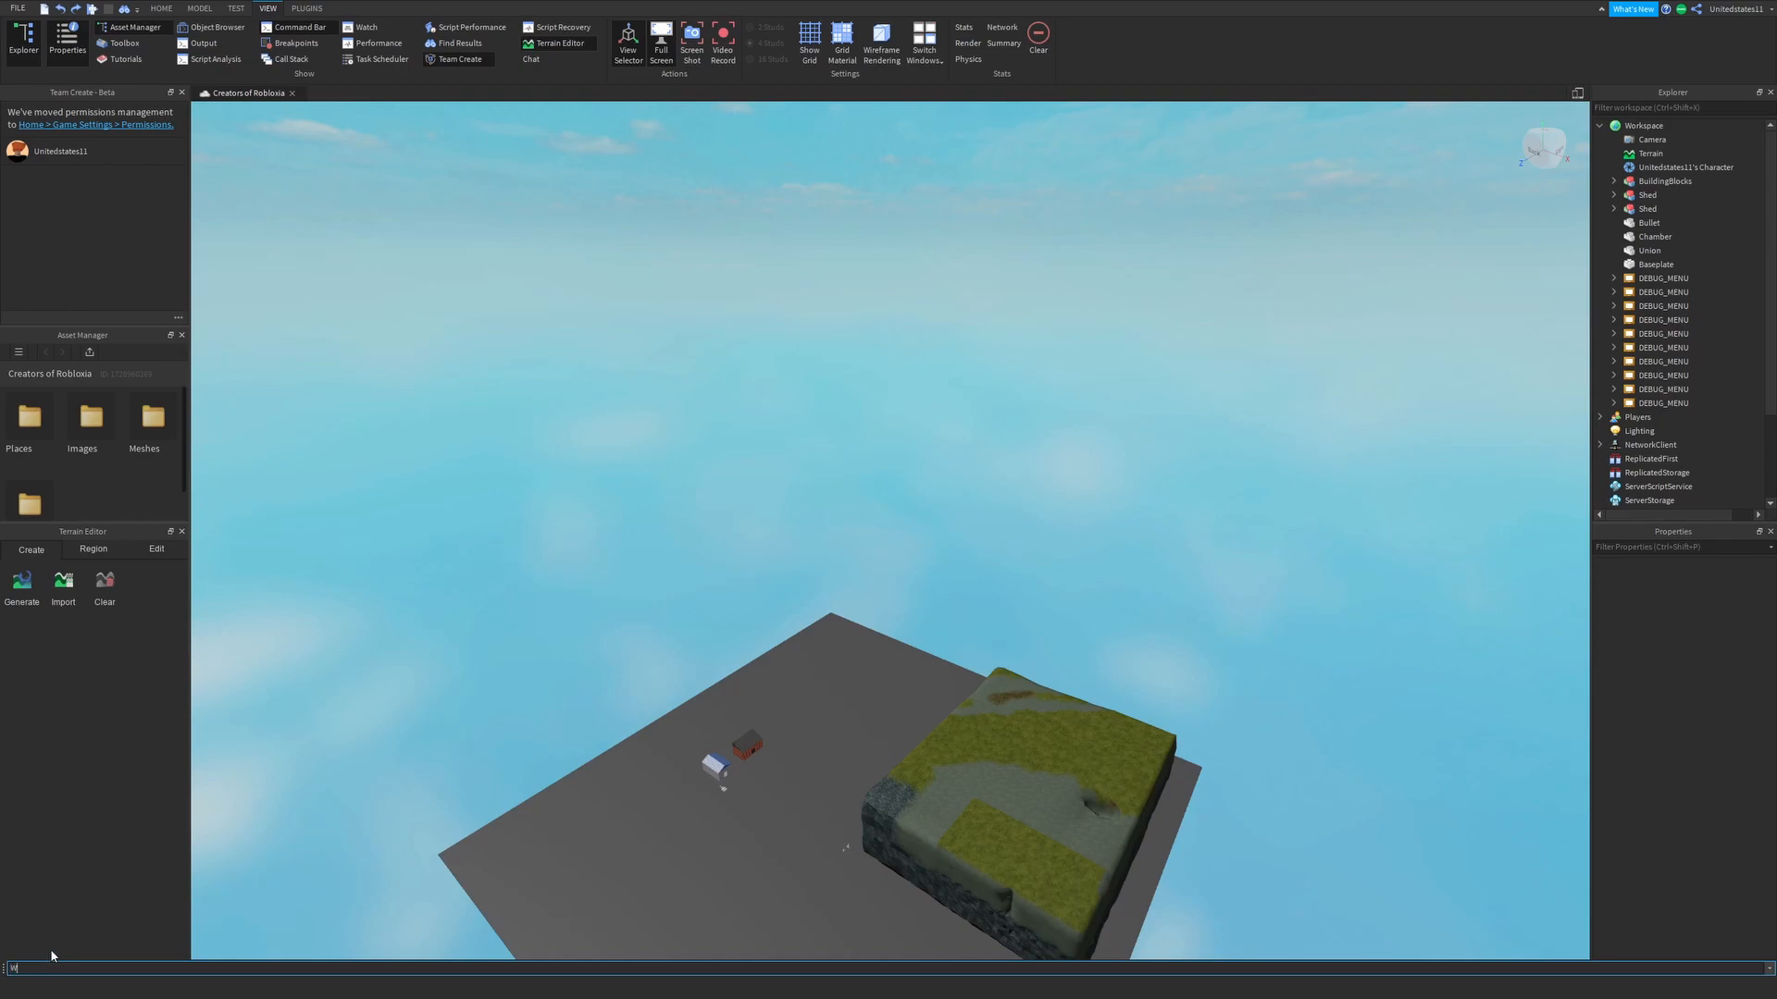
Step: Enter 'Workspace.Terra' into the command bar
{"action": "type", "text": "Workspace.Terra"}
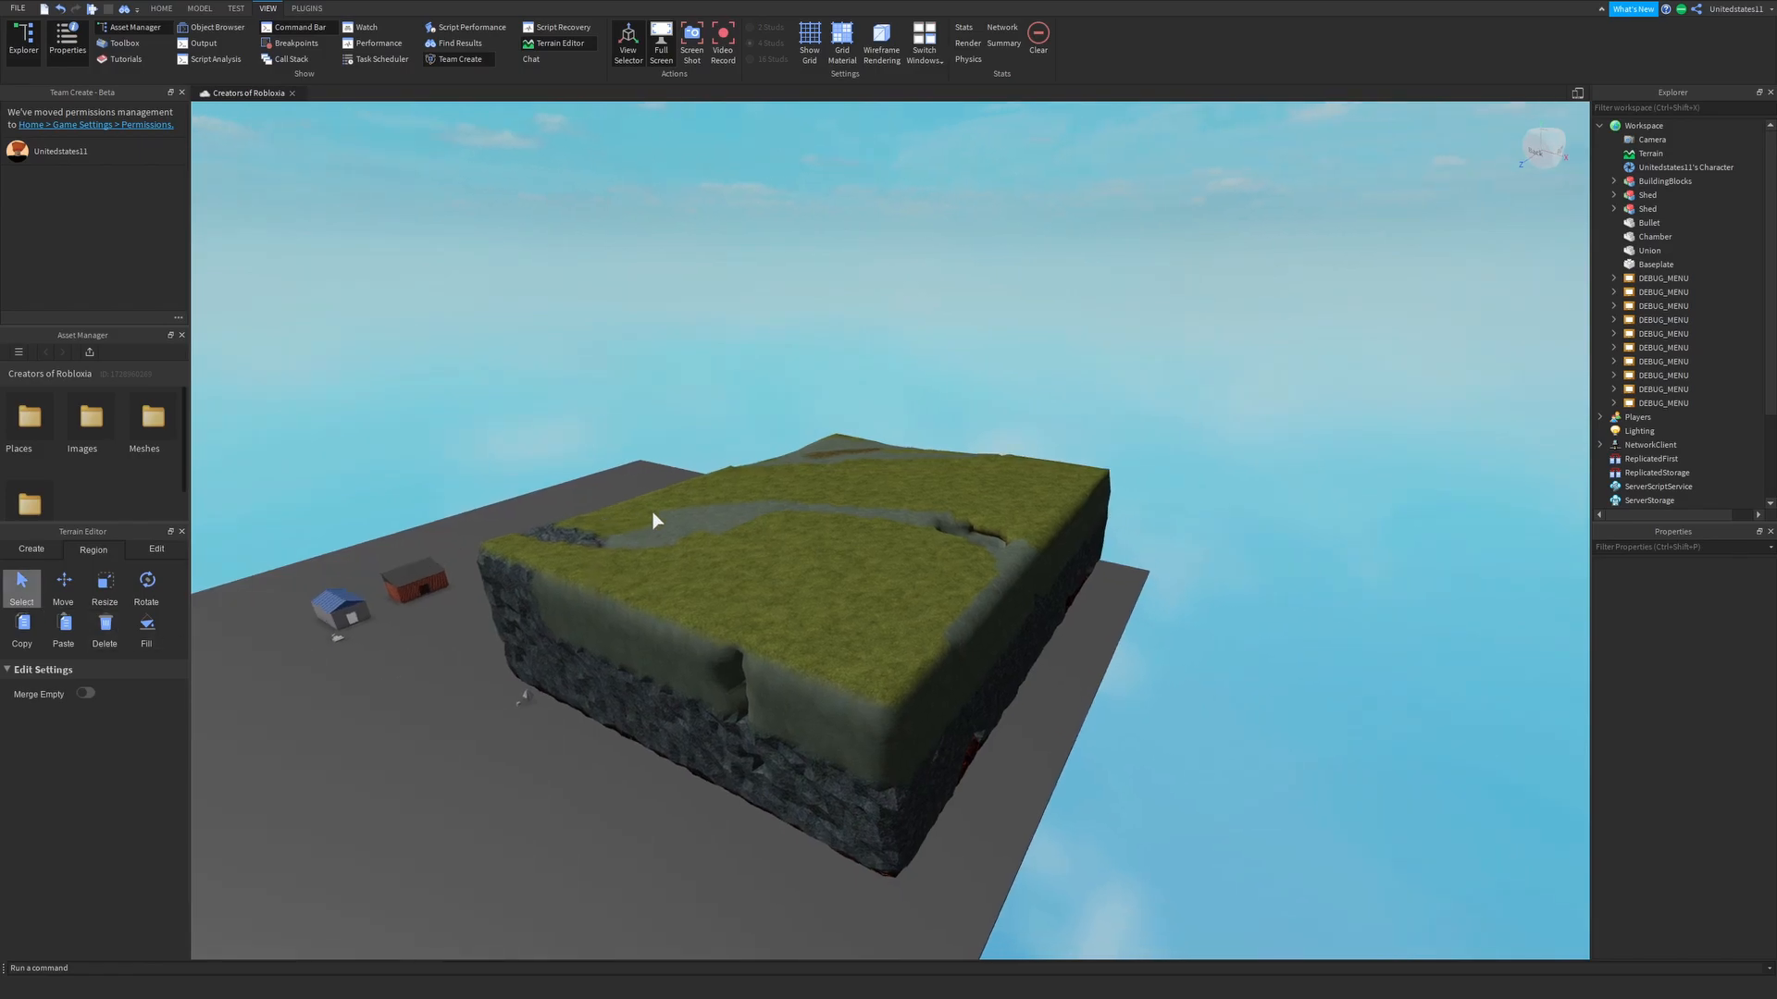
{"action": "mouse_move", "coordinate": [559, 510]}
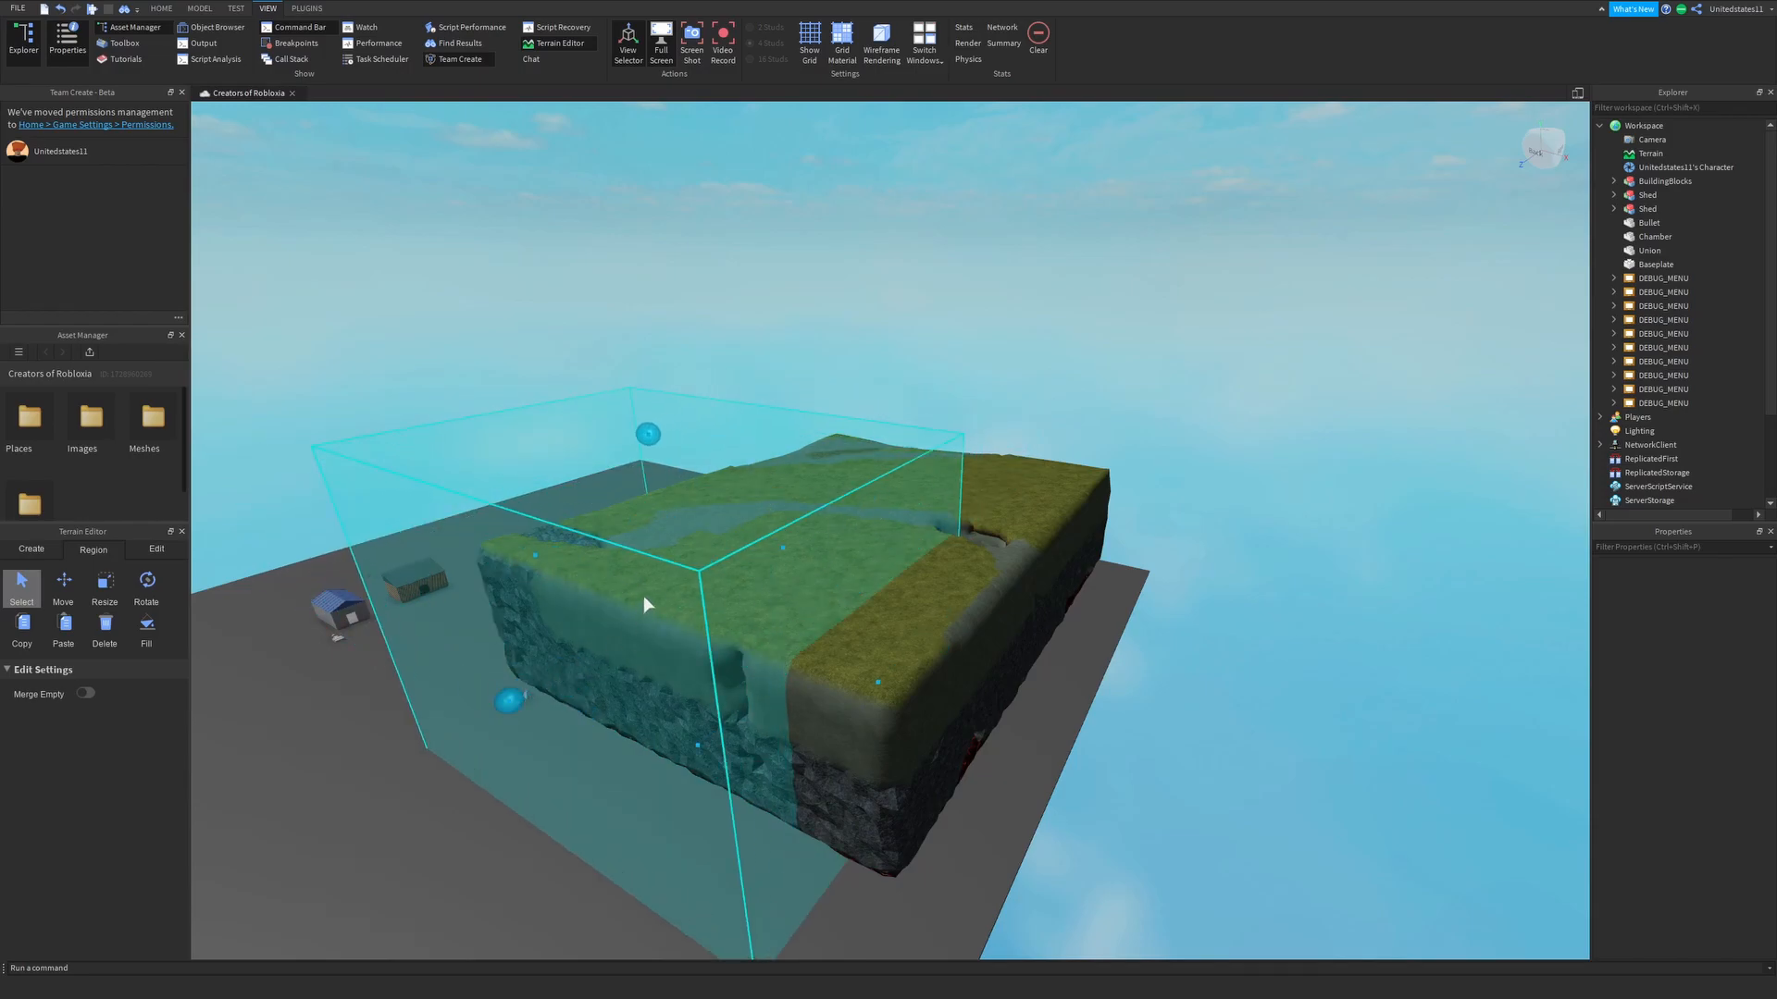
Step: Select a box region over the terrain edge beside the two small houses
{"action": "left_click", "coordinate": [62, 582]}
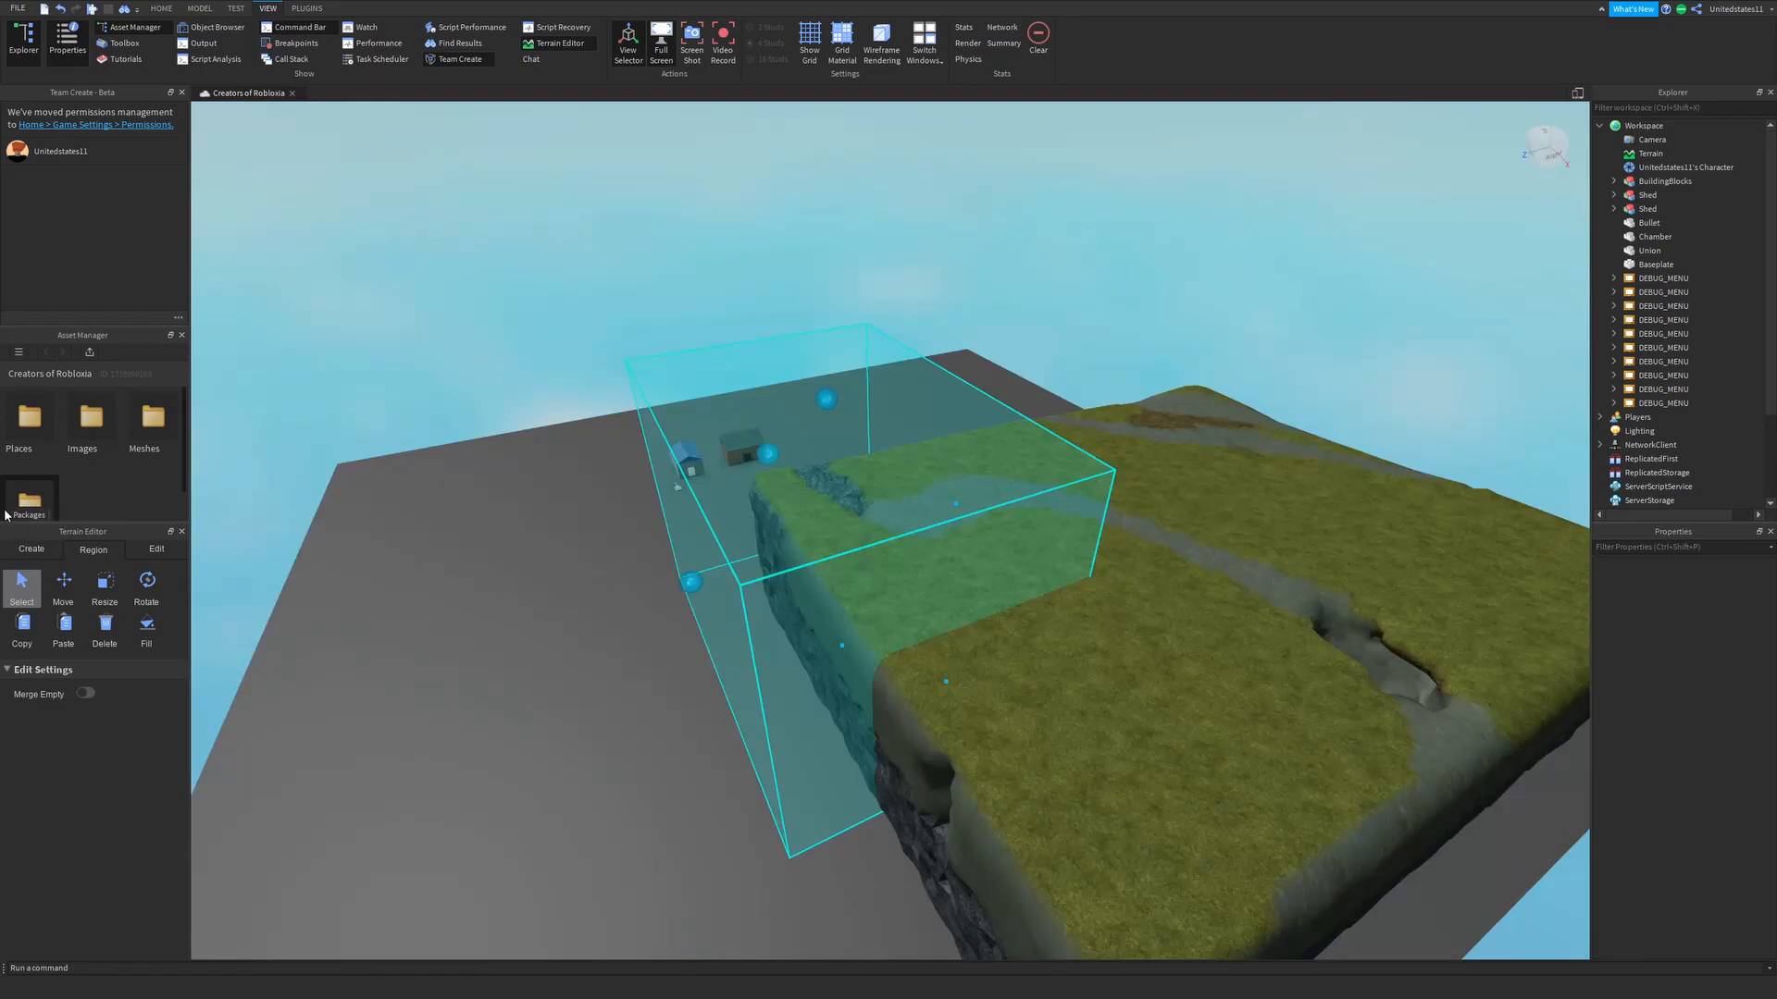
{"action": "mouse_move", "coordinate": [476, 500]}
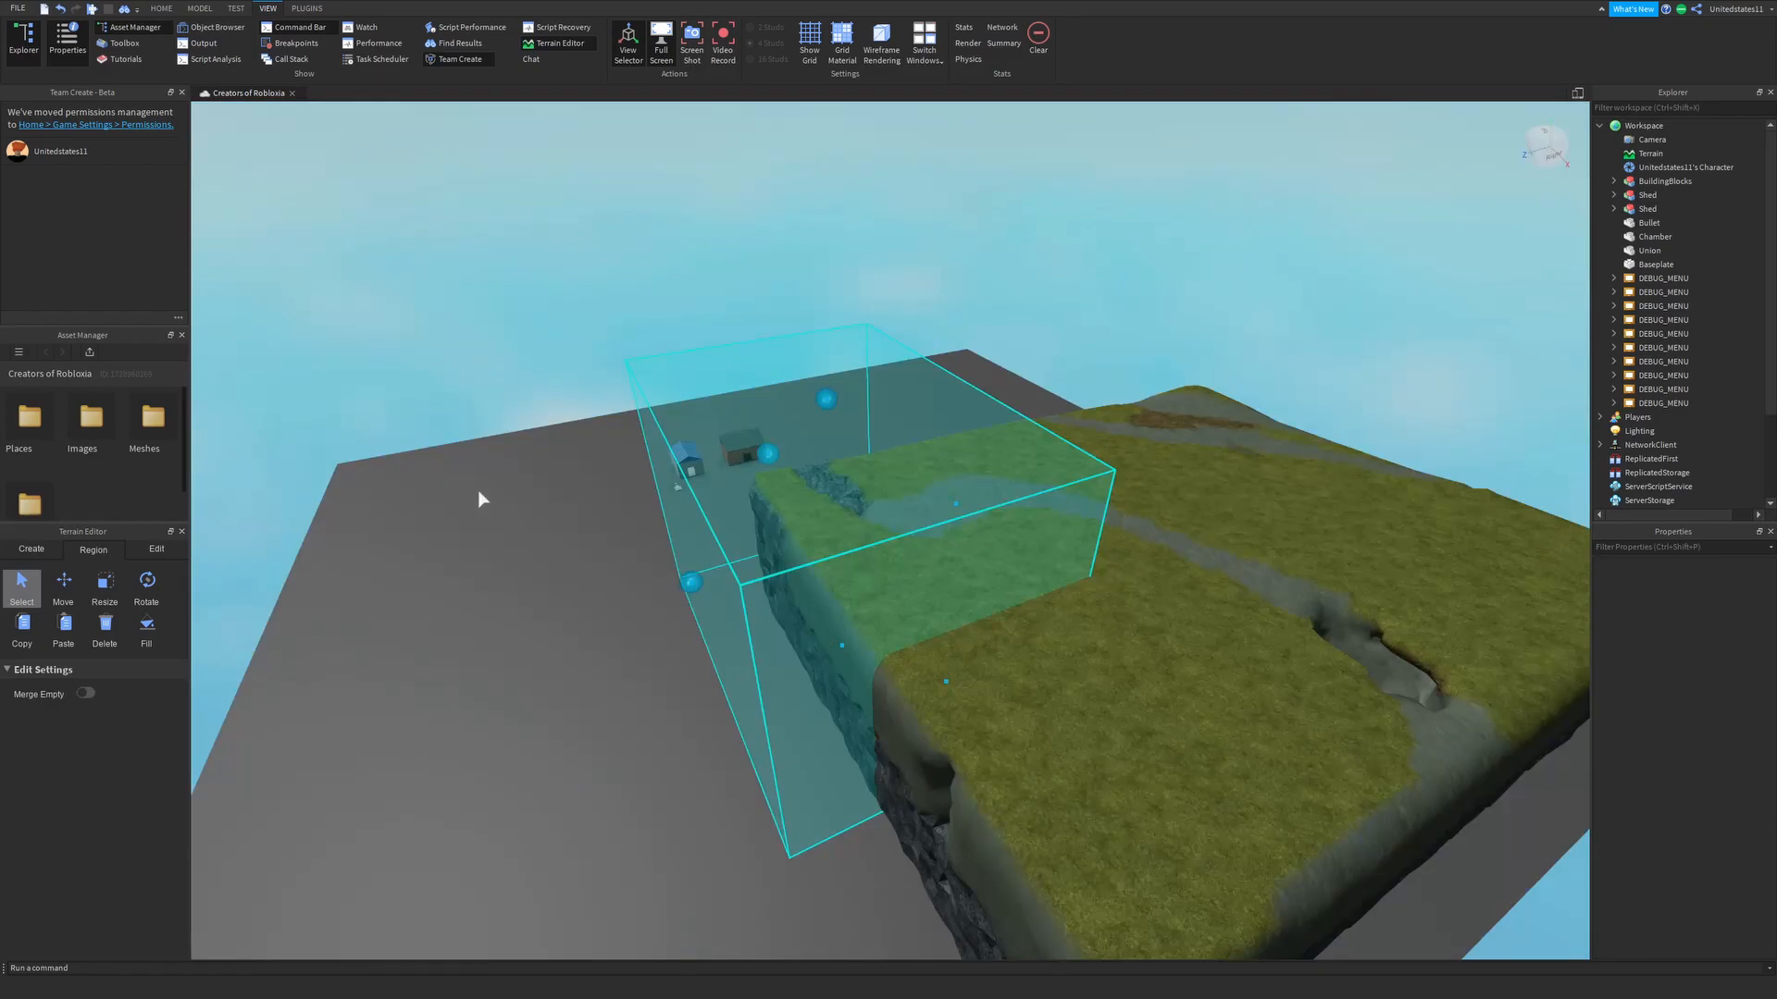
{"action": "mouse_move", "coordinate": [829, 413]}
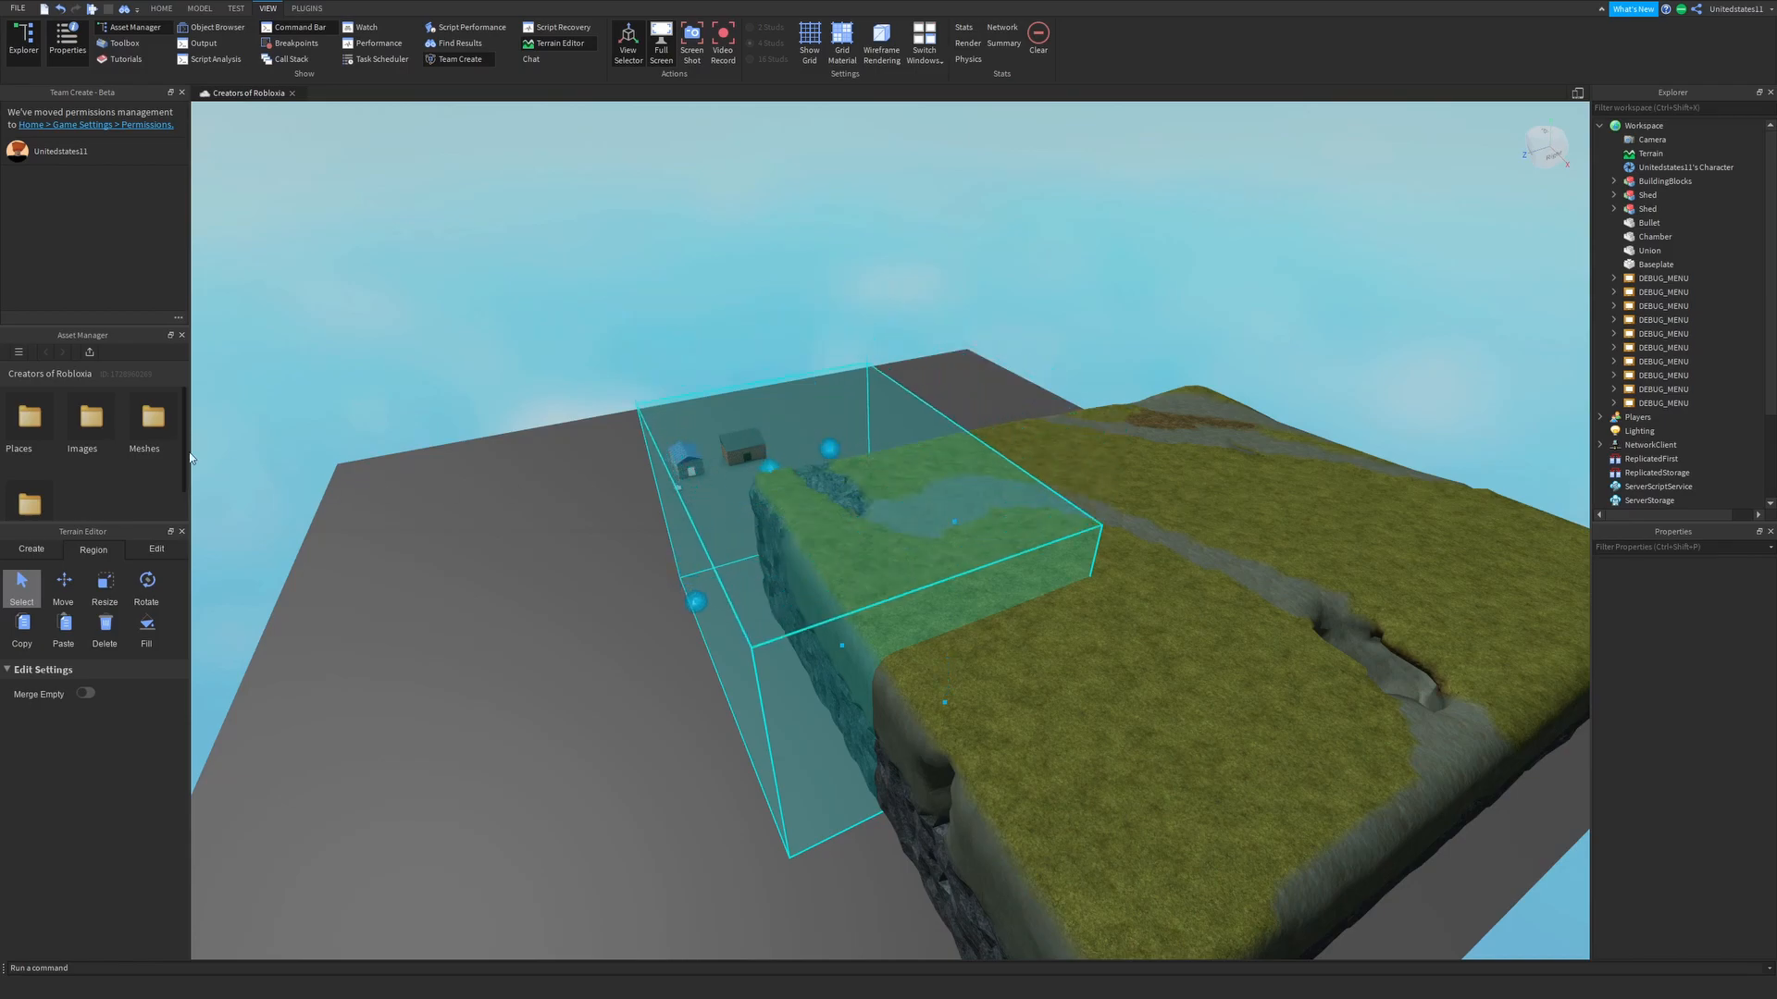
Step: Raise the selected region into a separate block with Resize, then switch to Rotate
{"action": "left_click", "coordinate": [104, 585]}
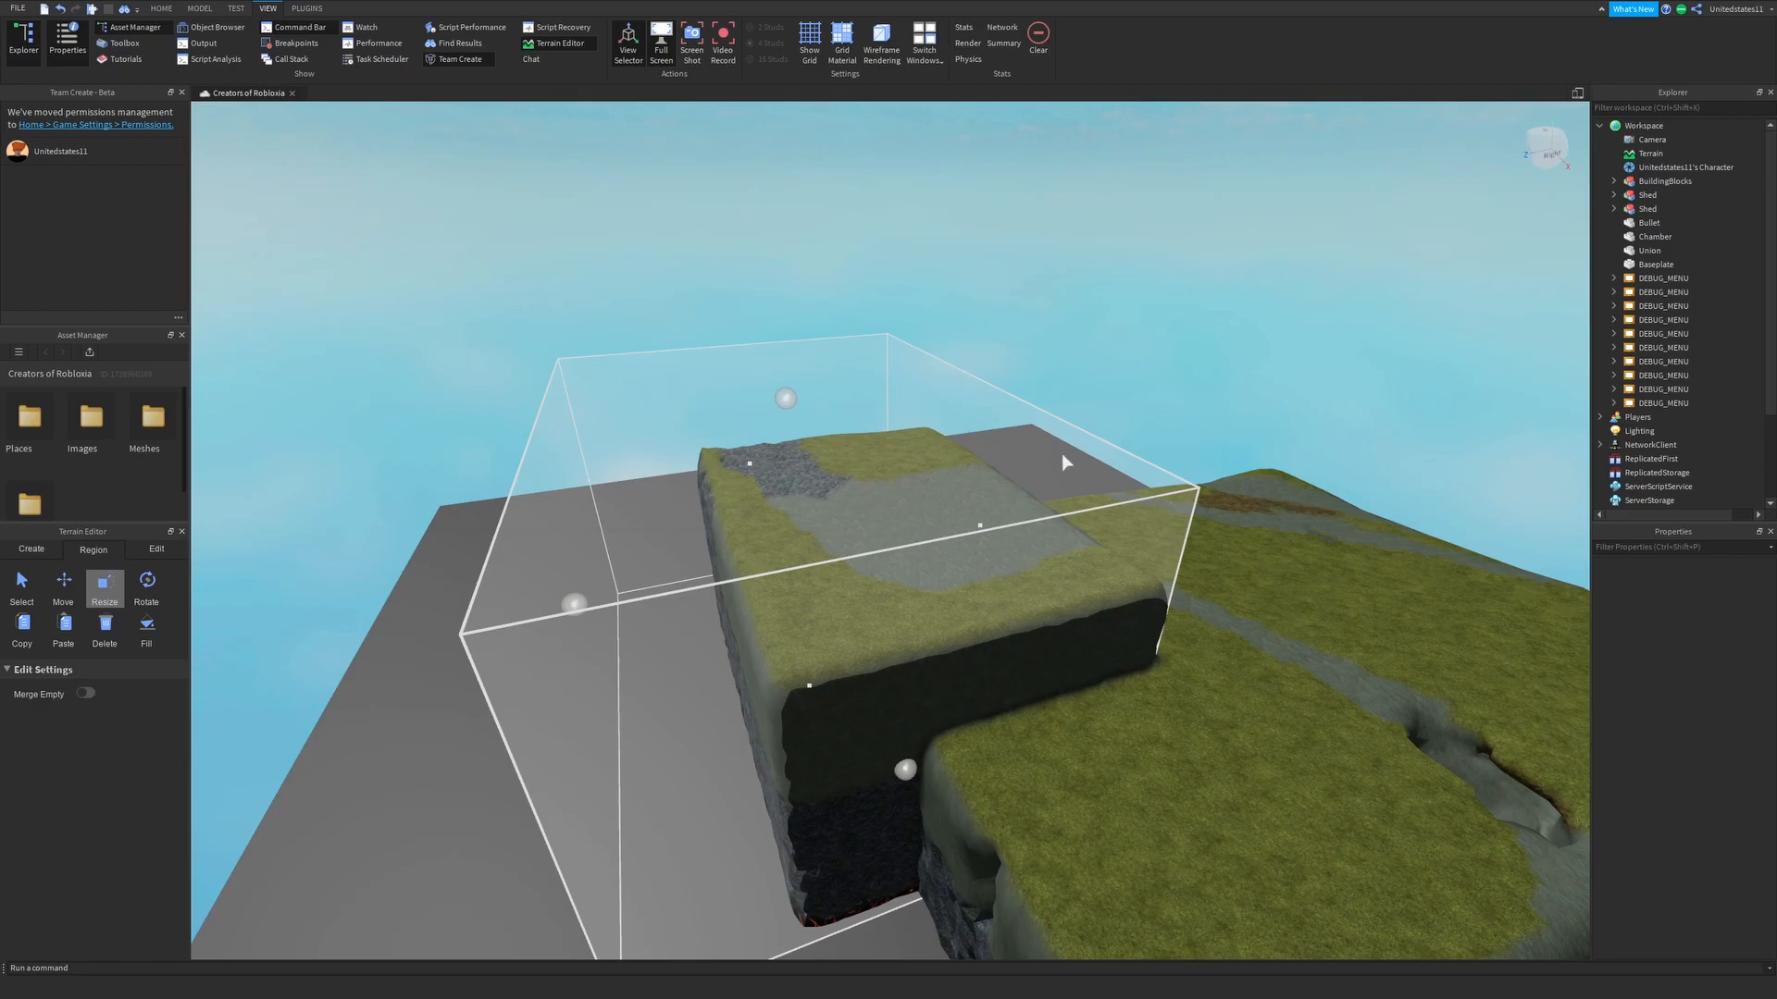
{"action": "left_click", "coordinate": [146, 579]}
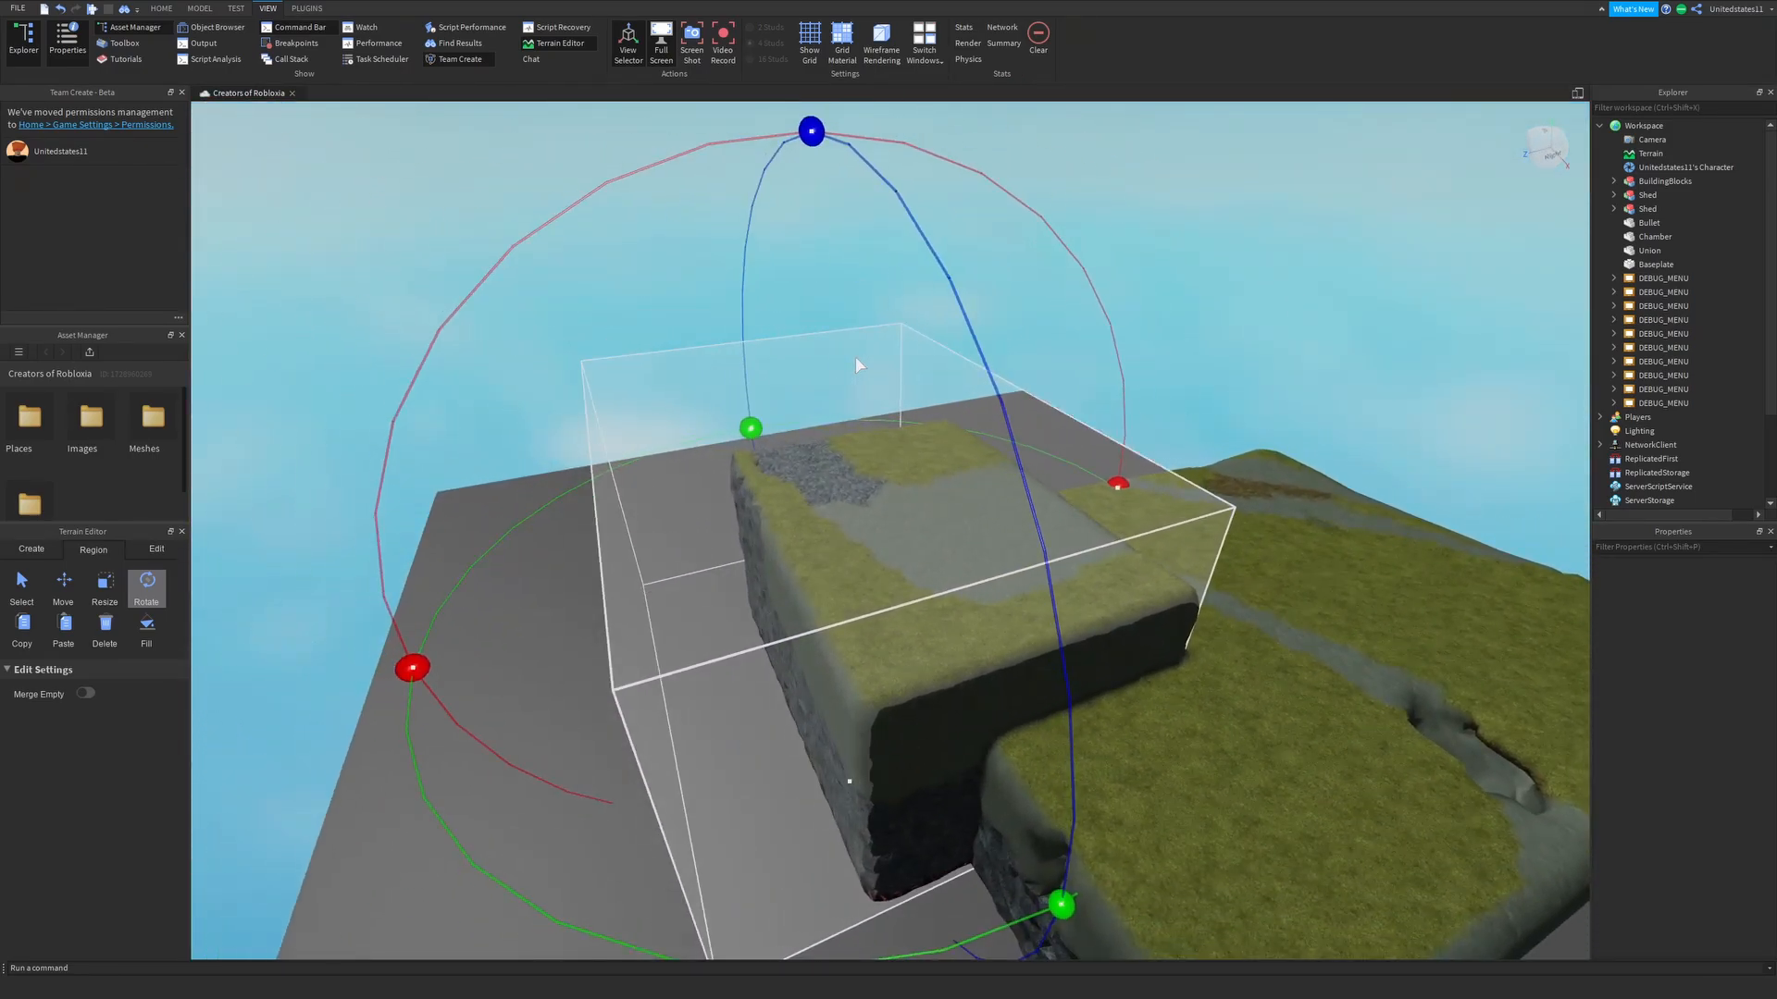
Step: Select a new box region over the raised block's corner
{"action": "left_click", "coordinate": [21, 585]}
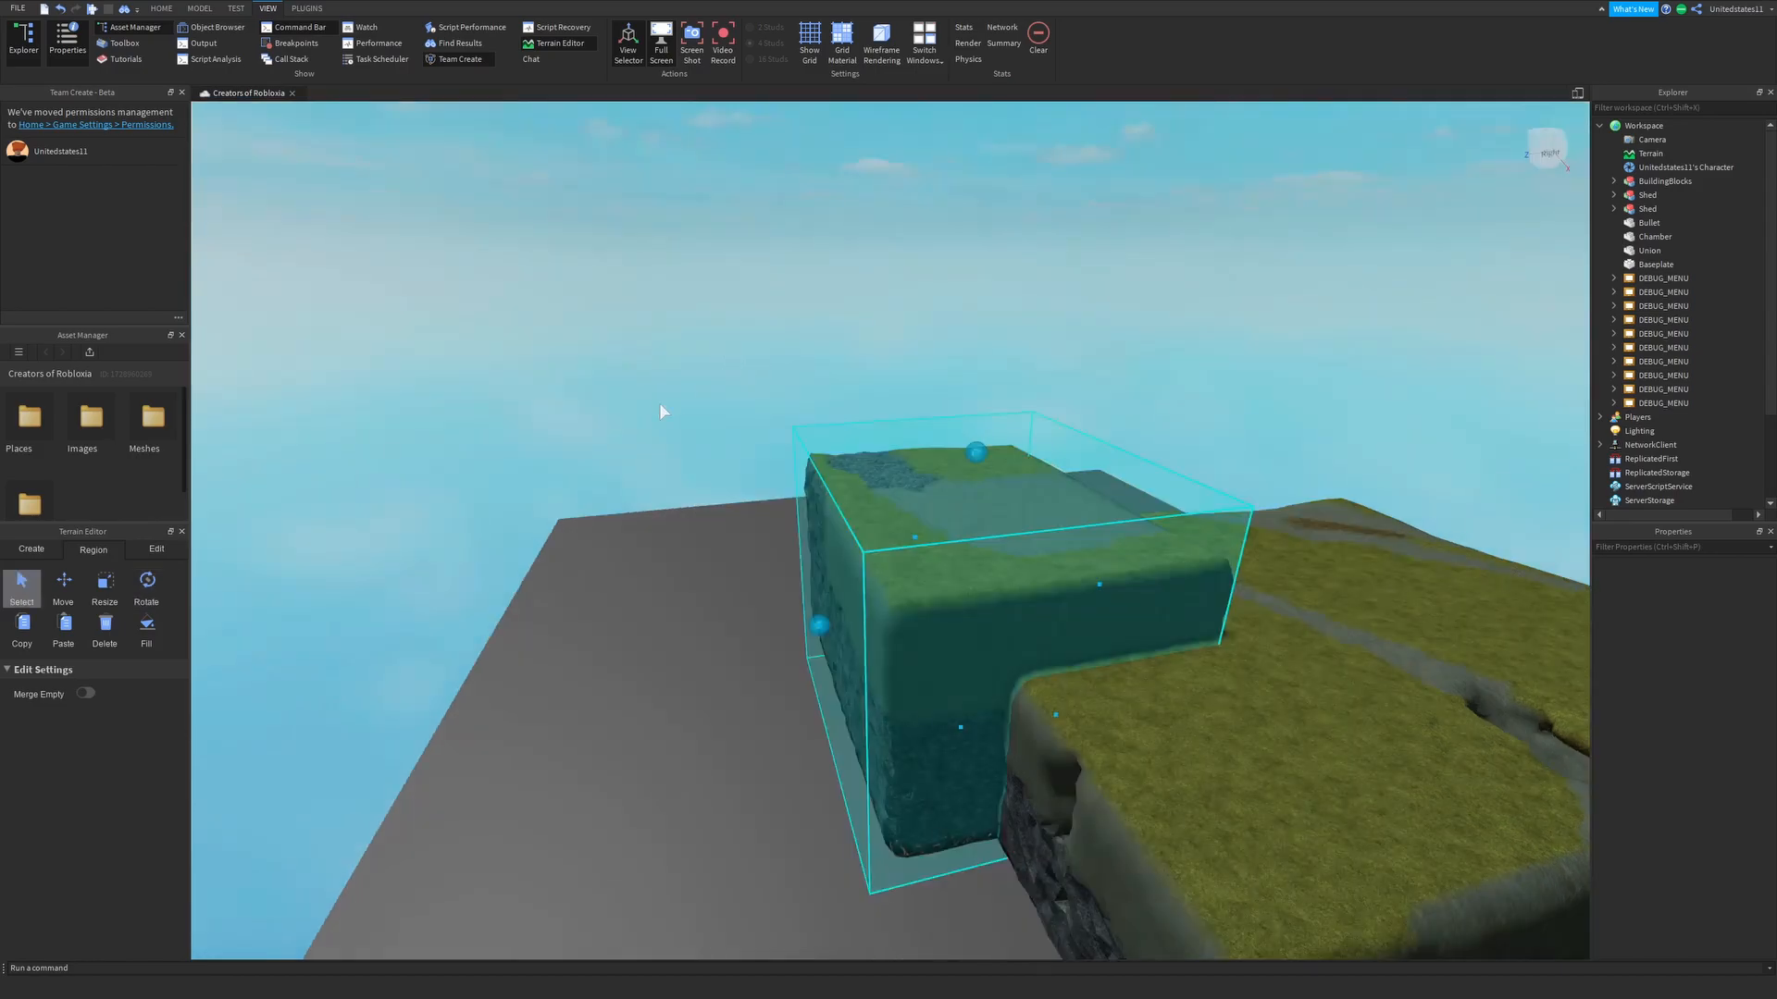
{"action": "mouse_move", "coordinate": [826, 583]}
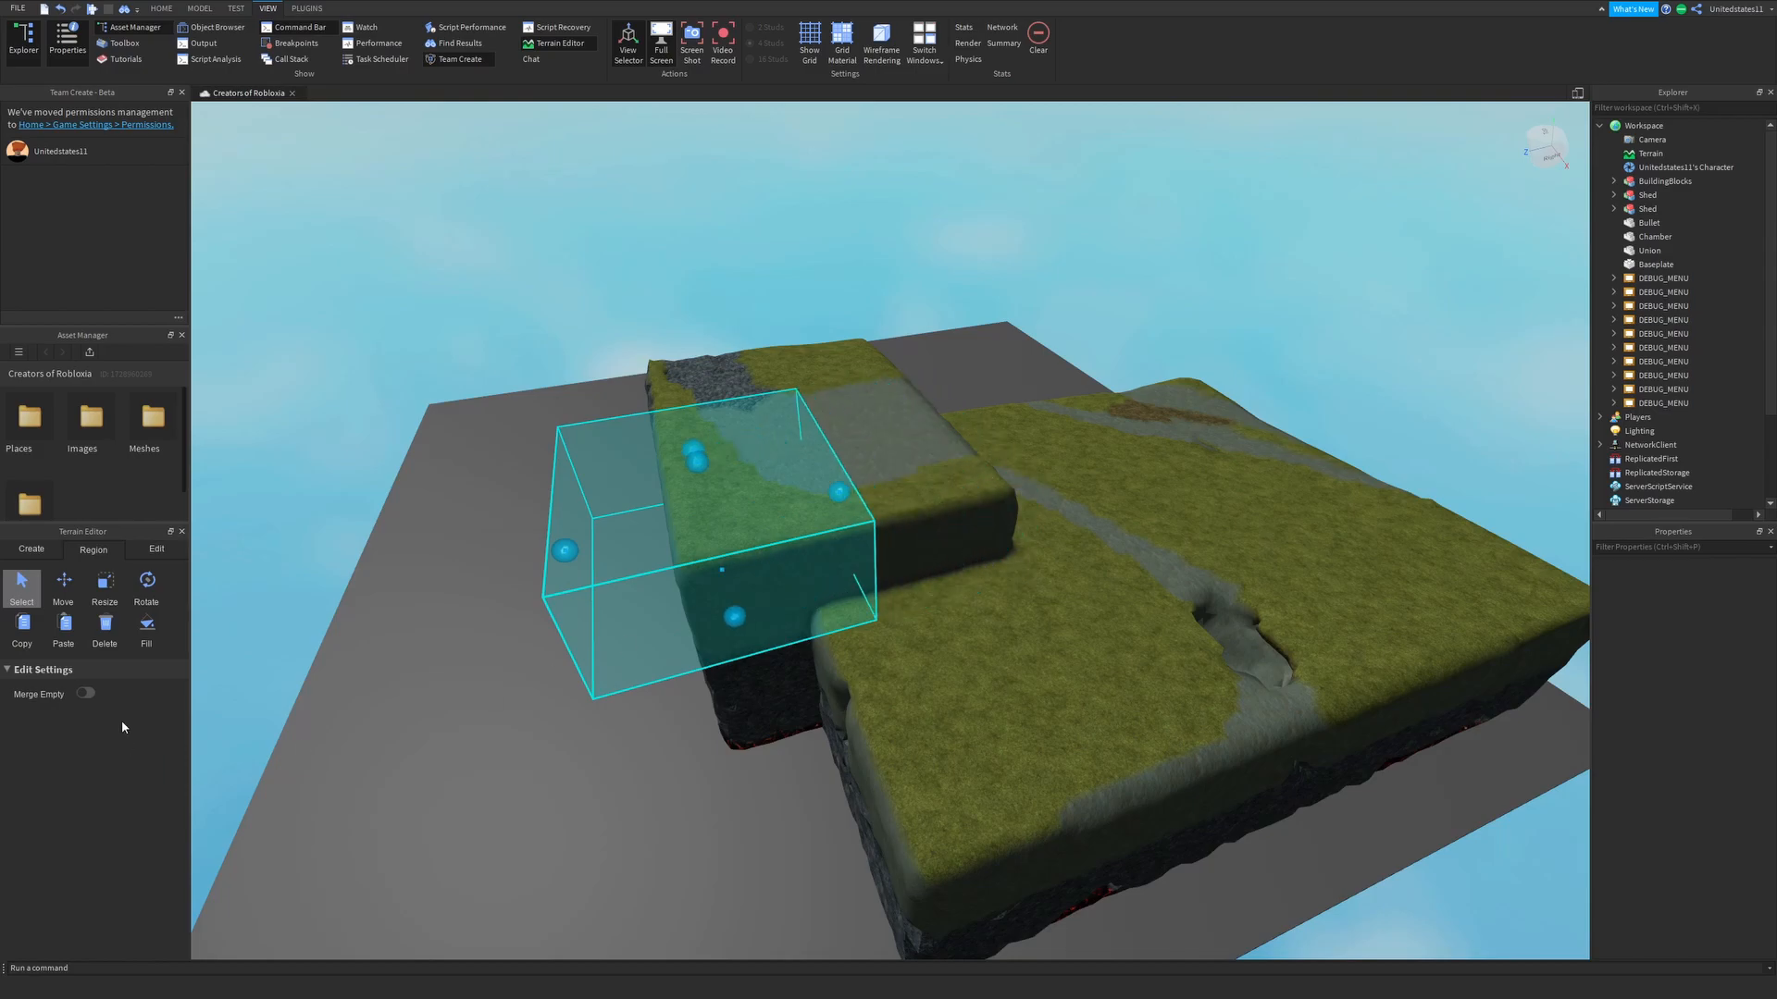
{"action": "left_click", "coordinate": [147, 624]}
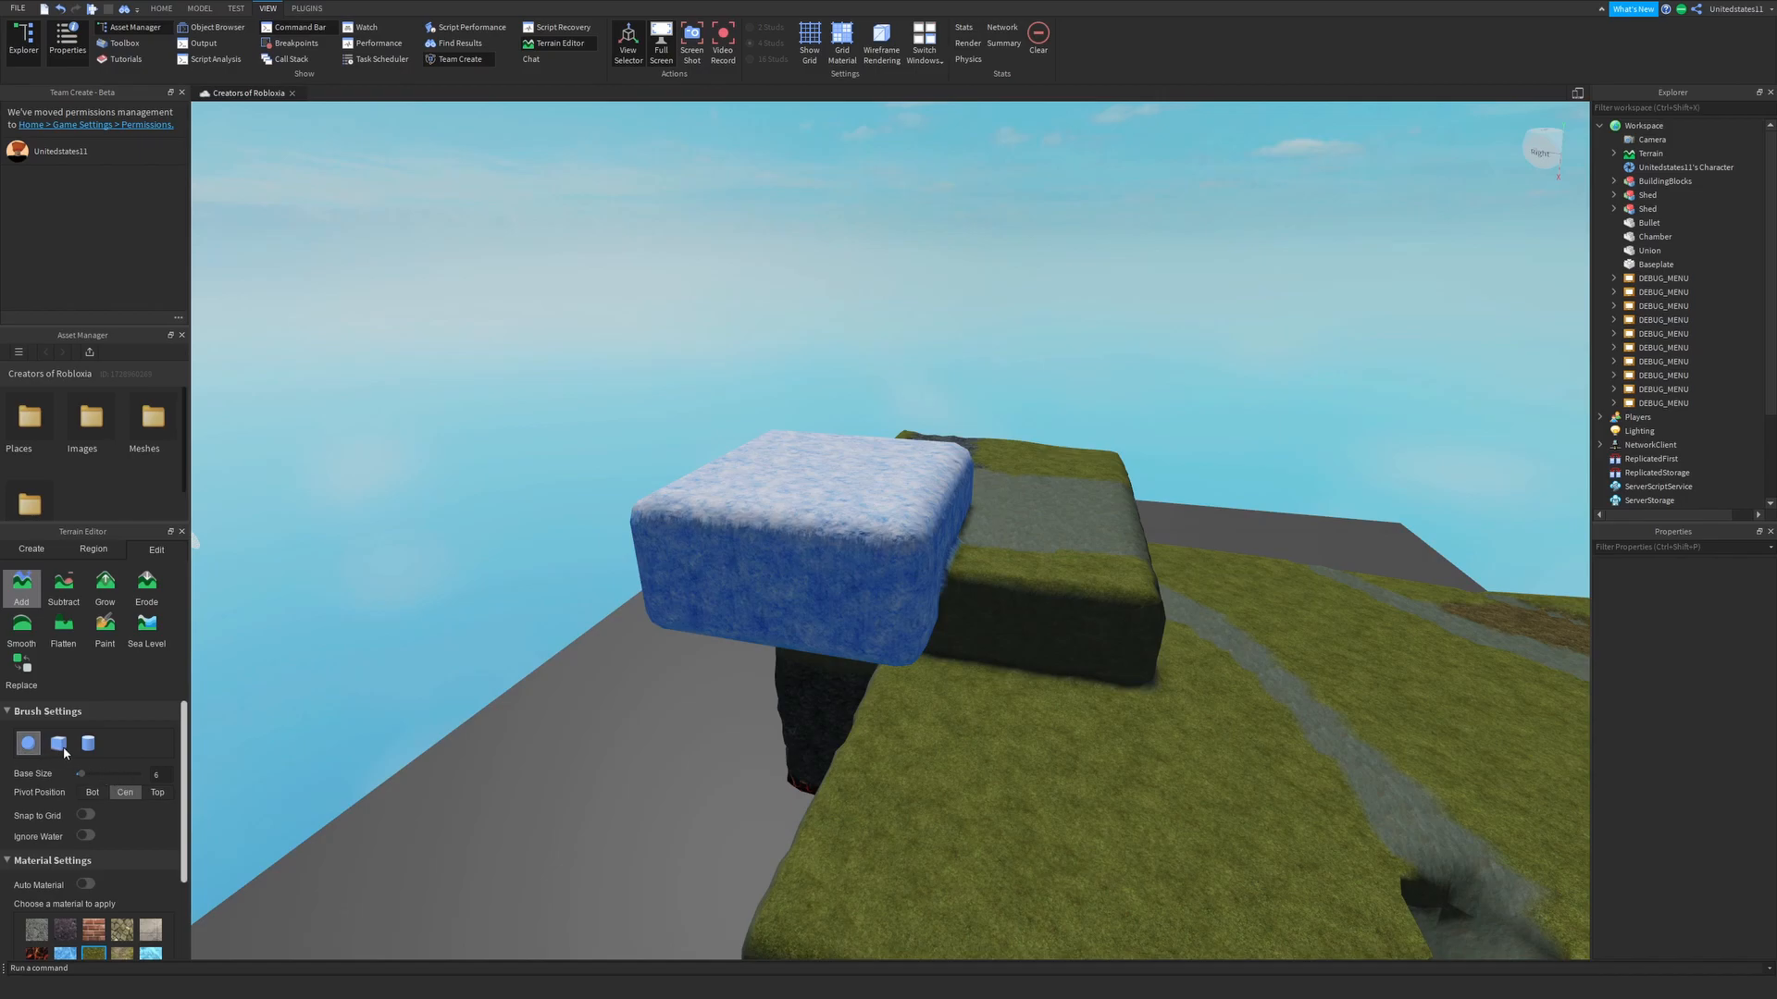
{"action": "left_click", "coordinate": [86, 743]}
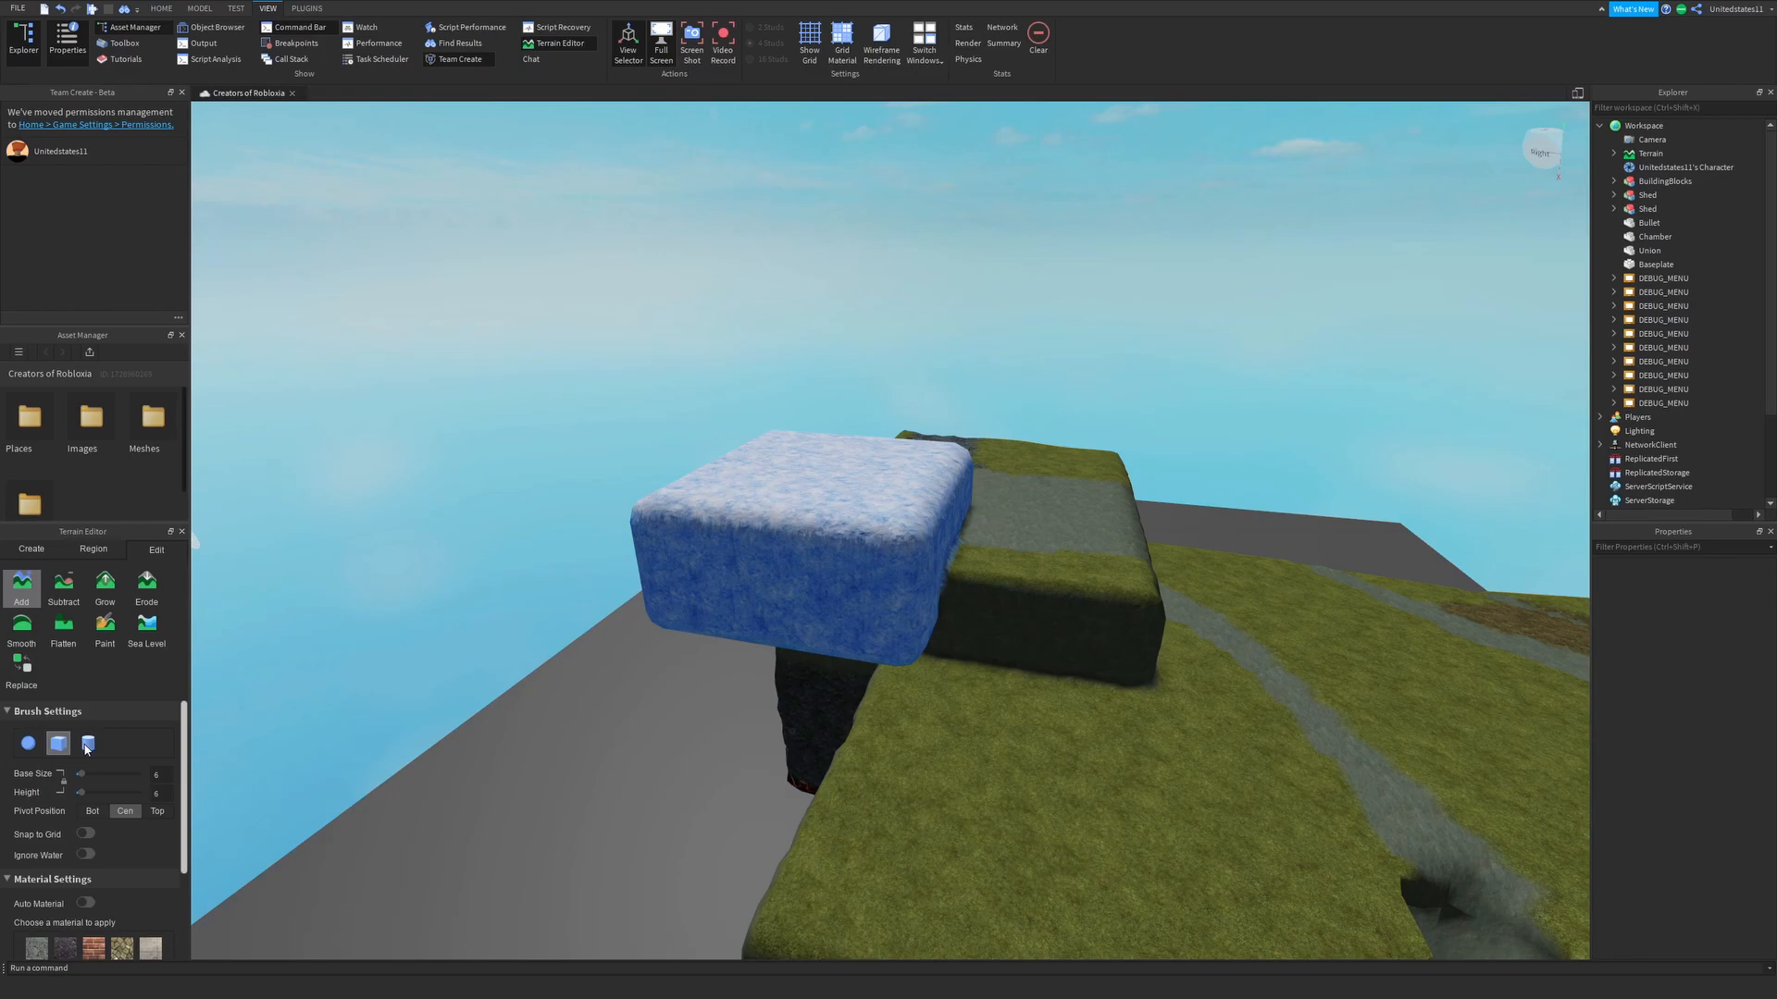
{"action": "left_click", "coordinate": [28, 744]}
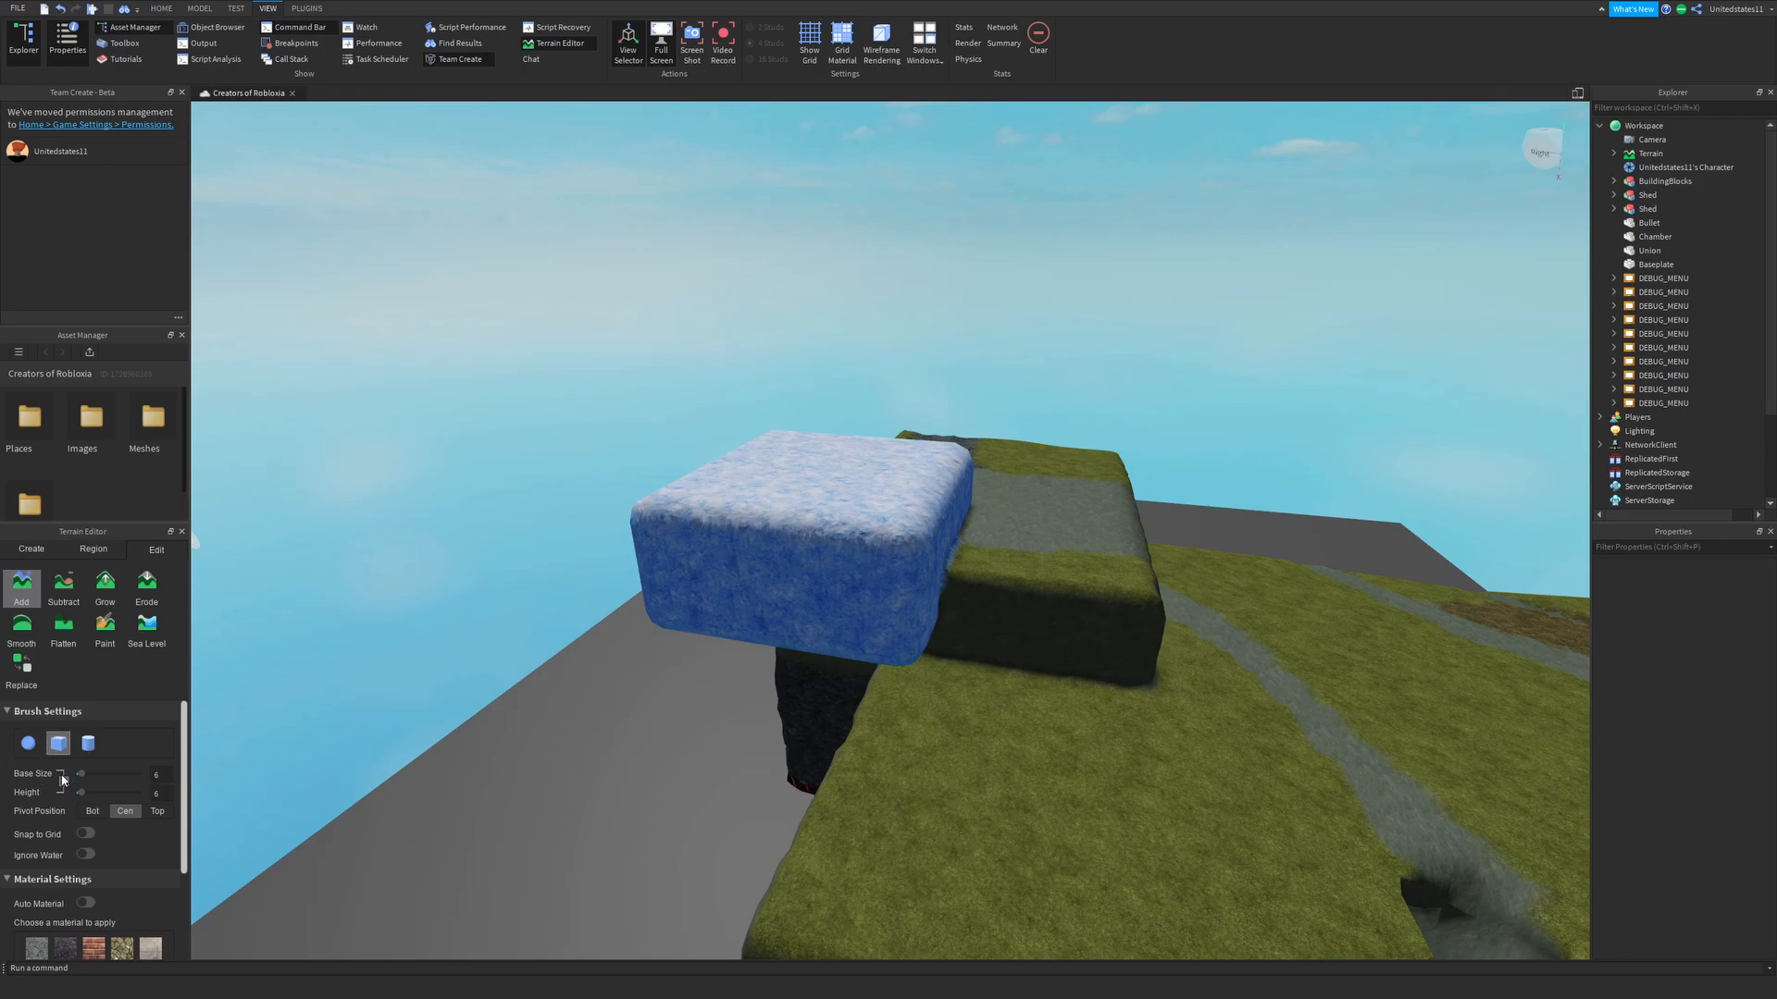
{"action": "left_click_drag", "start_coordinate": [80, 774], "coordinate": [111, 774]}
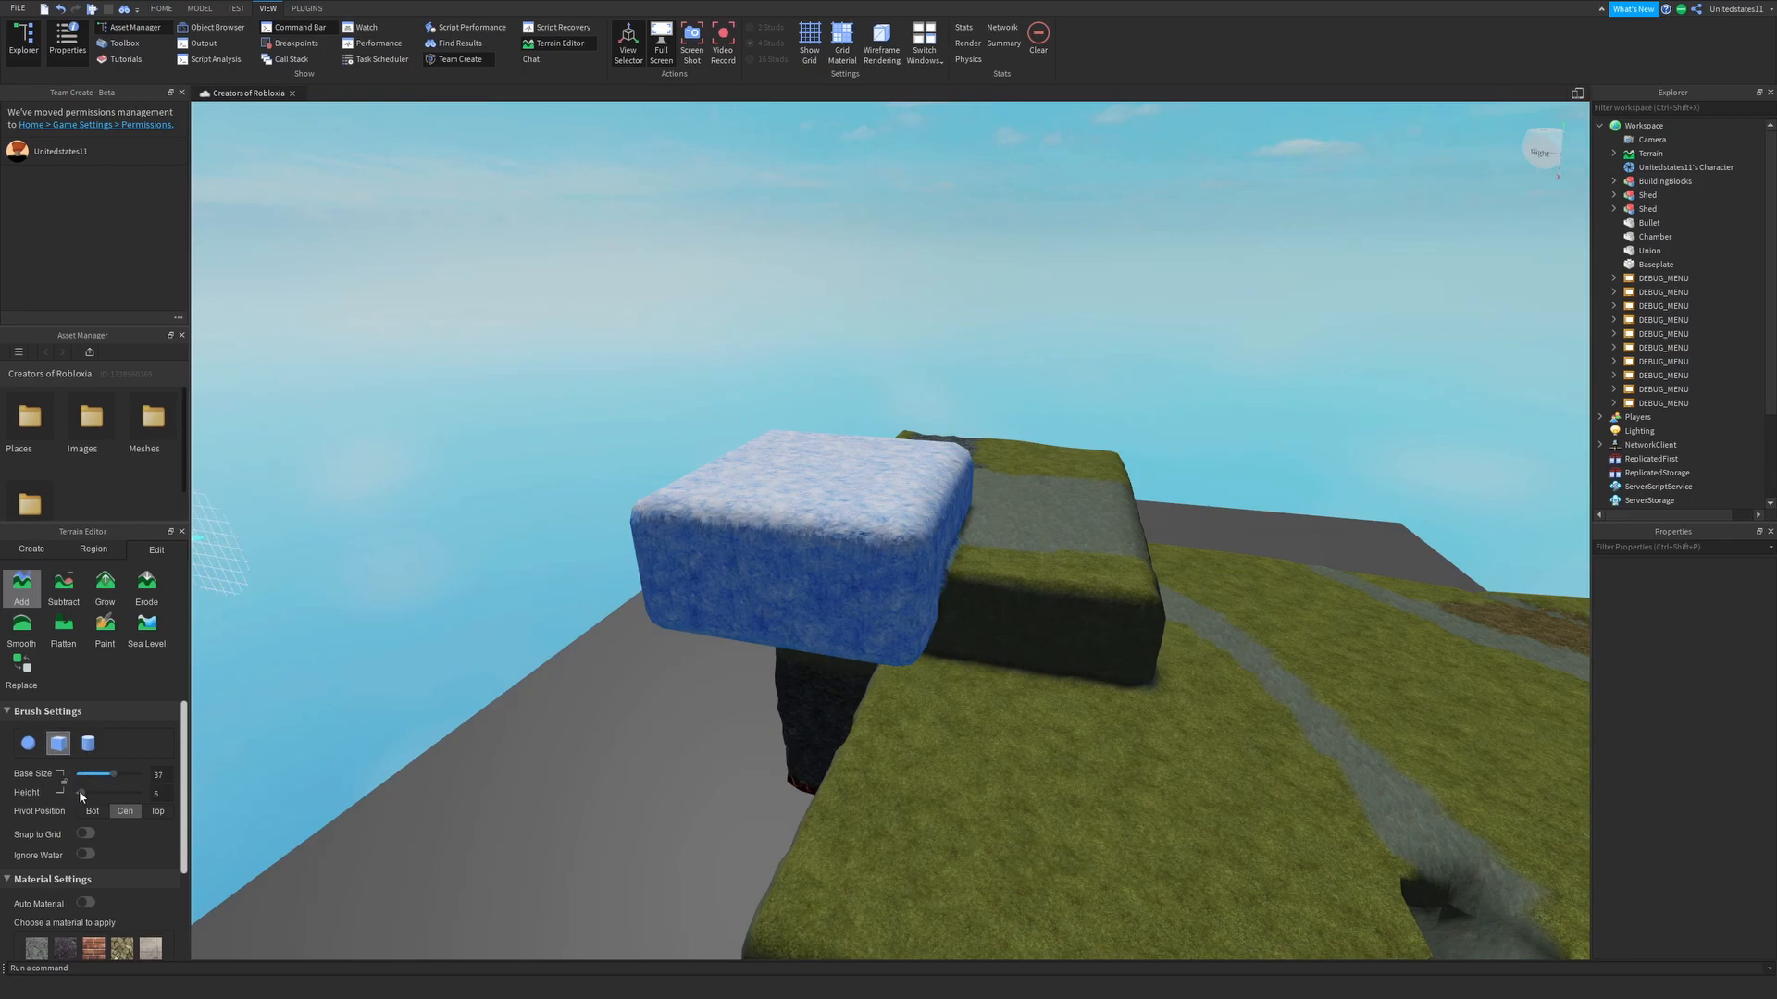
{"action": "left_click_drag", "start_coordinate": [108, 773], "coordinate": [120, 772]}
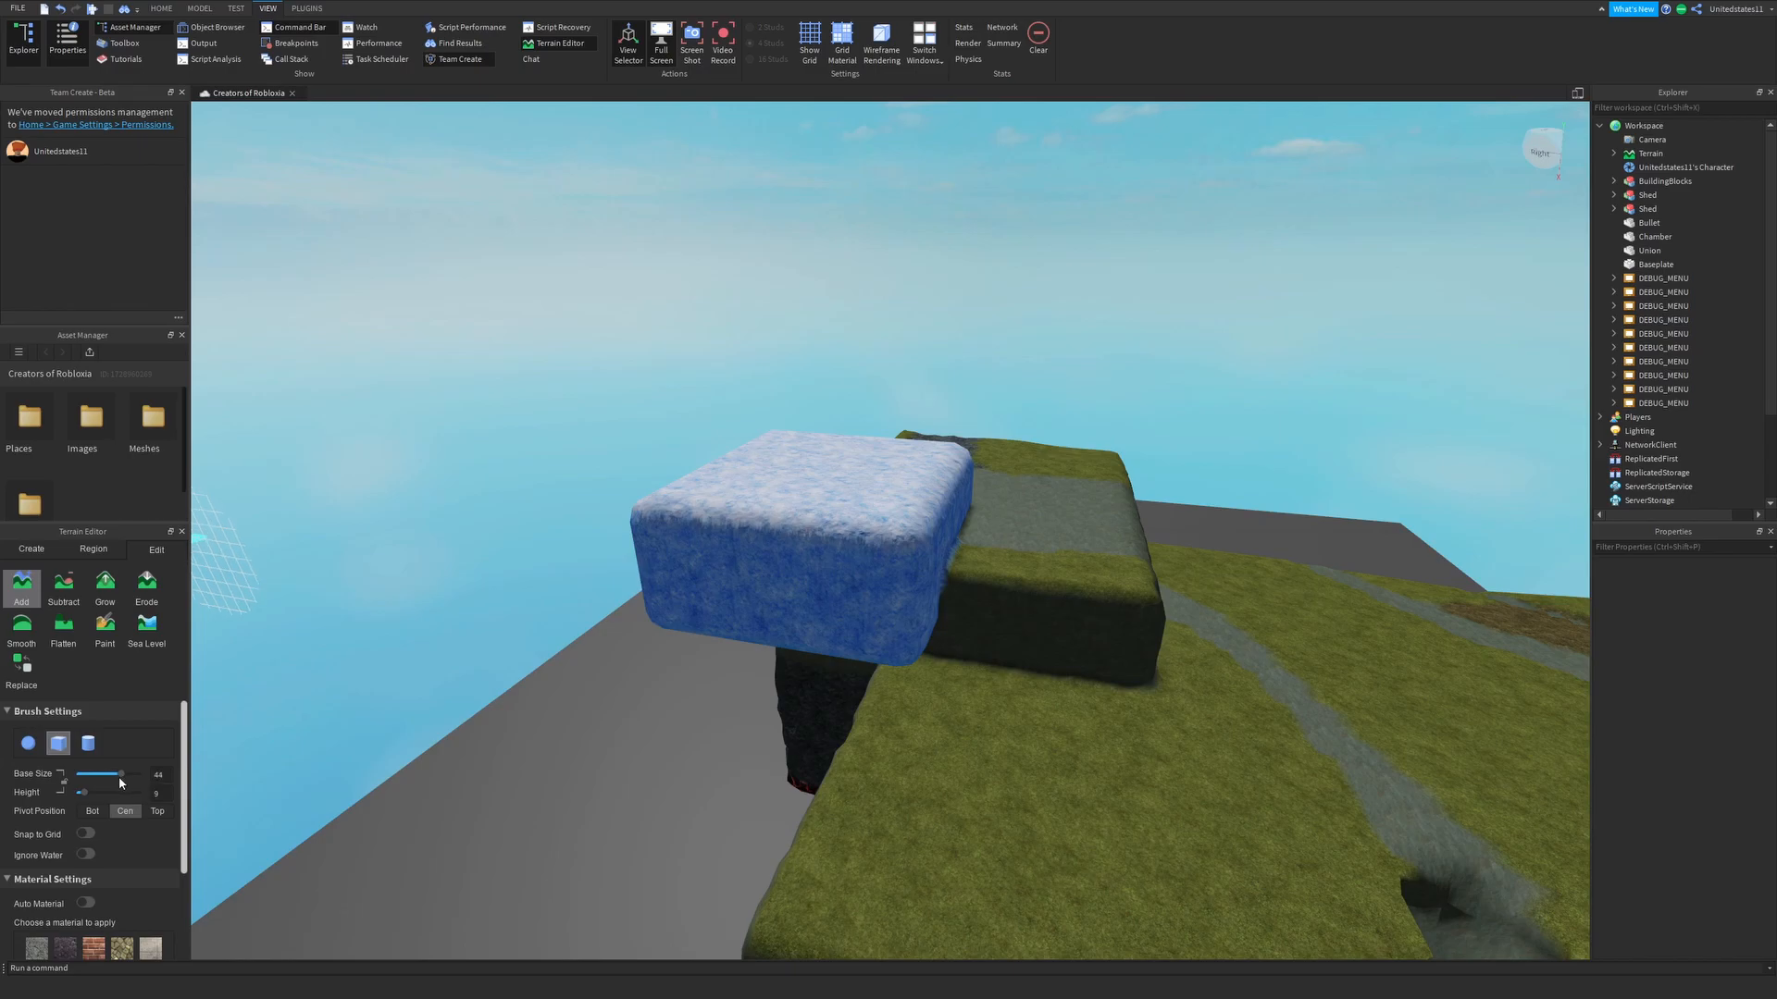
{"action": "left_click", "coordinate": [87, 743]}
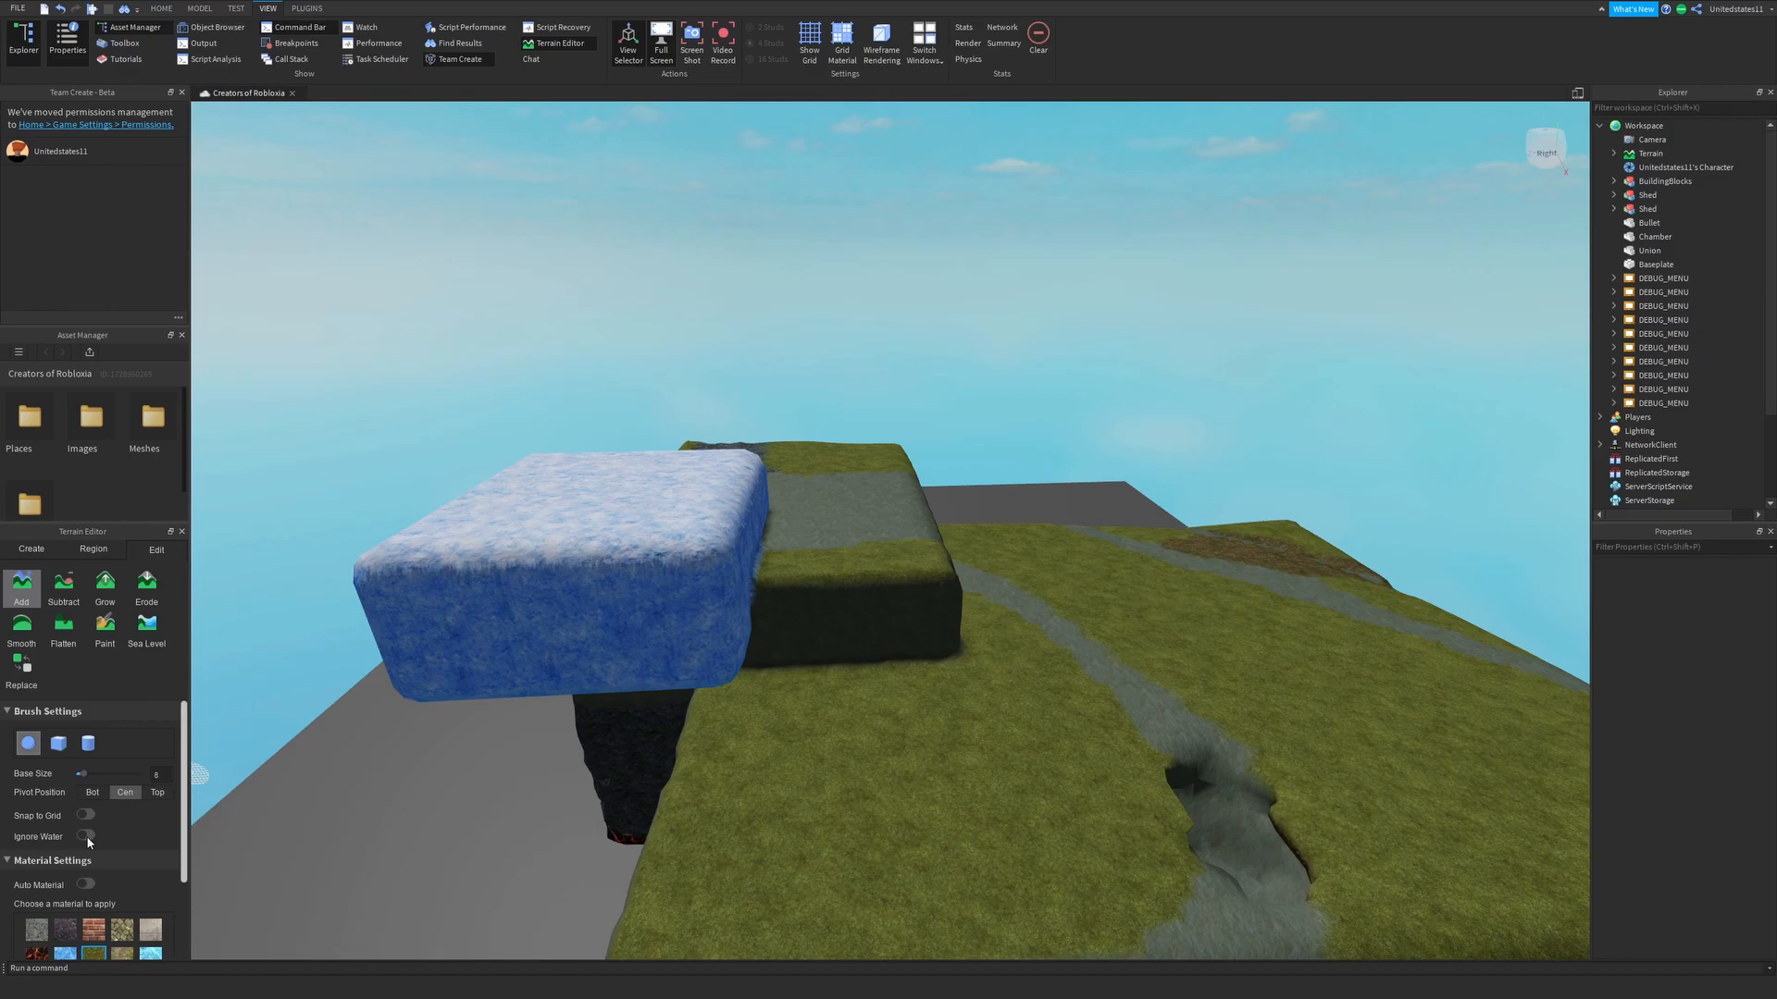
{"action": "mouse_move", "coordinate": [281, 655]}
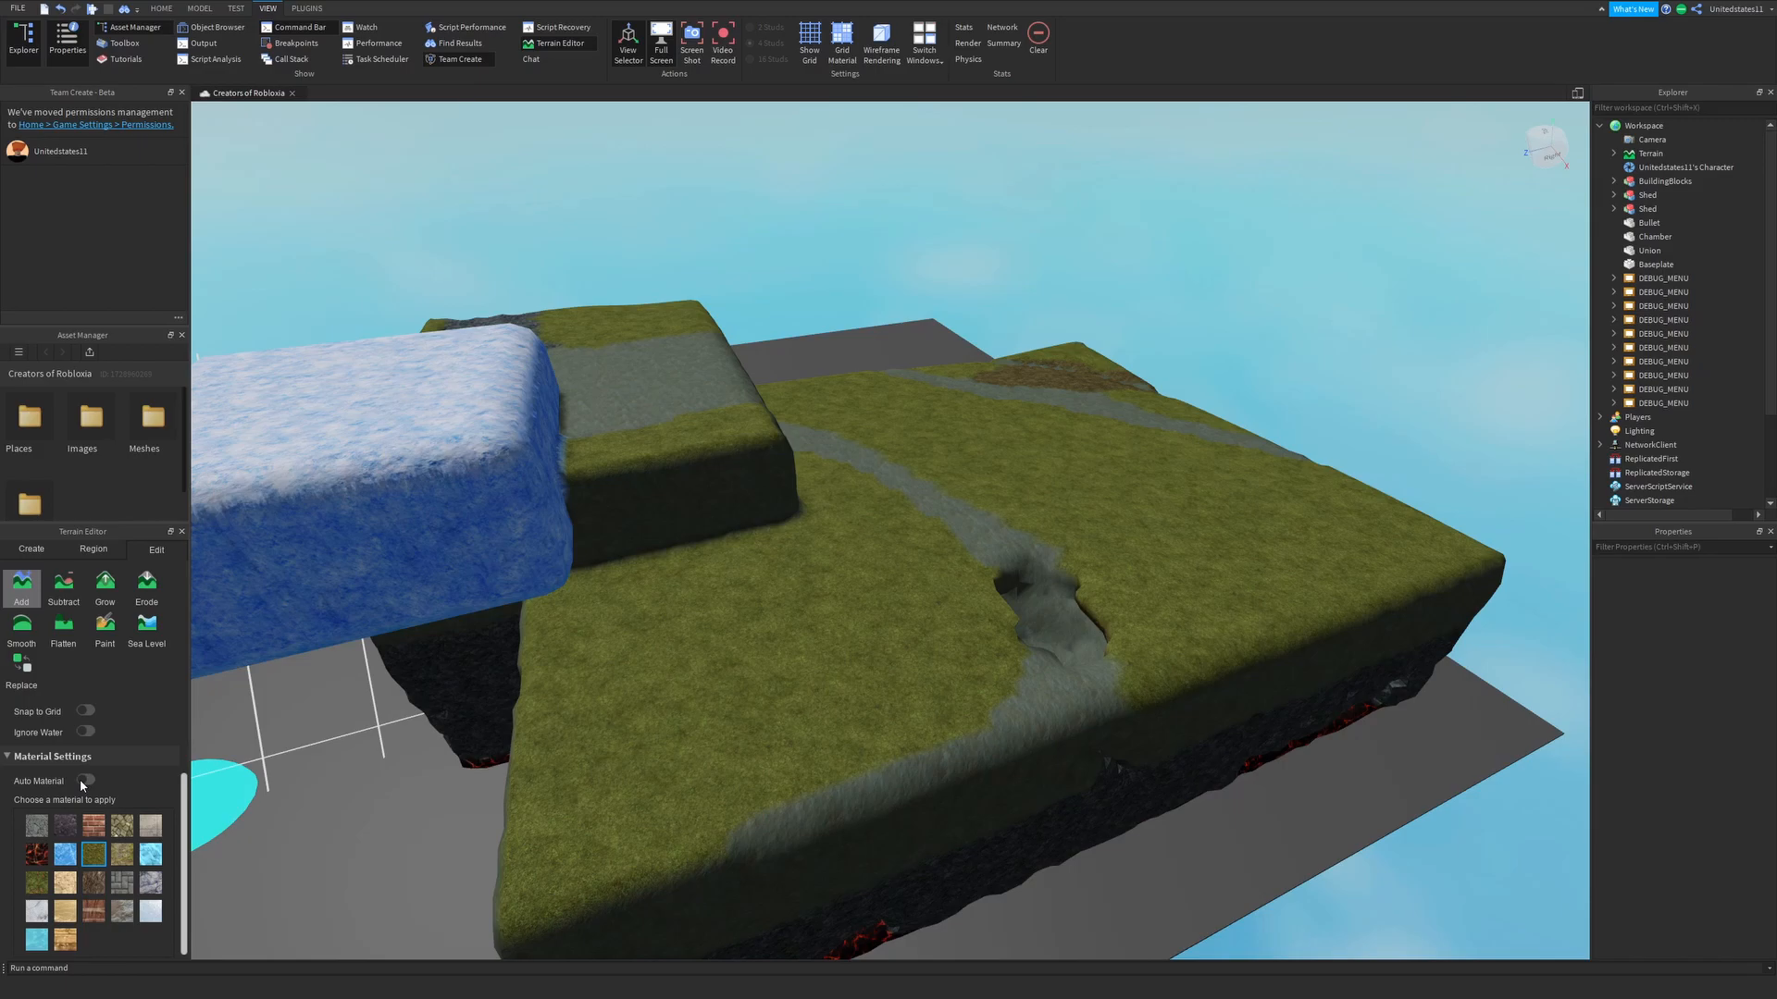
{"action": "mouse_move", "coordinate": [470, 823]}
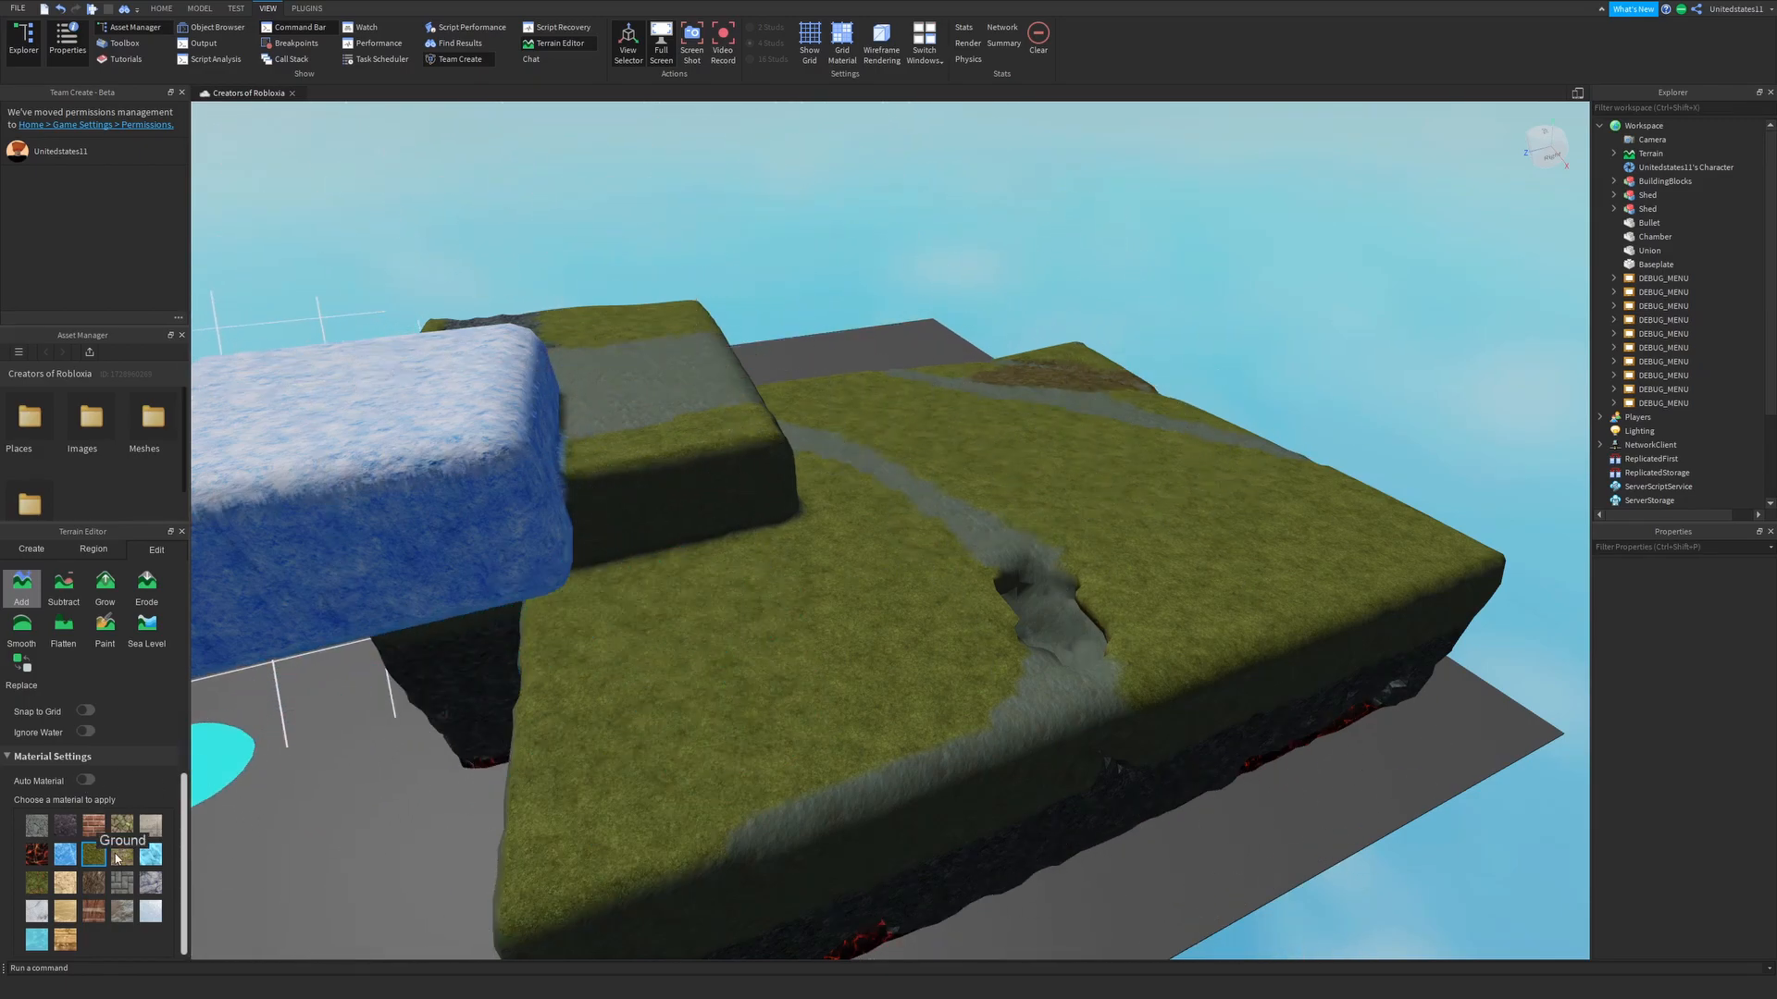
Step: Turn Auto Material on for the spherical add brush
{"action": "left_click", "coordinate": [85, 780]}
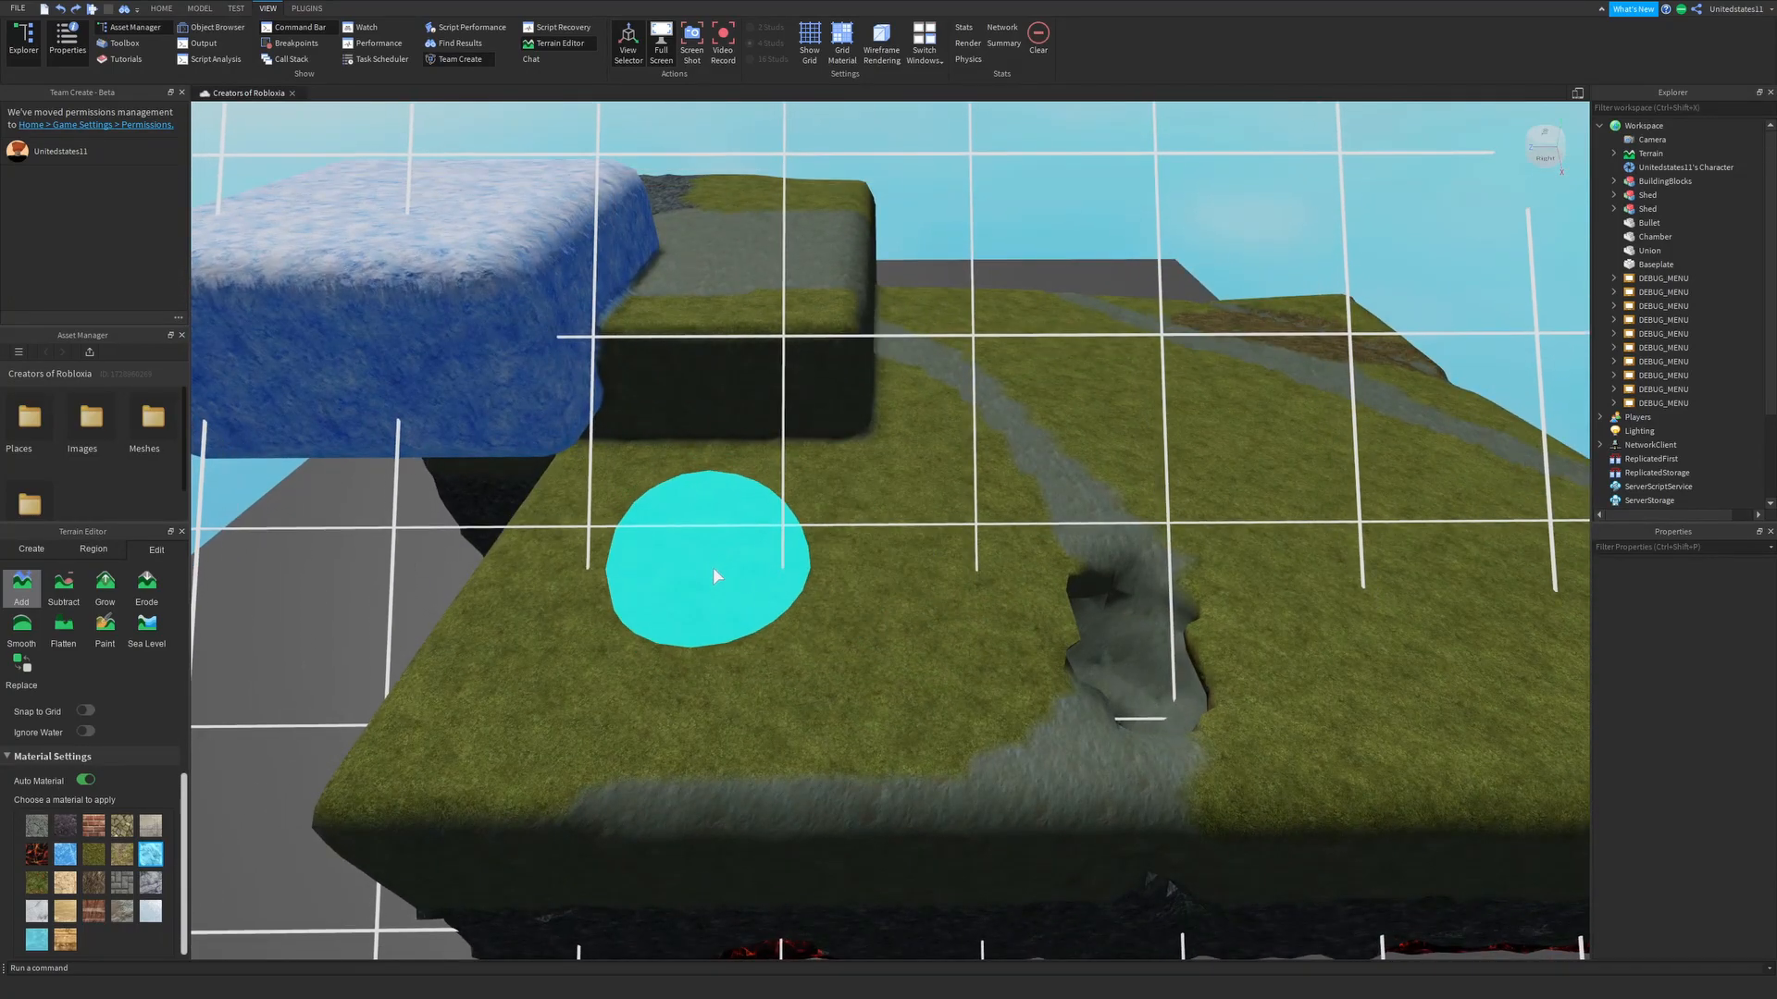
Step: Grow terrain once on the grass plateau and lower the Grow strength to 0.1
{"action": "left_click", "coordinate": [103, 585]}
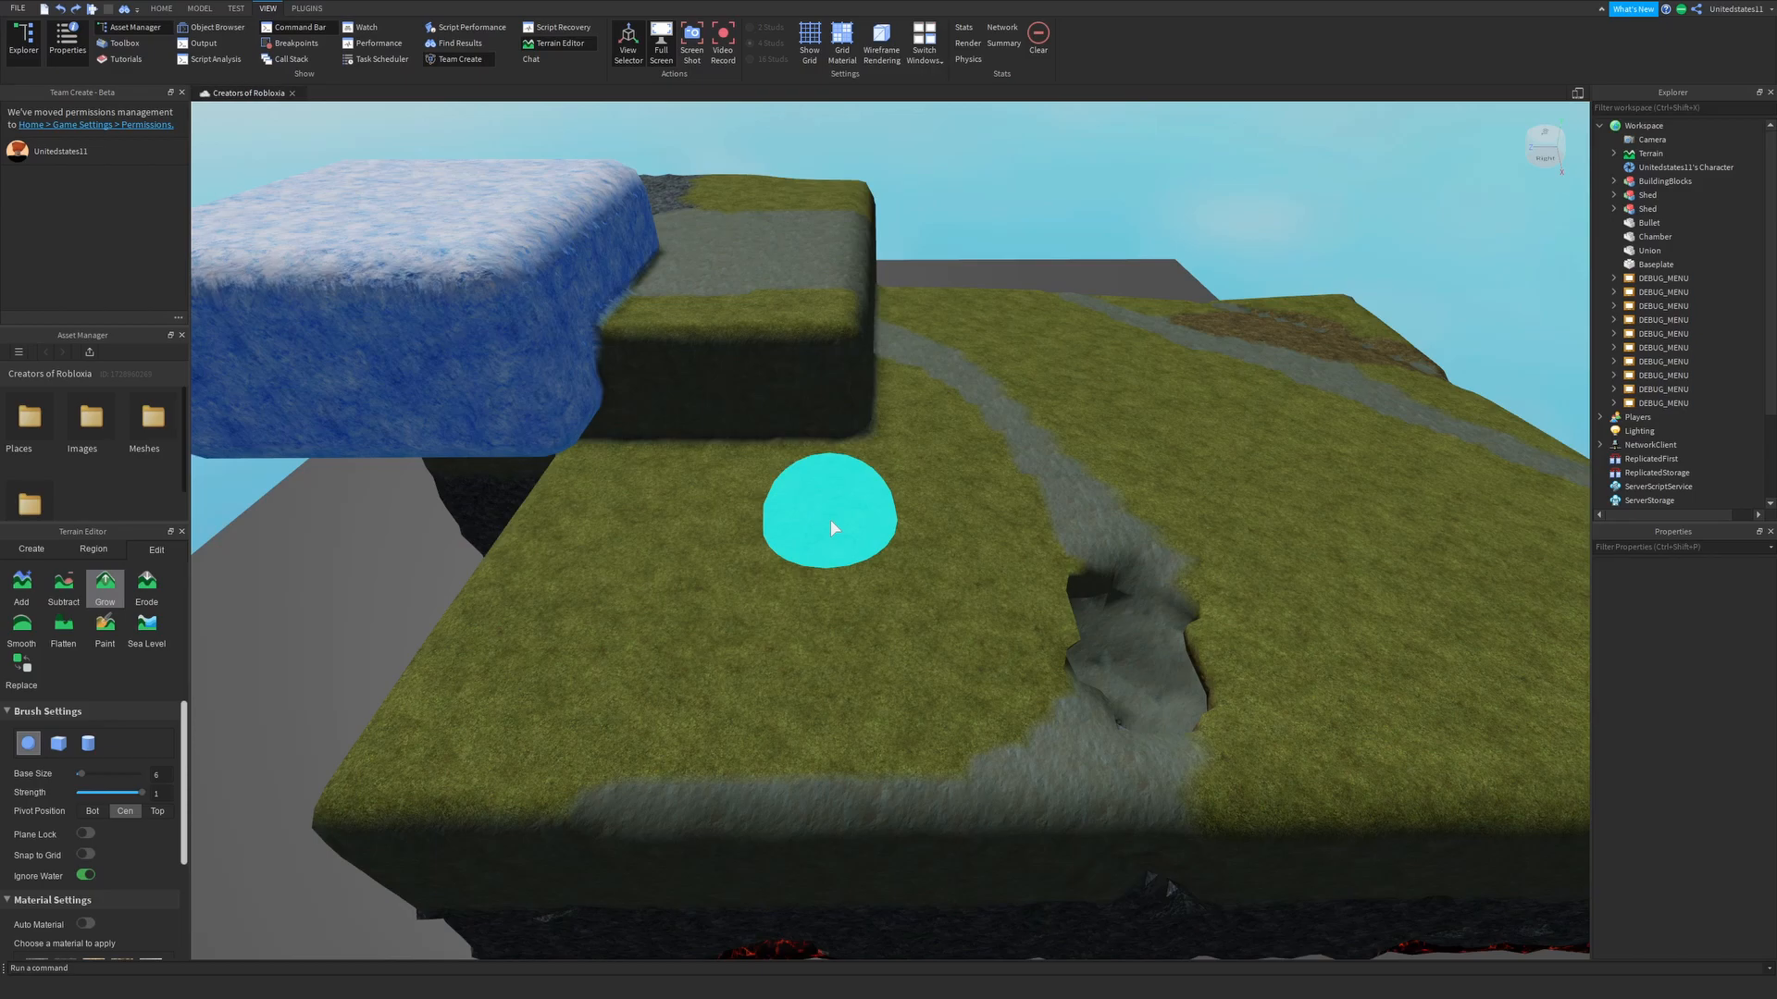
{"action": "mouse_move", "coordinate": [825, 526]}
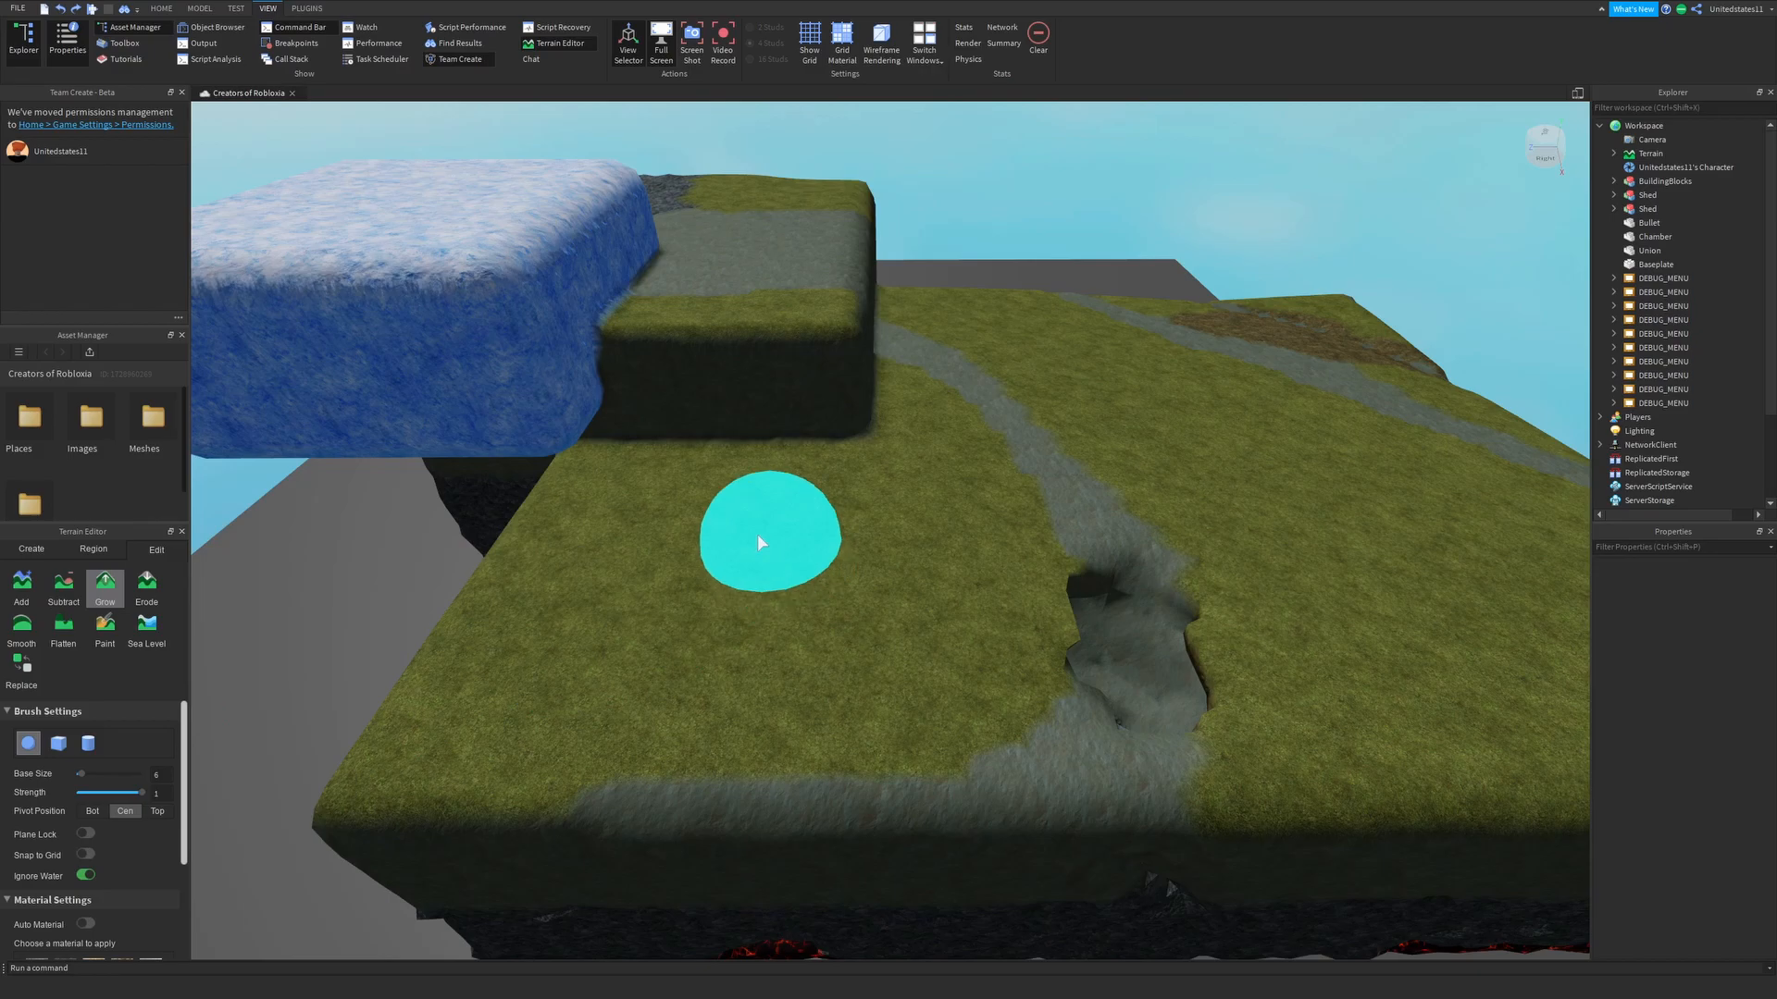
{"action": "left_click", "coordinate": [762, 548]}
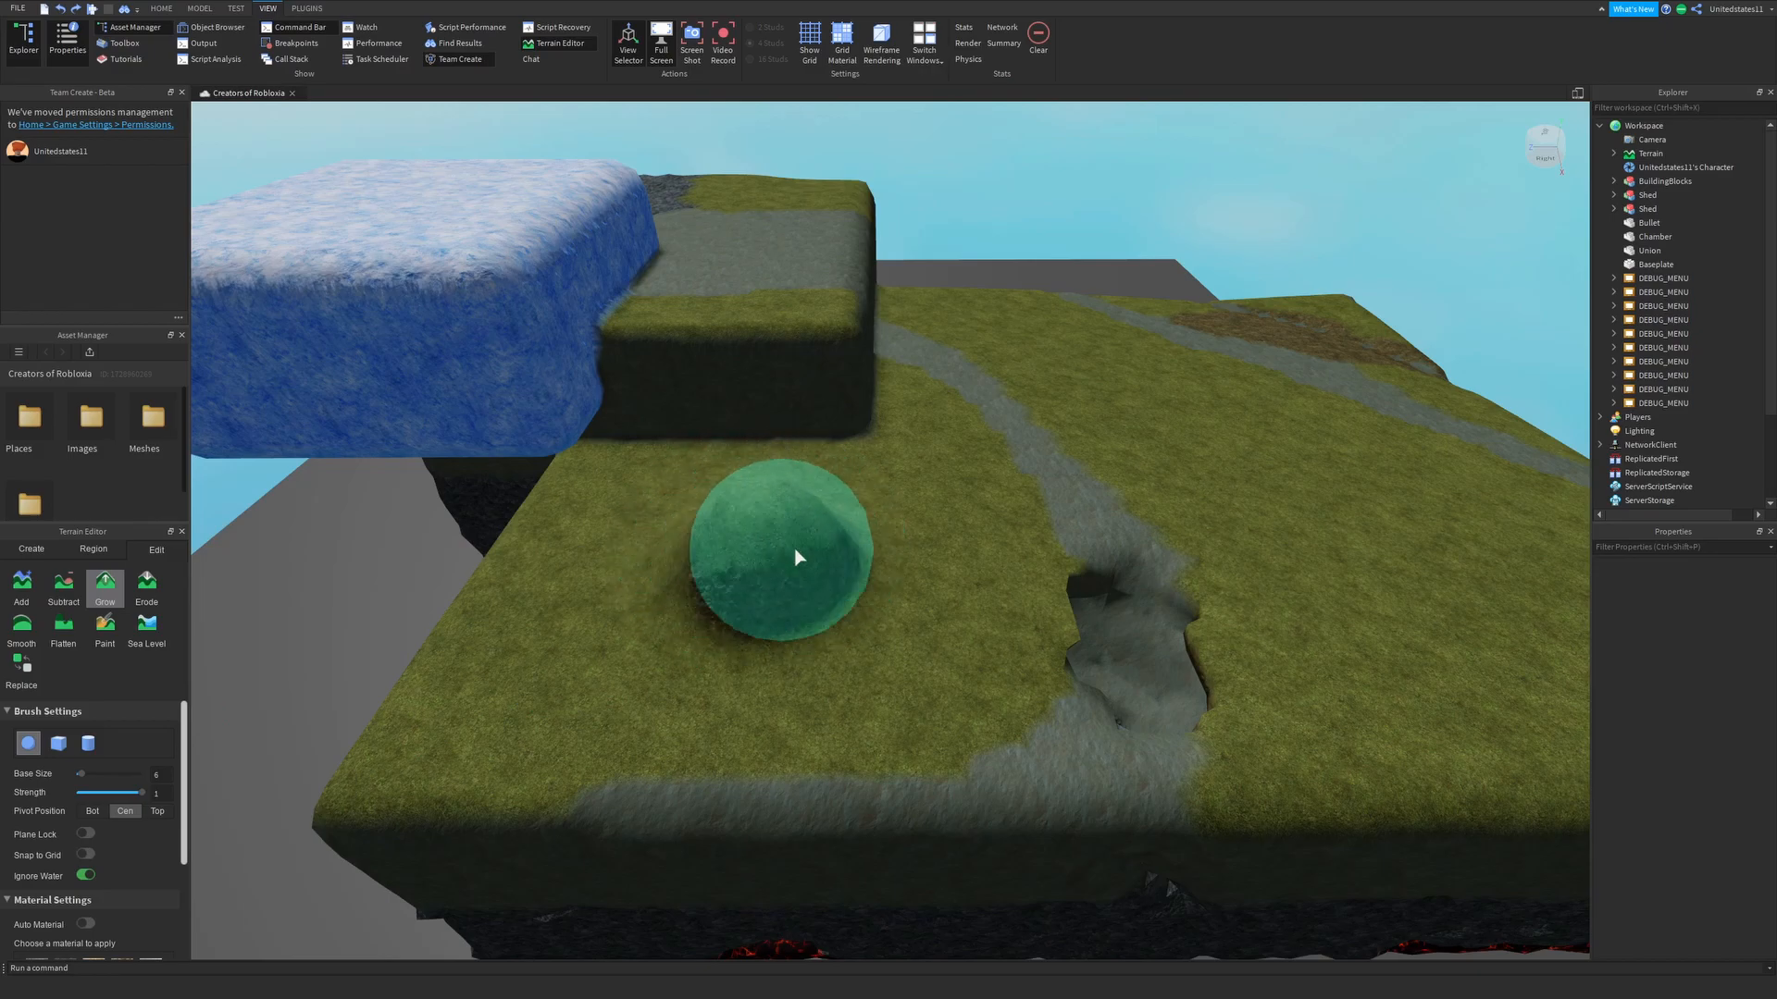
{"action": "left_click_drag", "start_coordinate": [136, 792], "coordinate": [94, 792]}
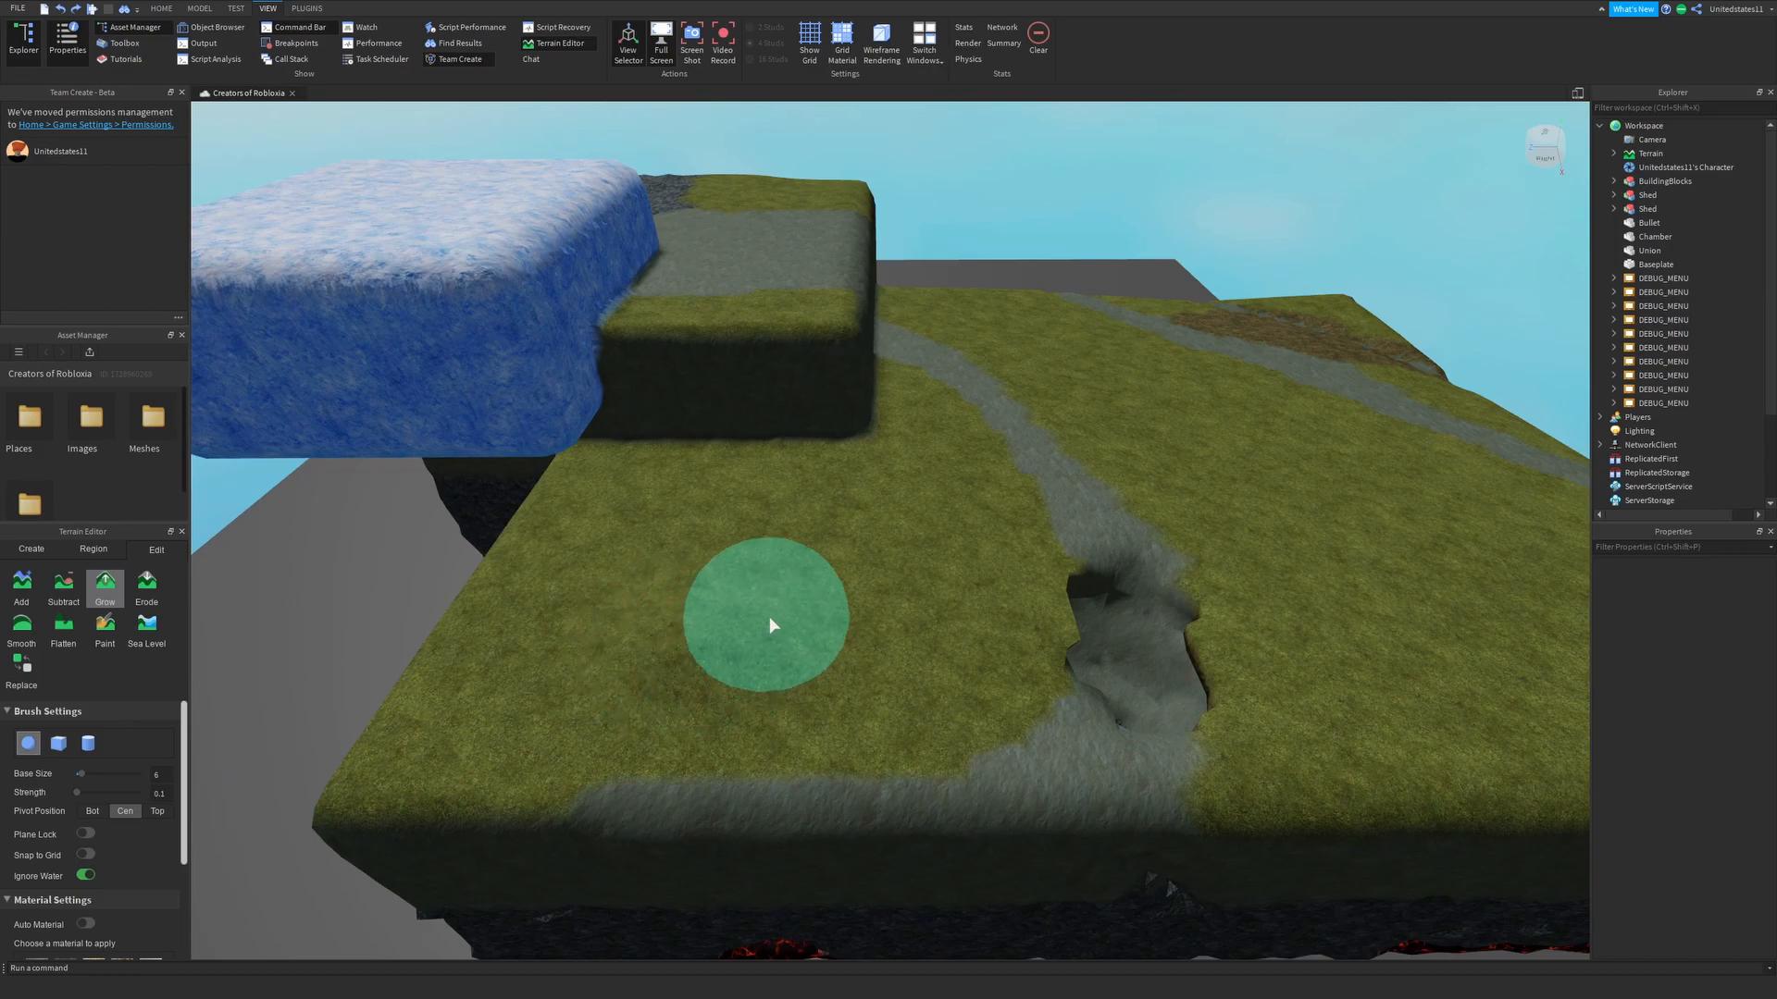
{"action": "mouse_move", "coordinate": [840, 705]}
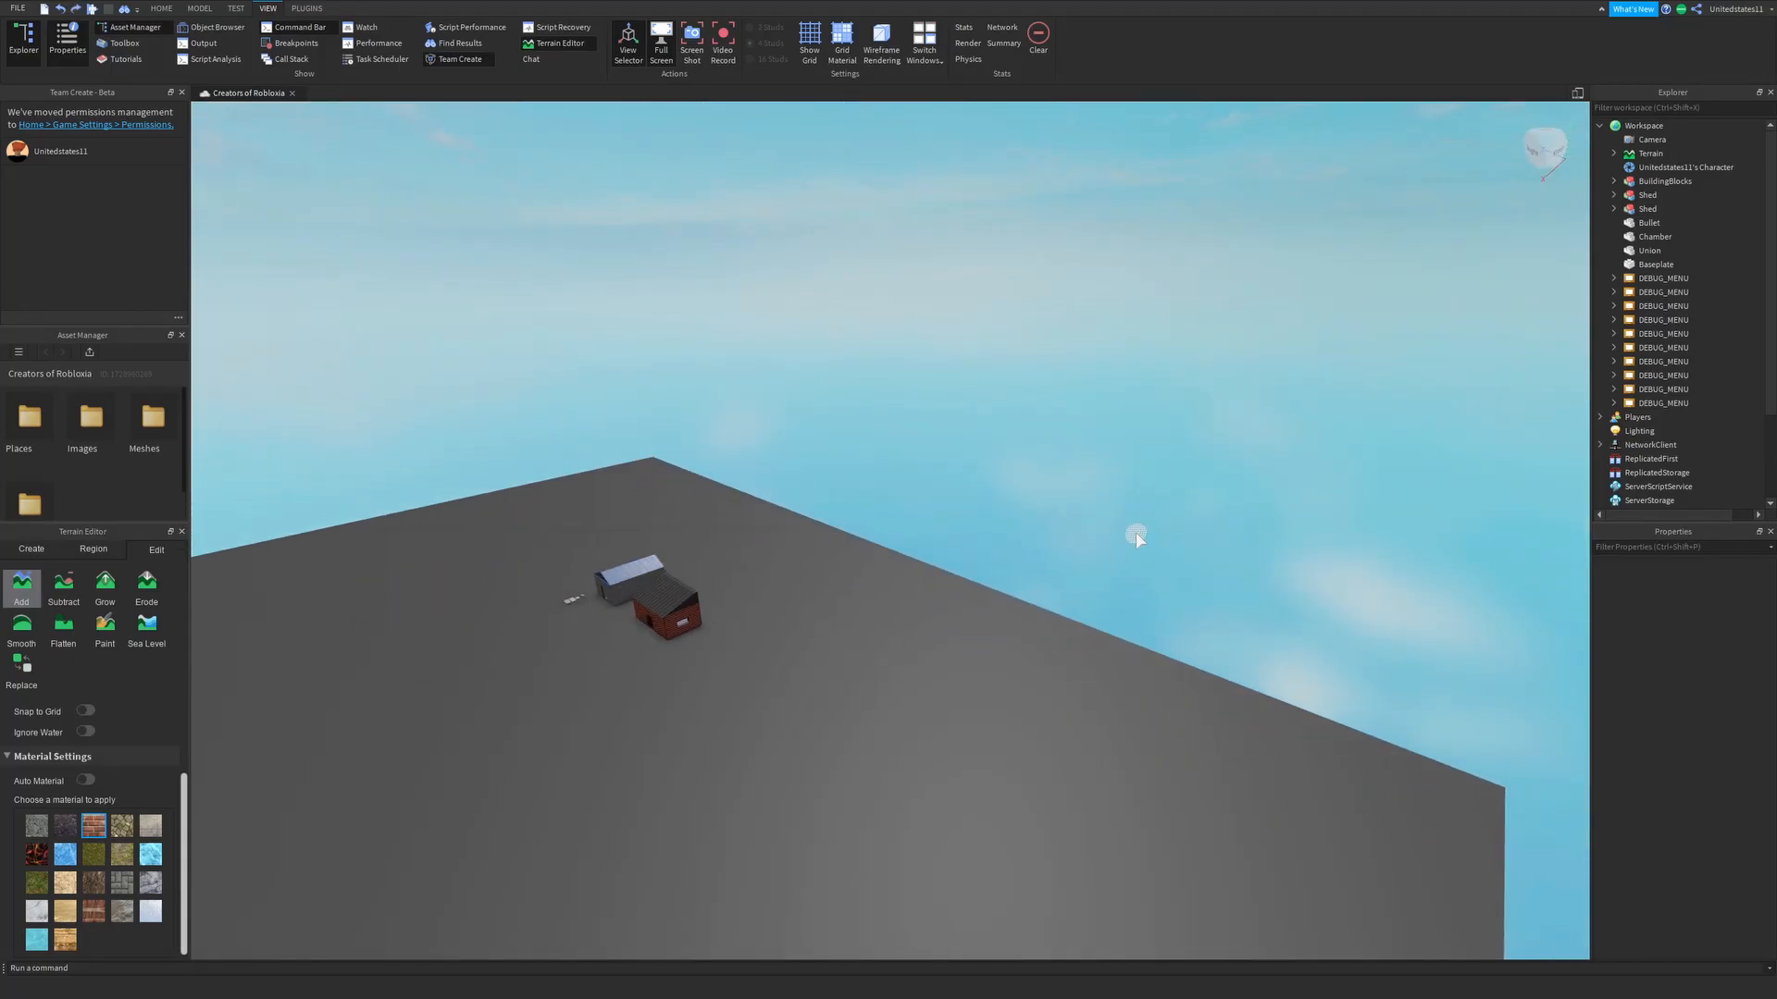
Step: Switch to the Subtract brush after adding terrain without Auto Material
{"action": "left_click", "coordinate": [63, 584]}
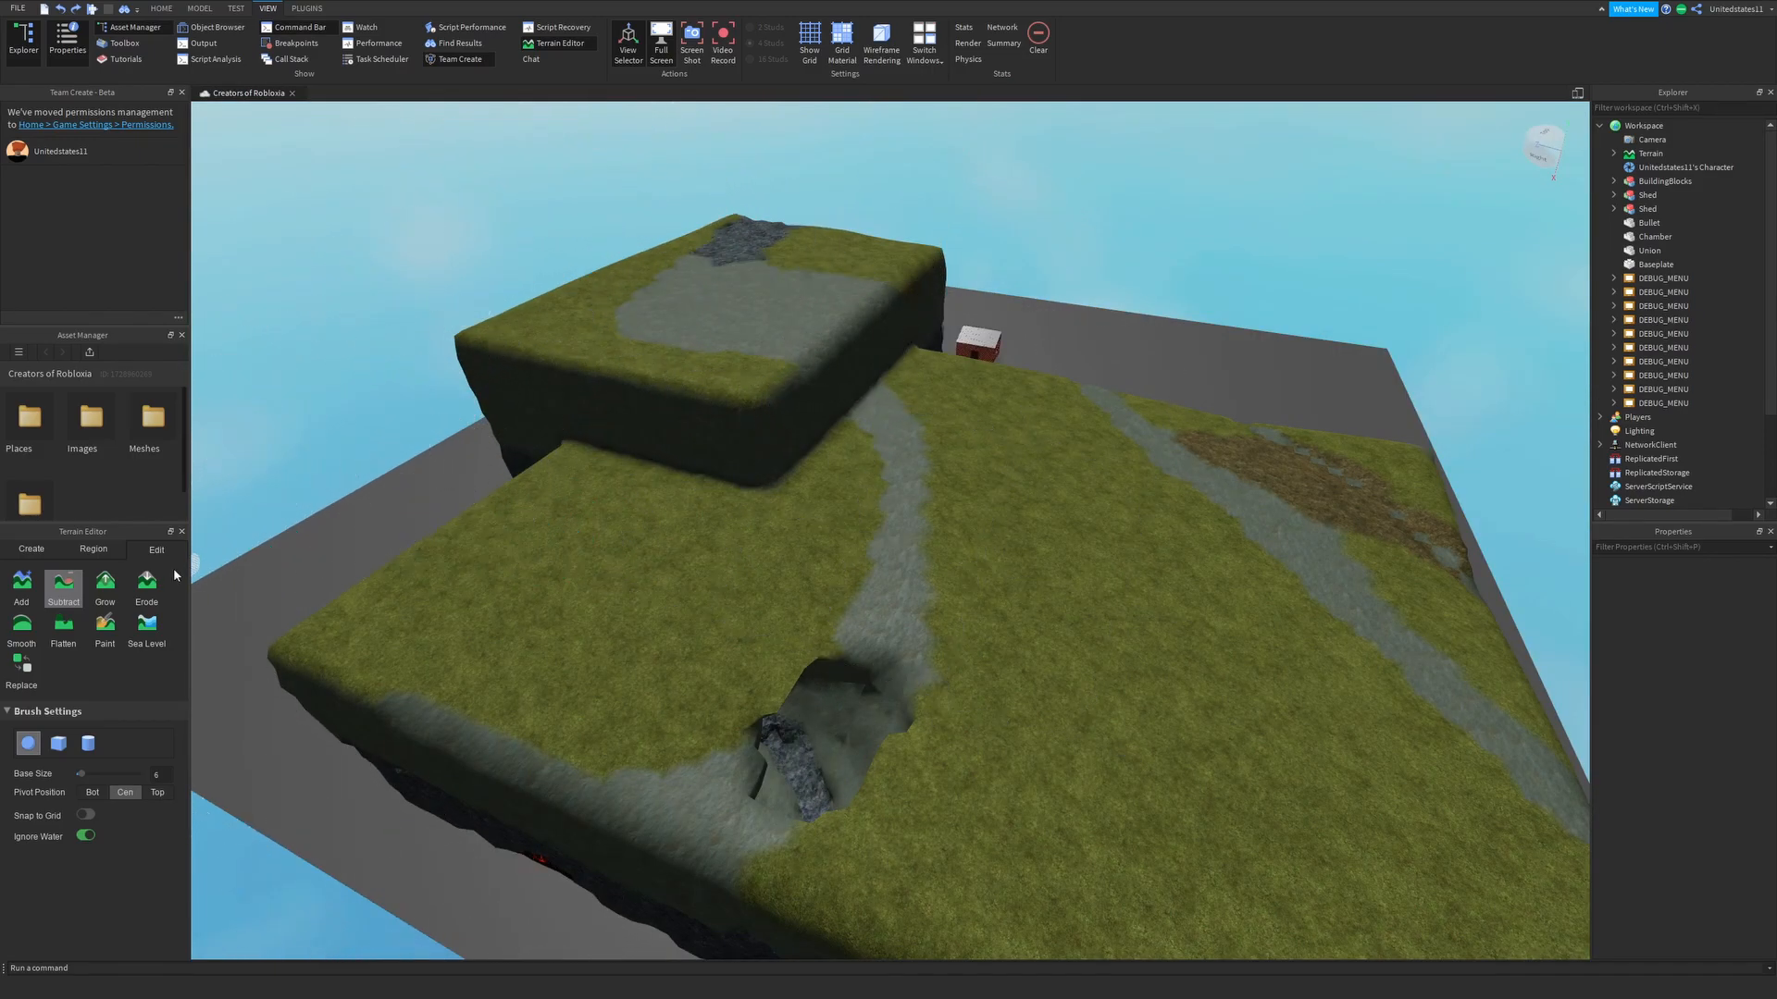
Step: Grow a pale icy patch on the lower grass, then move on to the Erode brush
{"action": "left_click", "coordinate": [105, 586]}
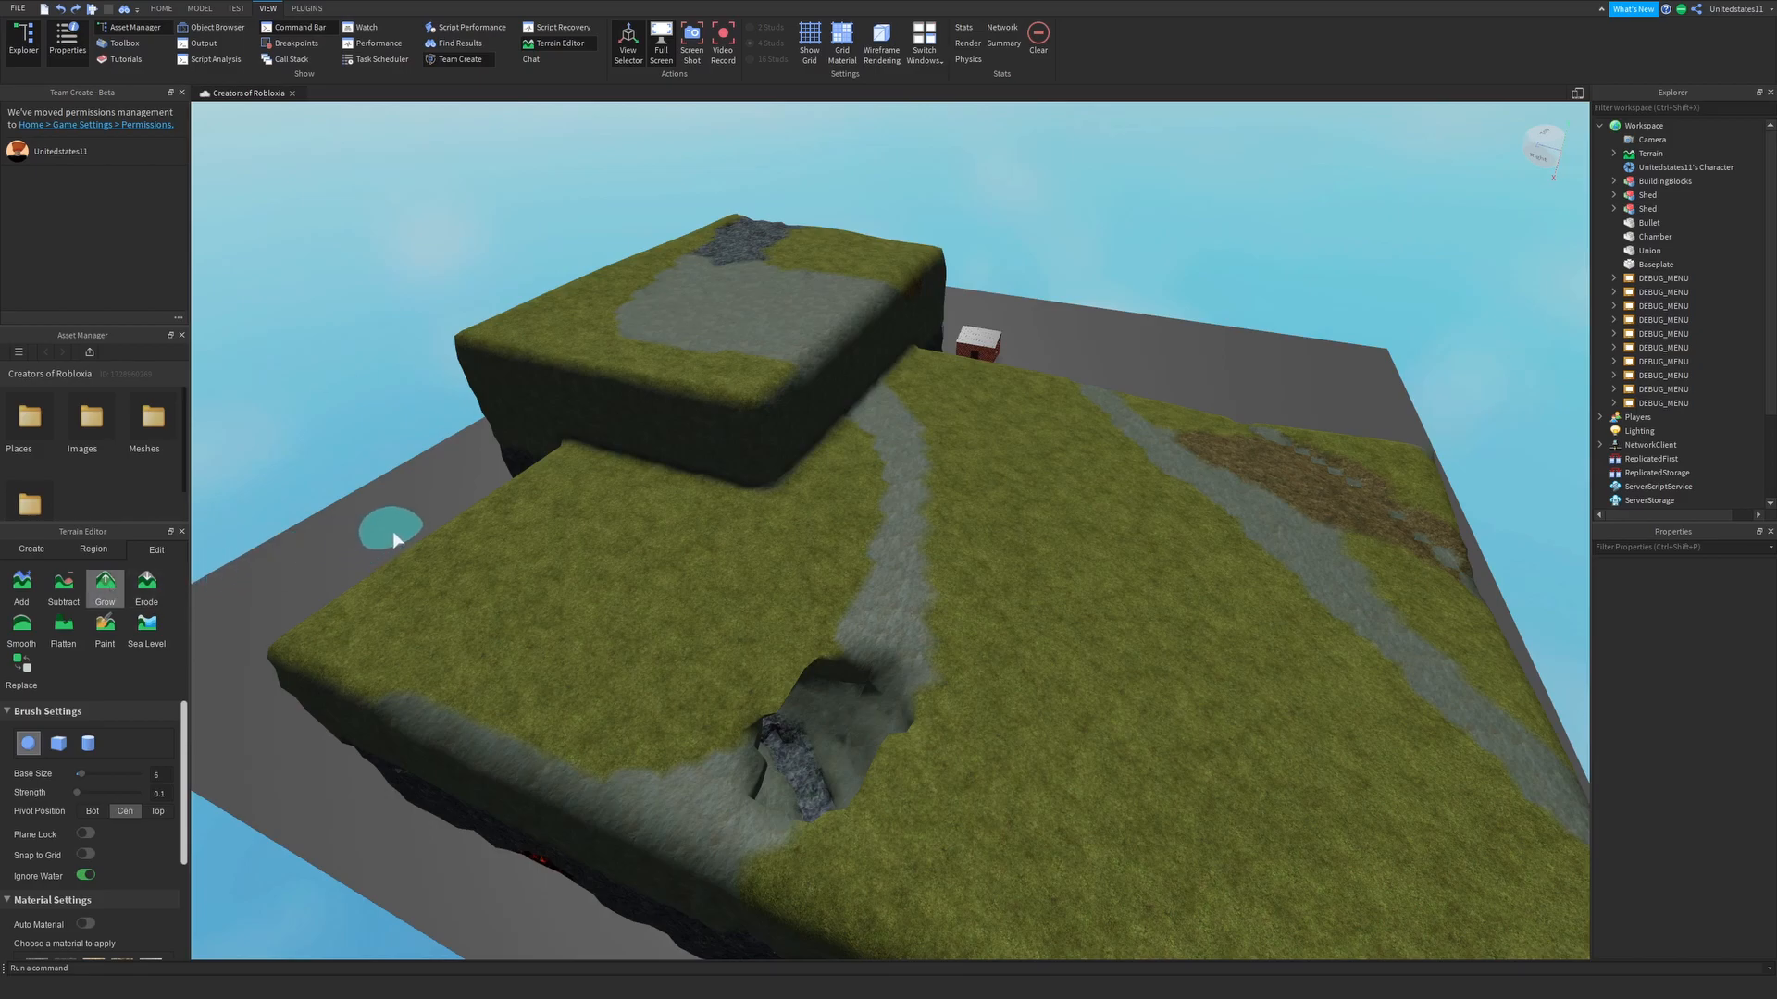
{"action": "mouse_move", "coordinate": [393, 542]}
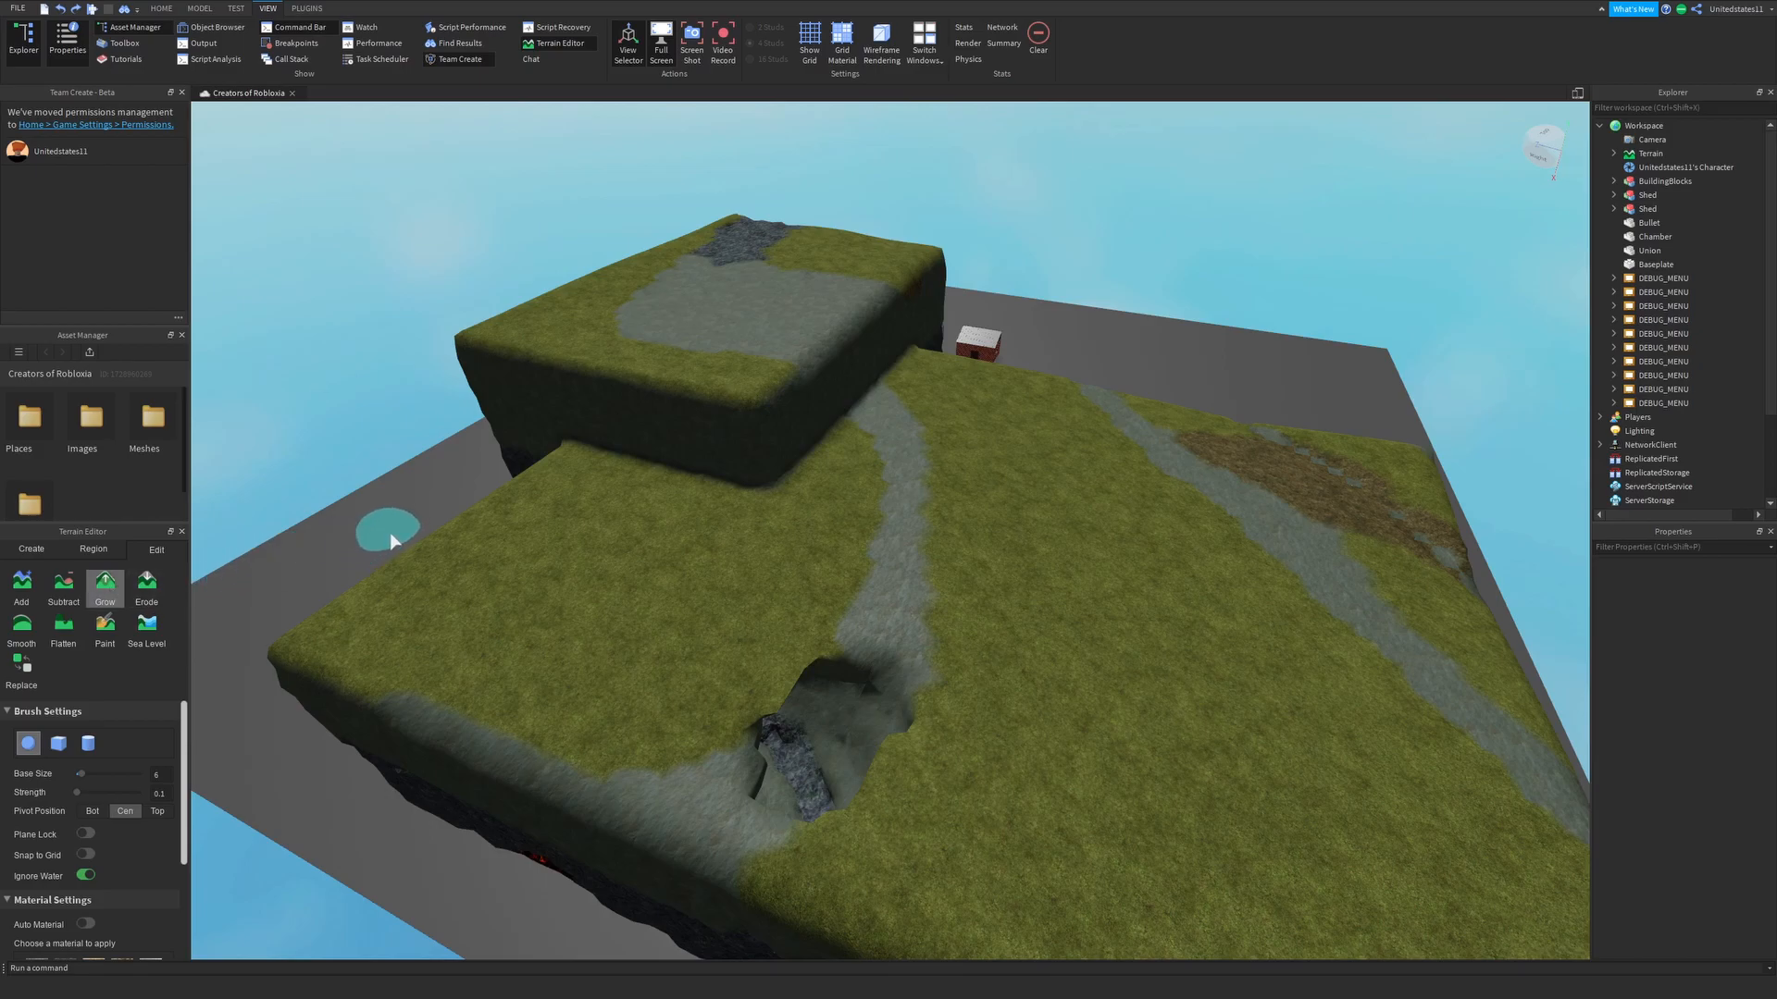
{"action": "mouse_move", "coordinate": [344, 596]}
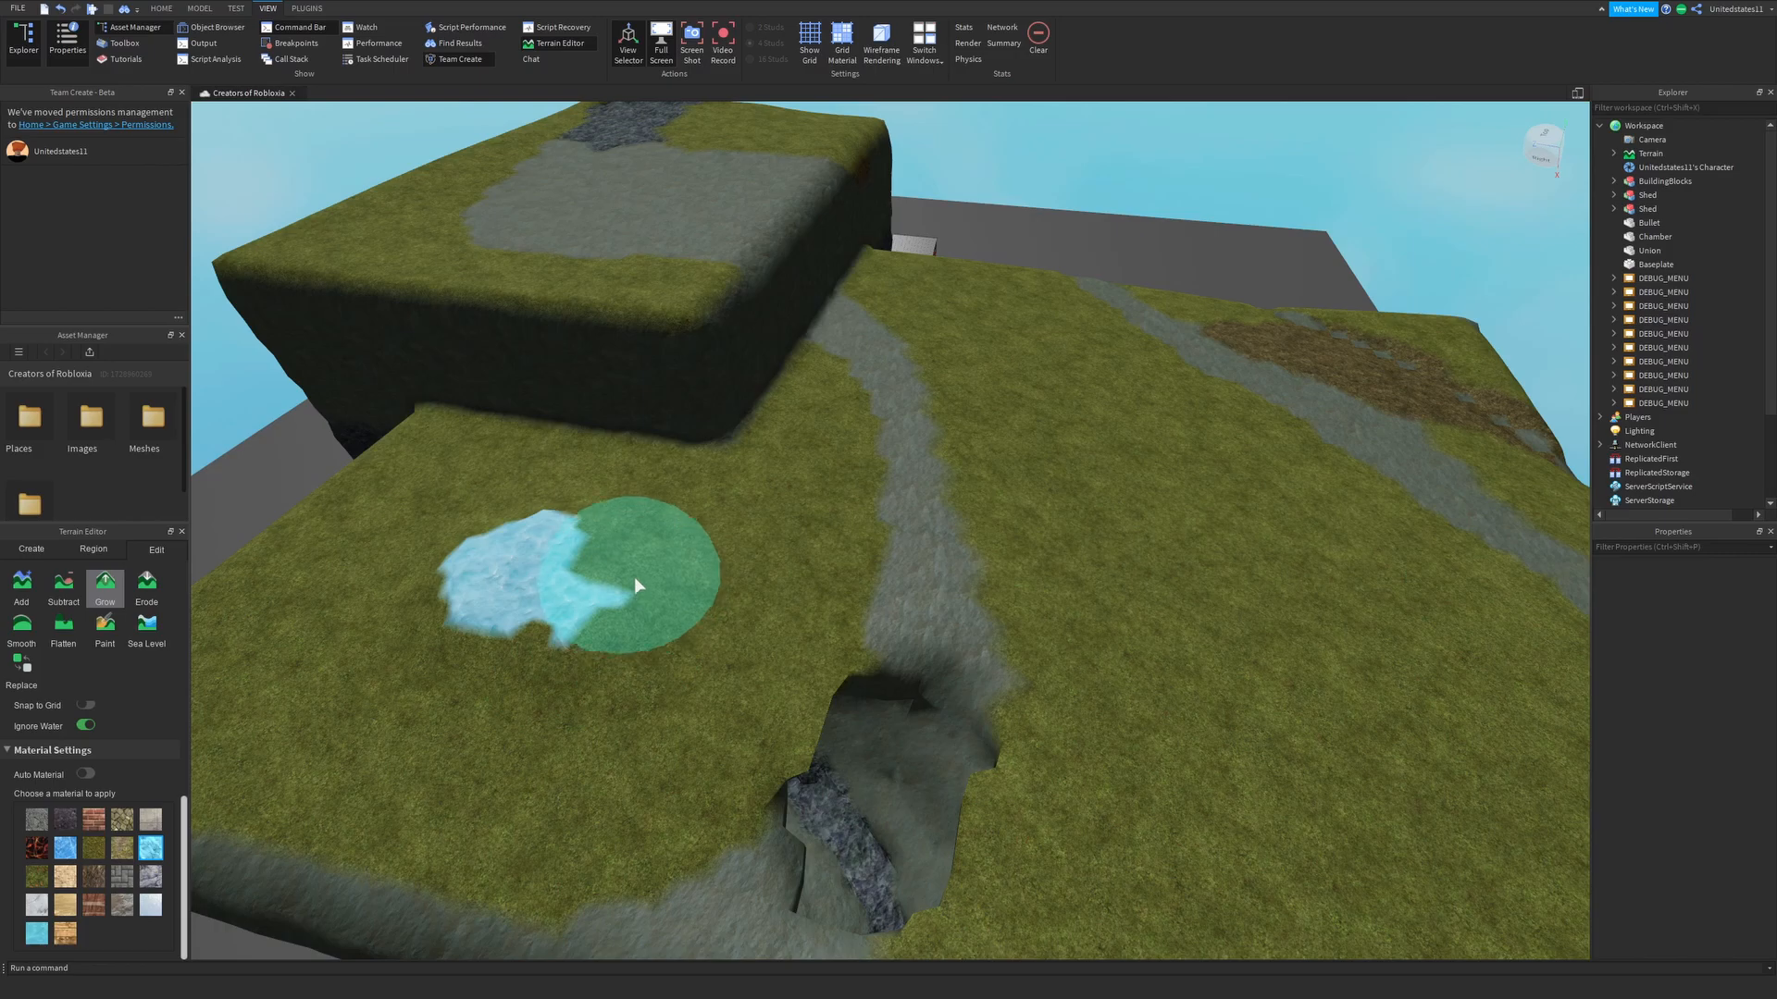
{"action": "left_click", "coordinate": [146, 588]}
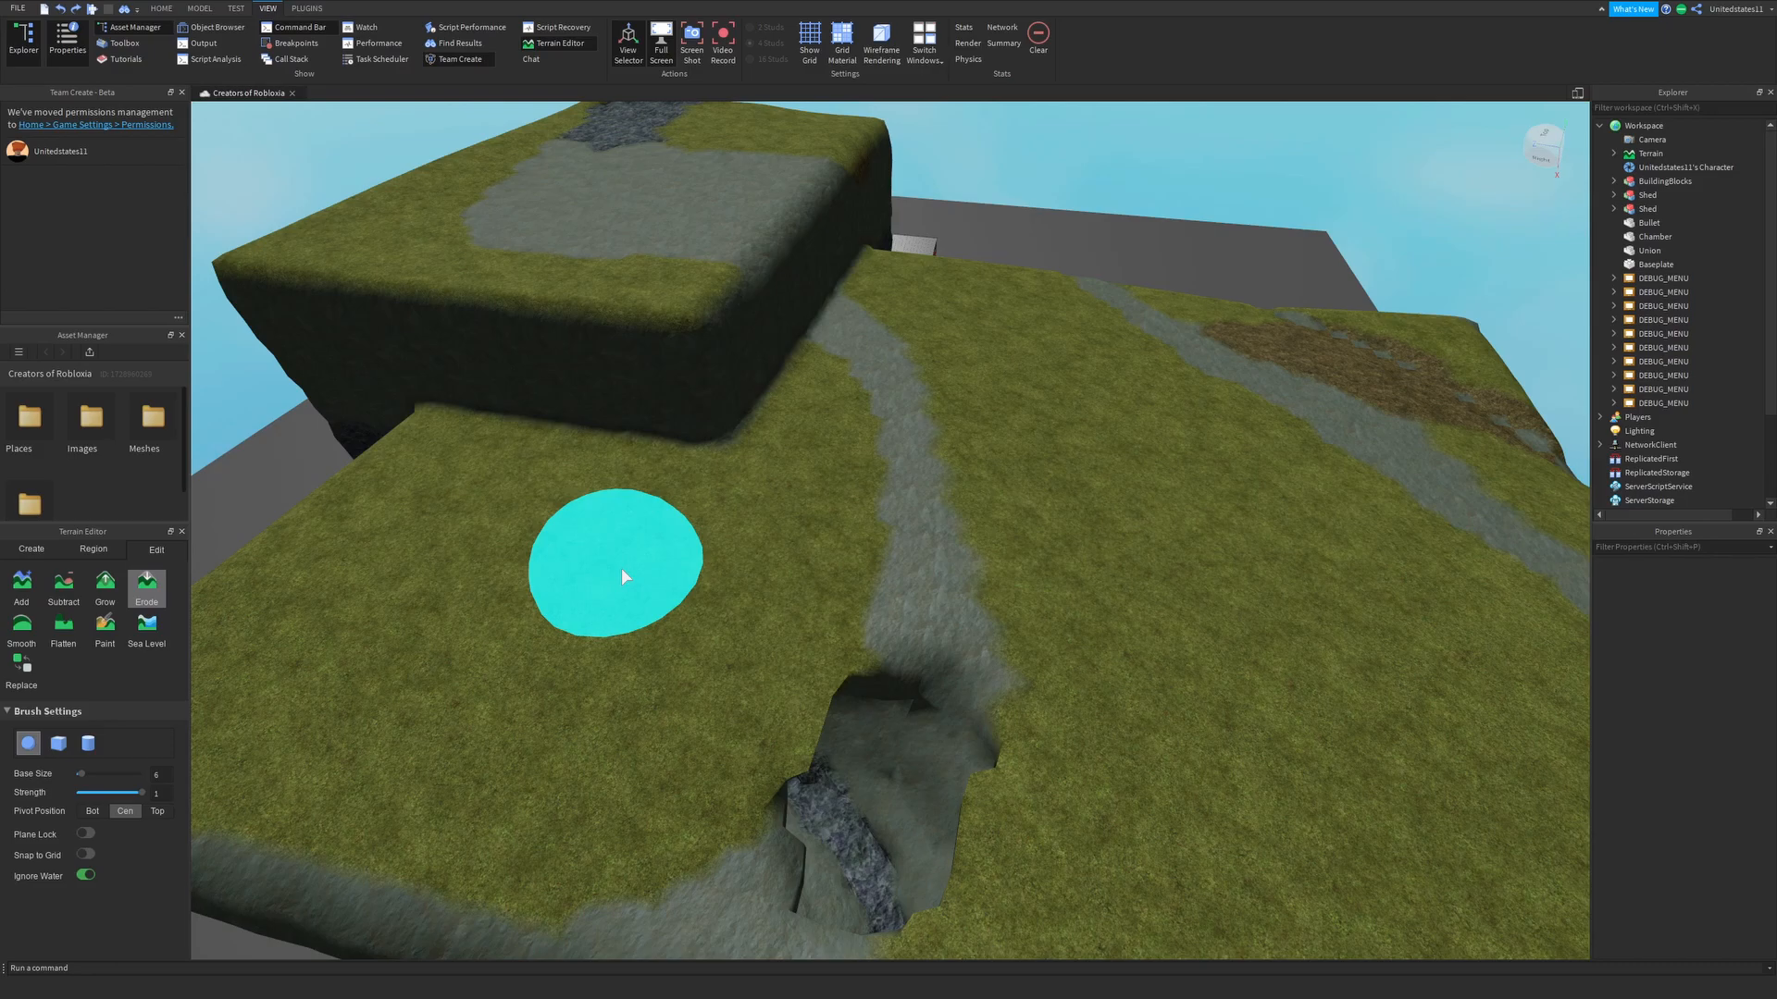
{"action": "mouse_move", "coordinate": [640, 570]}
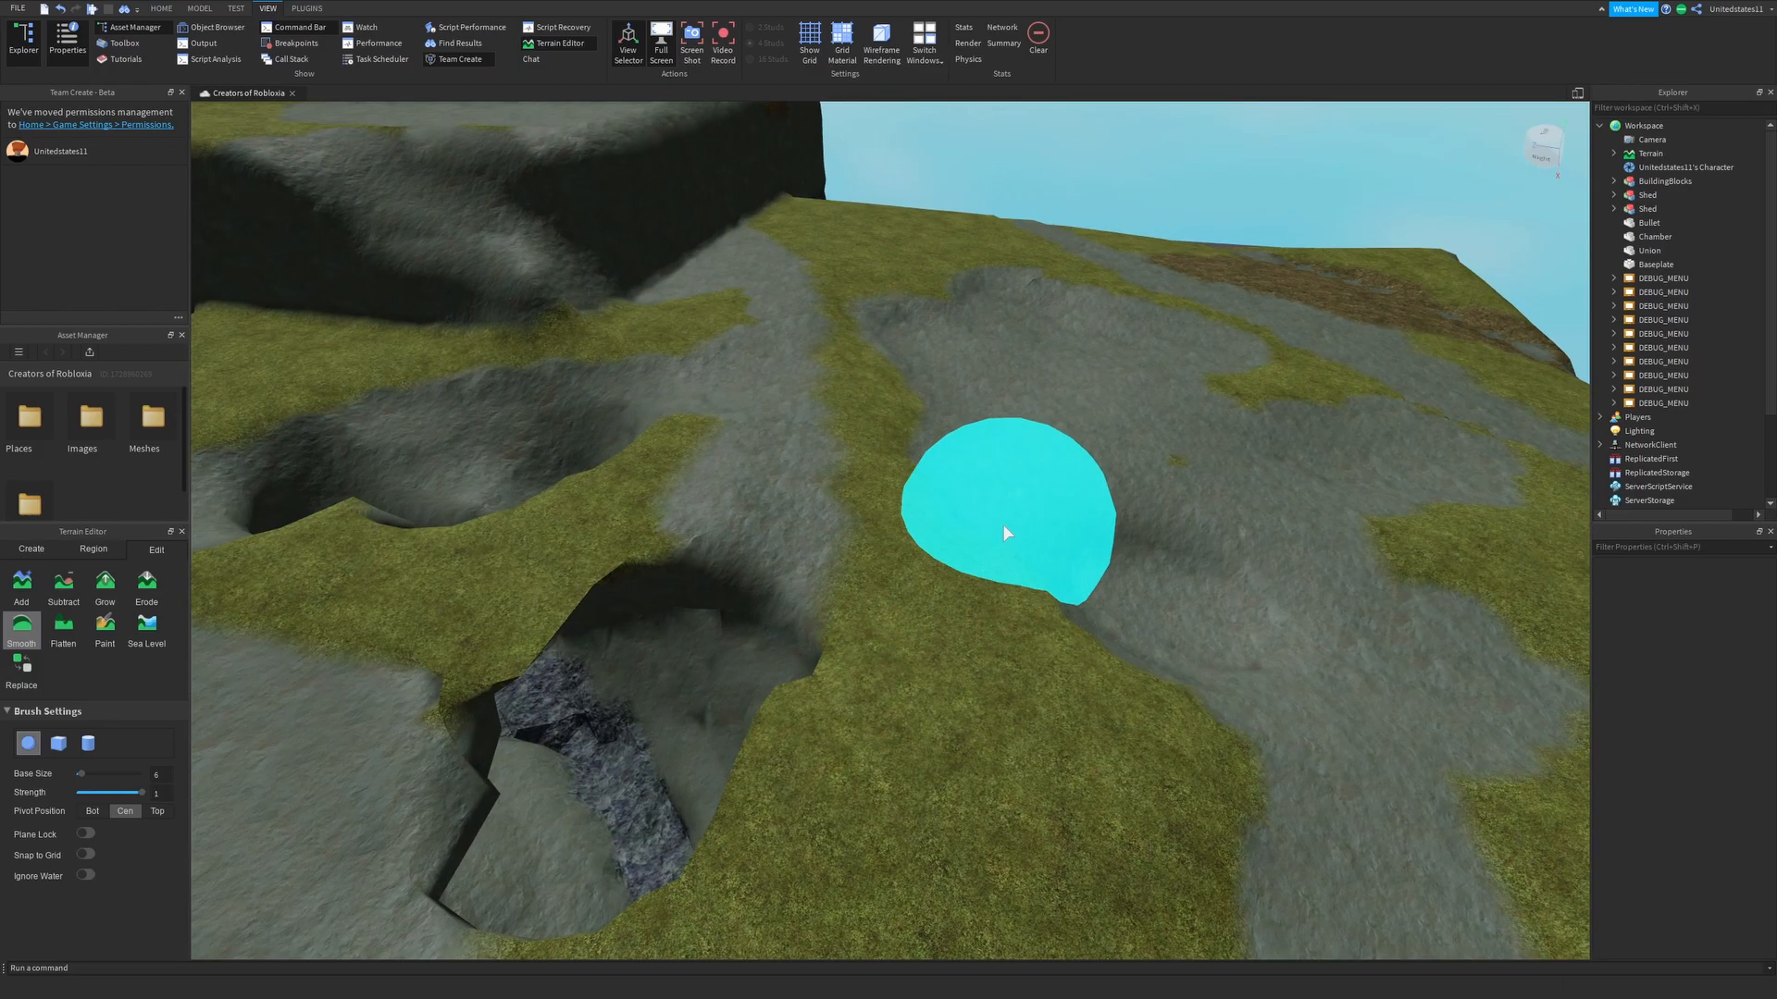
Step: Activate the Flatten brush with Fixed Plane enabled after smoothing the eroded ground
{"action": "left_click", "coordinate": [63, 630]}
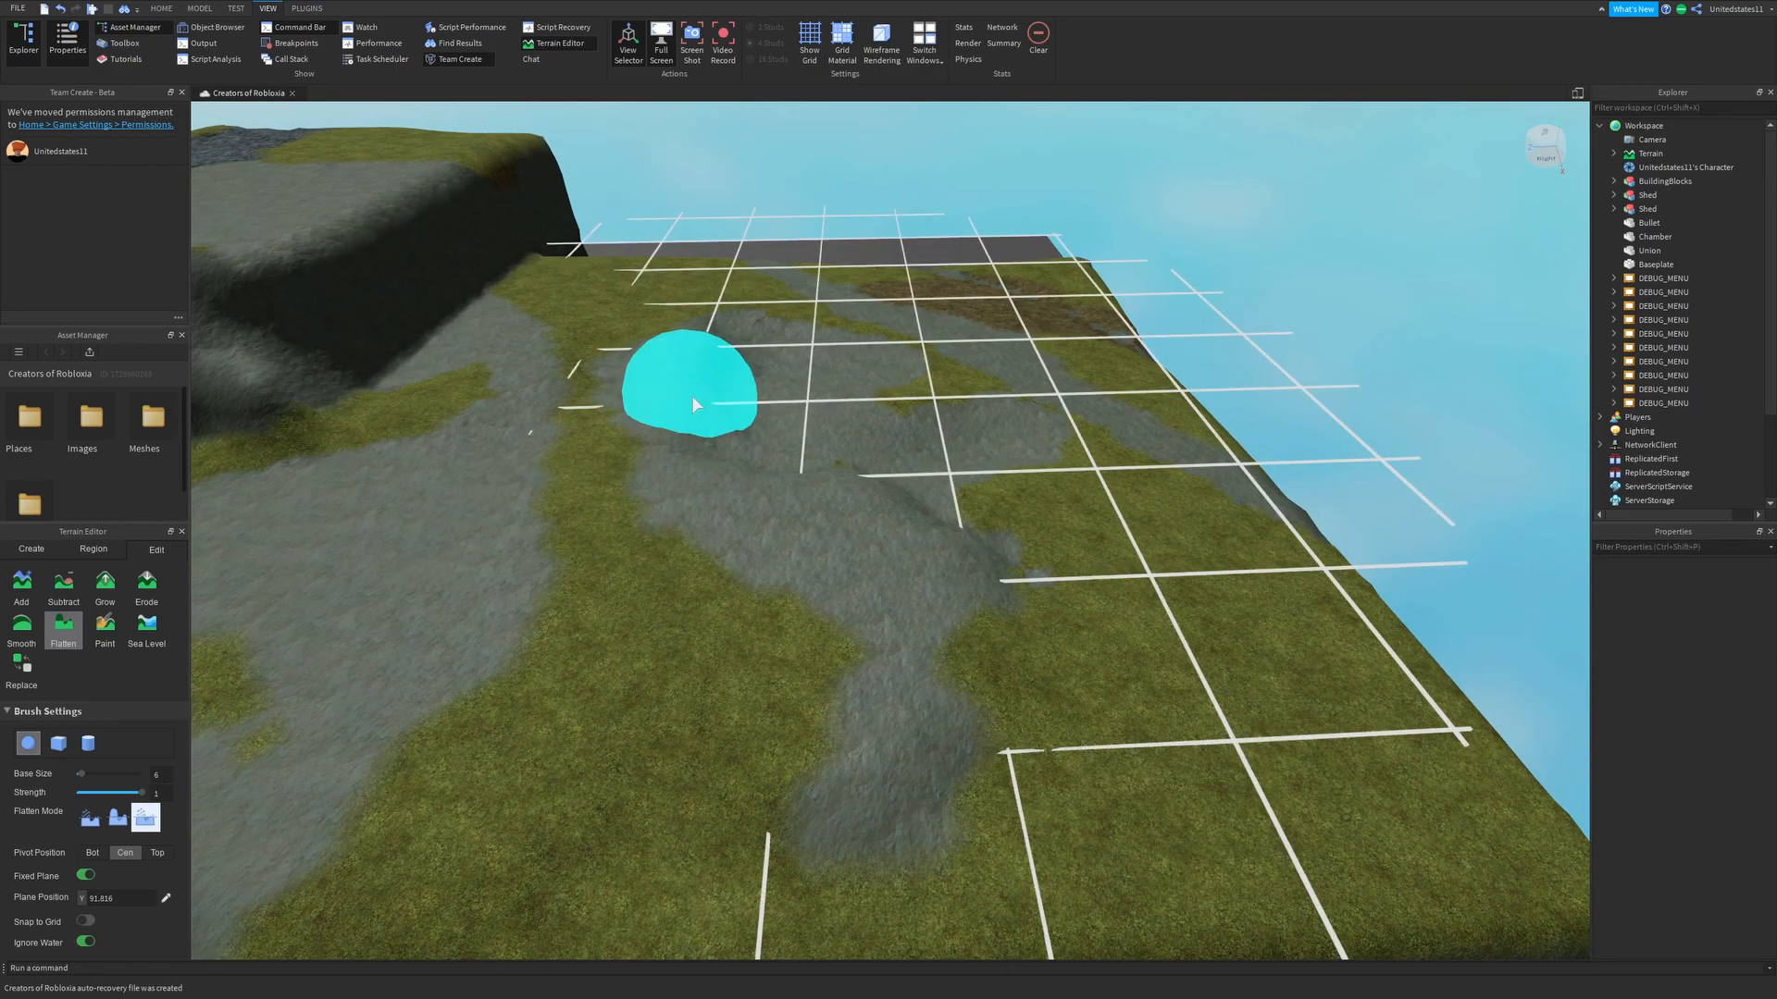
Step: Activate the Paint brush so its material palette appears
{"action": "left_click", "coordinate": [104, 629]}
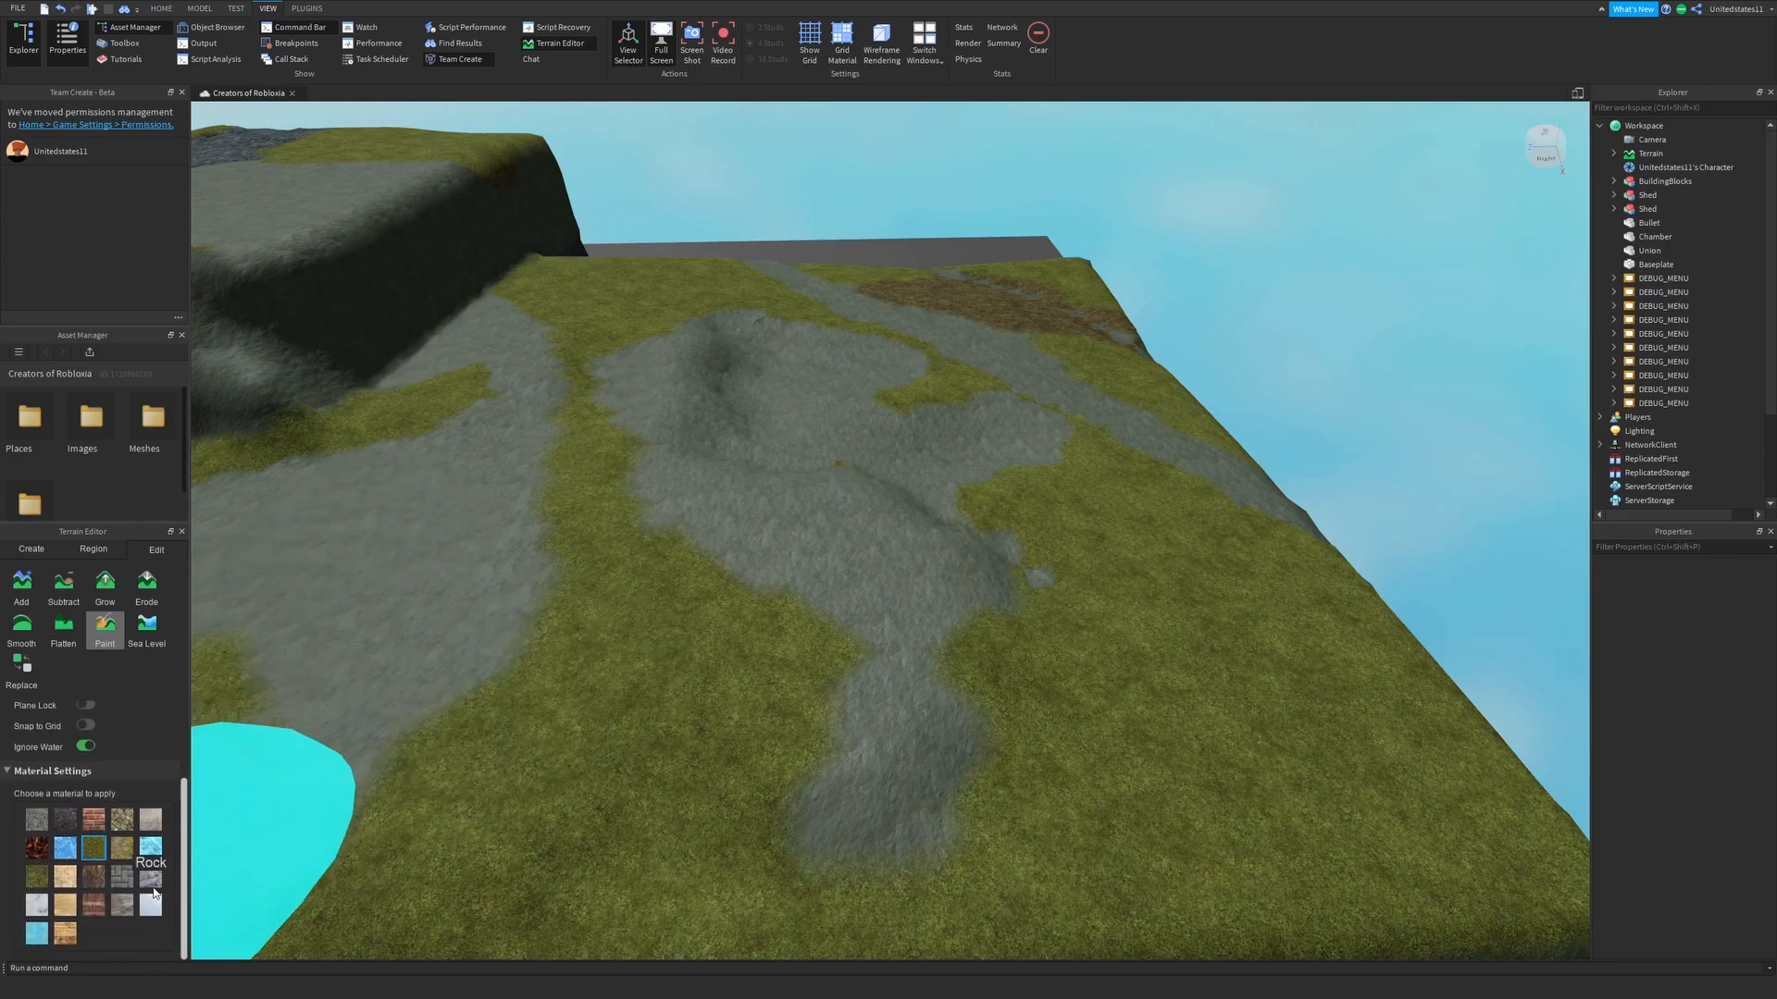
Step: Paint a patch of dark Rock material onto the grassy terrain near the map edge
{"action": "left_click", "coordinate": [430, 752]}
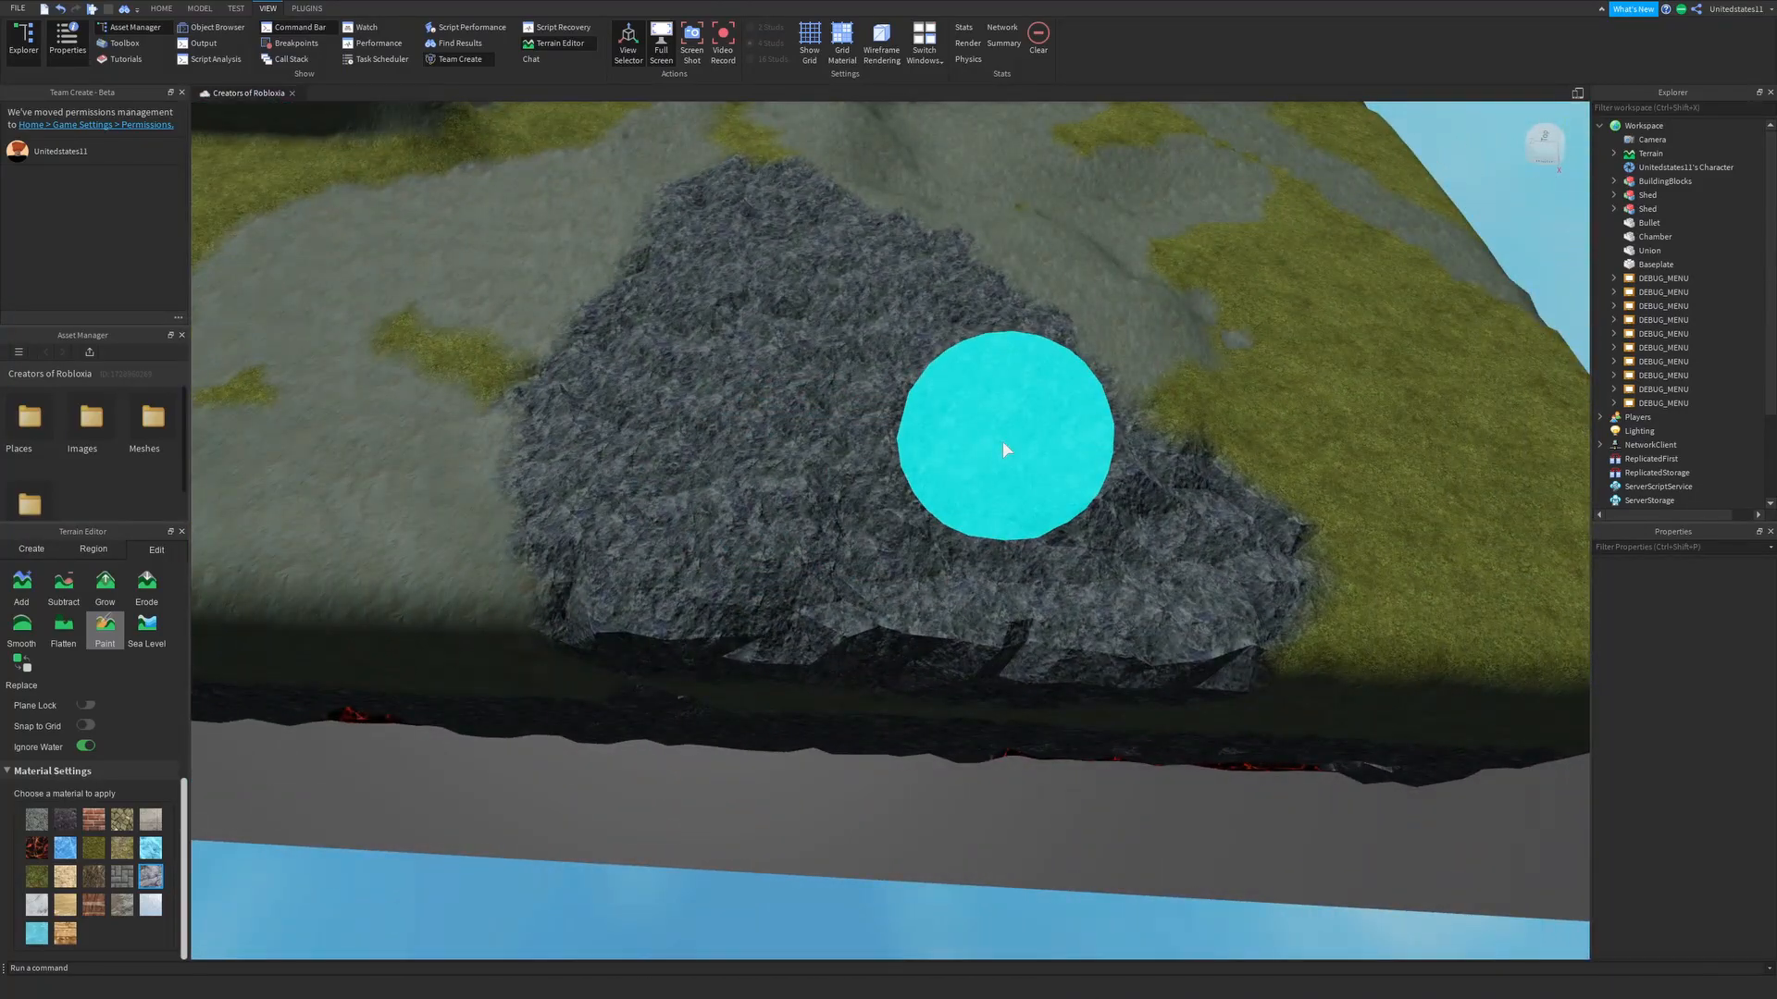
Step: Reshape the Sea Level region box, then arm the Replace tool in brush mode
{"action": "left_click", "coordinate": [146, 627]}
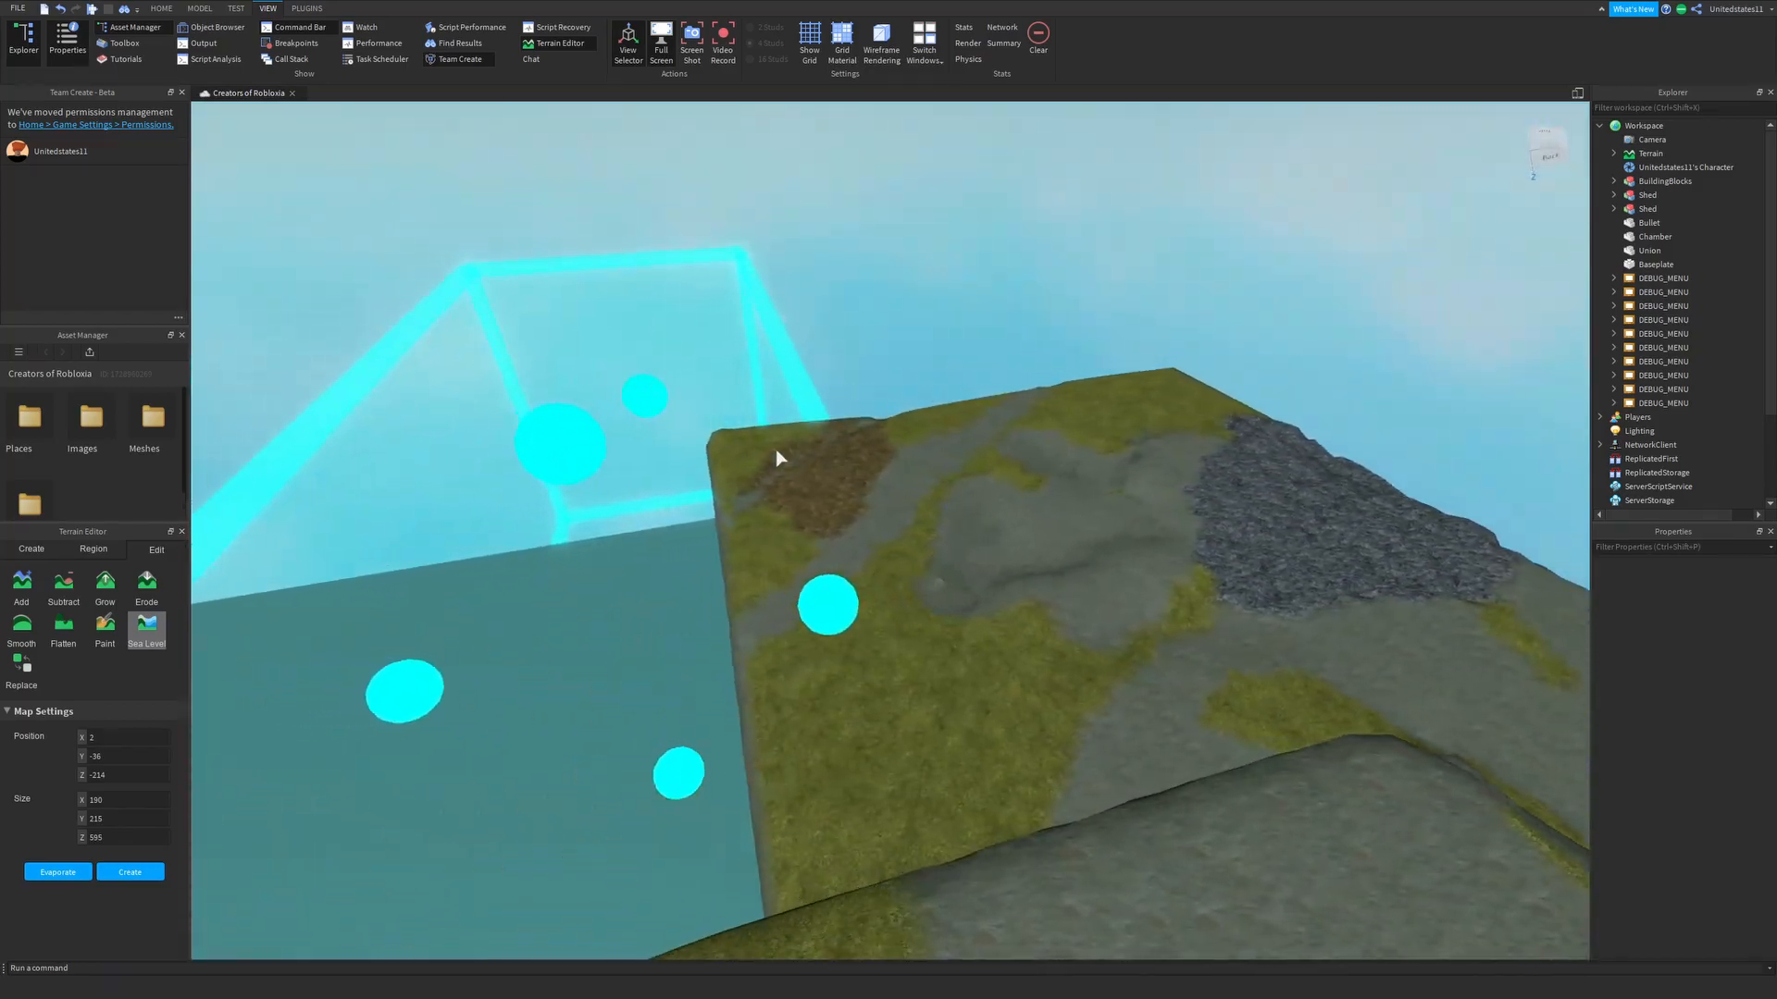
{"action": "left_click_drag", "start_coordinate": [777, 459], "coordinate": [810, 470]}
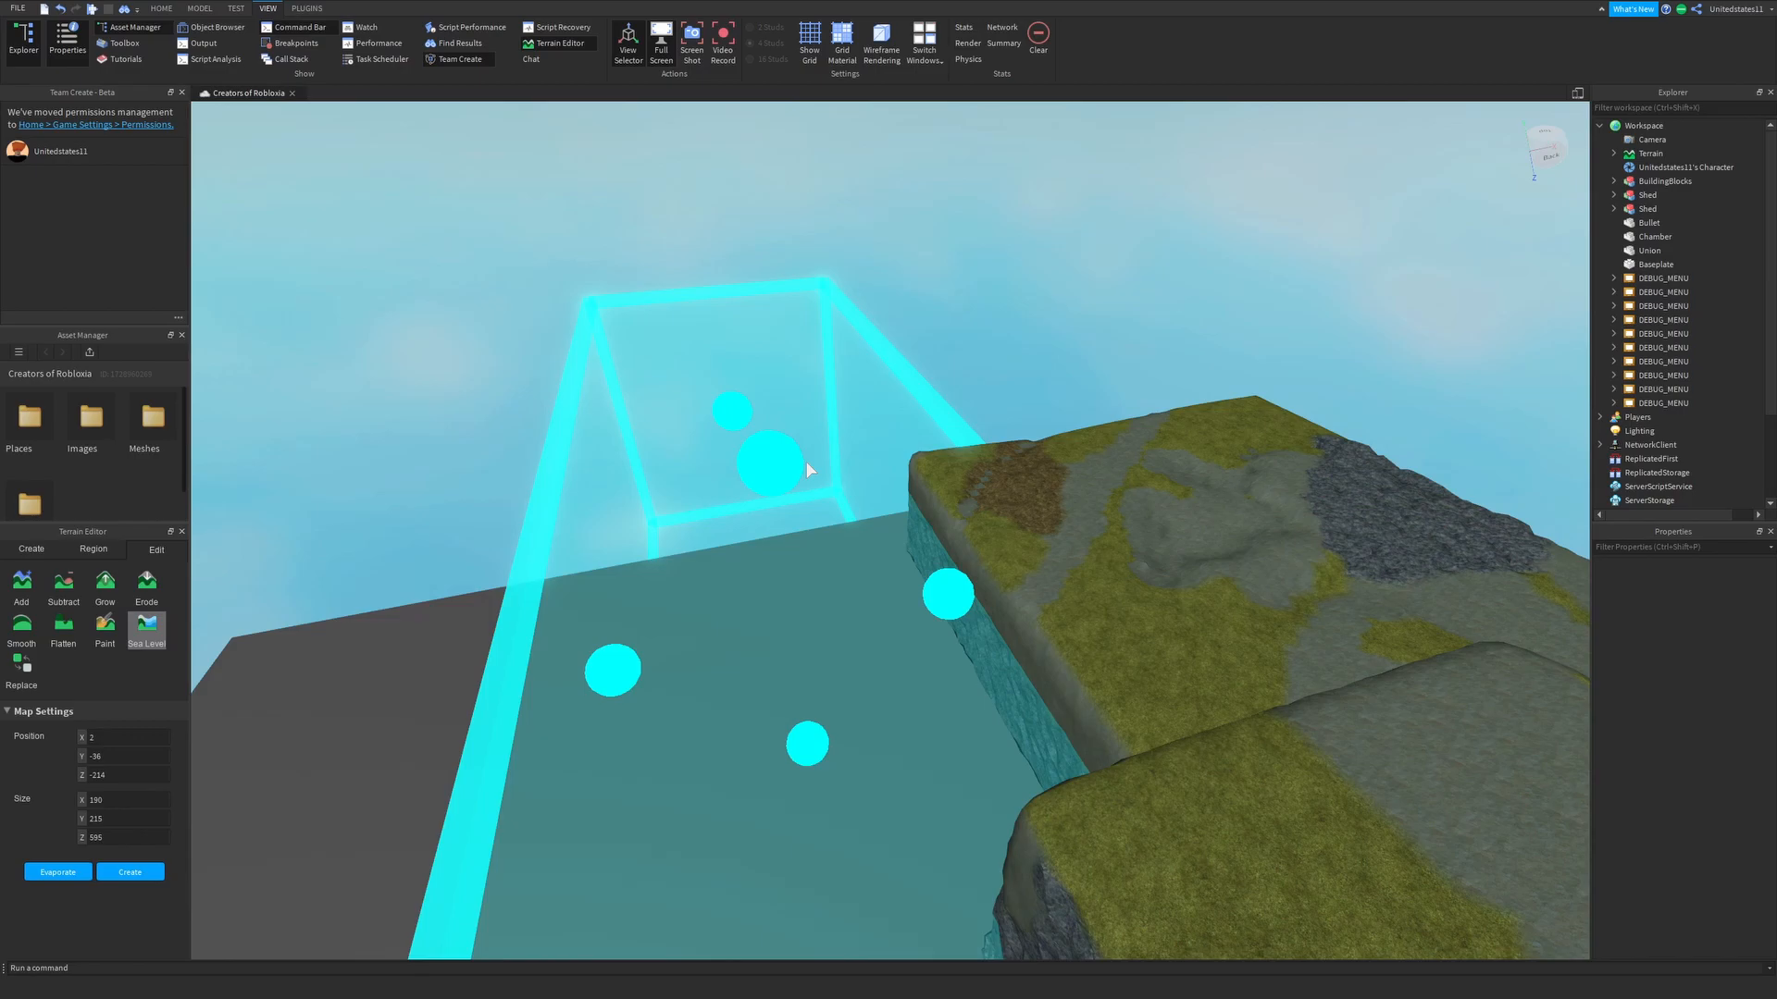
{"action": "mouse_move", "coordinate": [804, 483]}
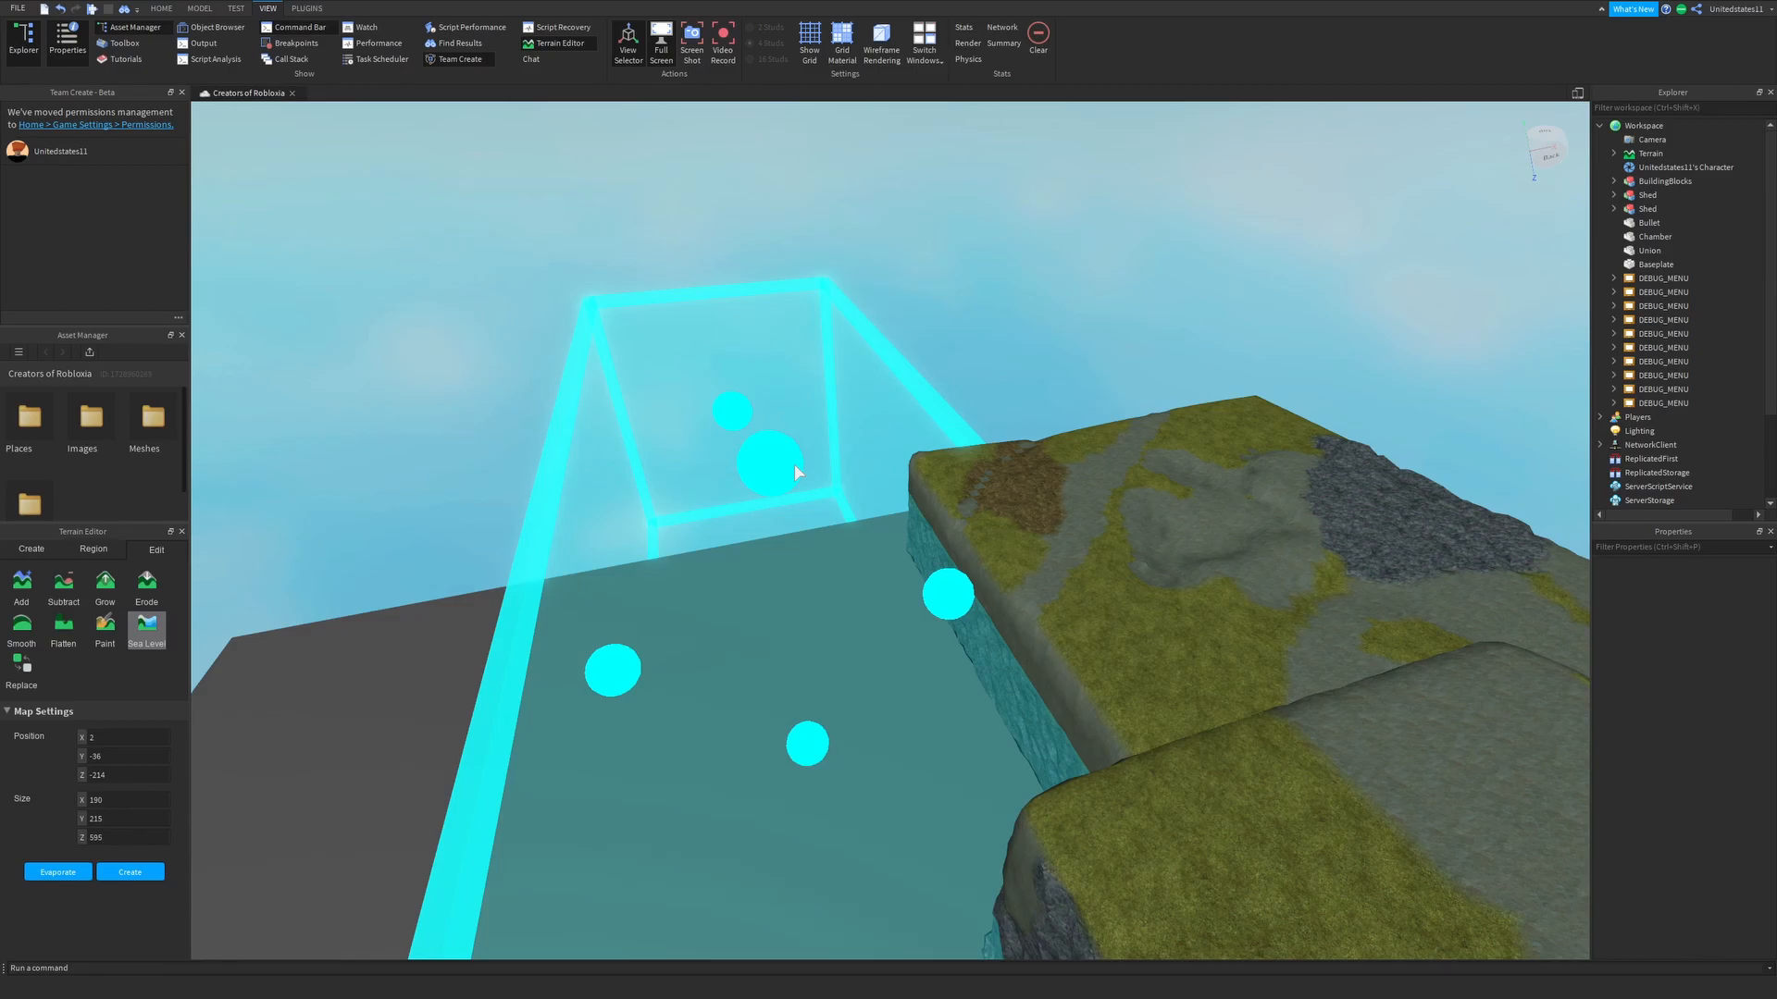
{"action": "left_click", "coordinate": [22, 665]}
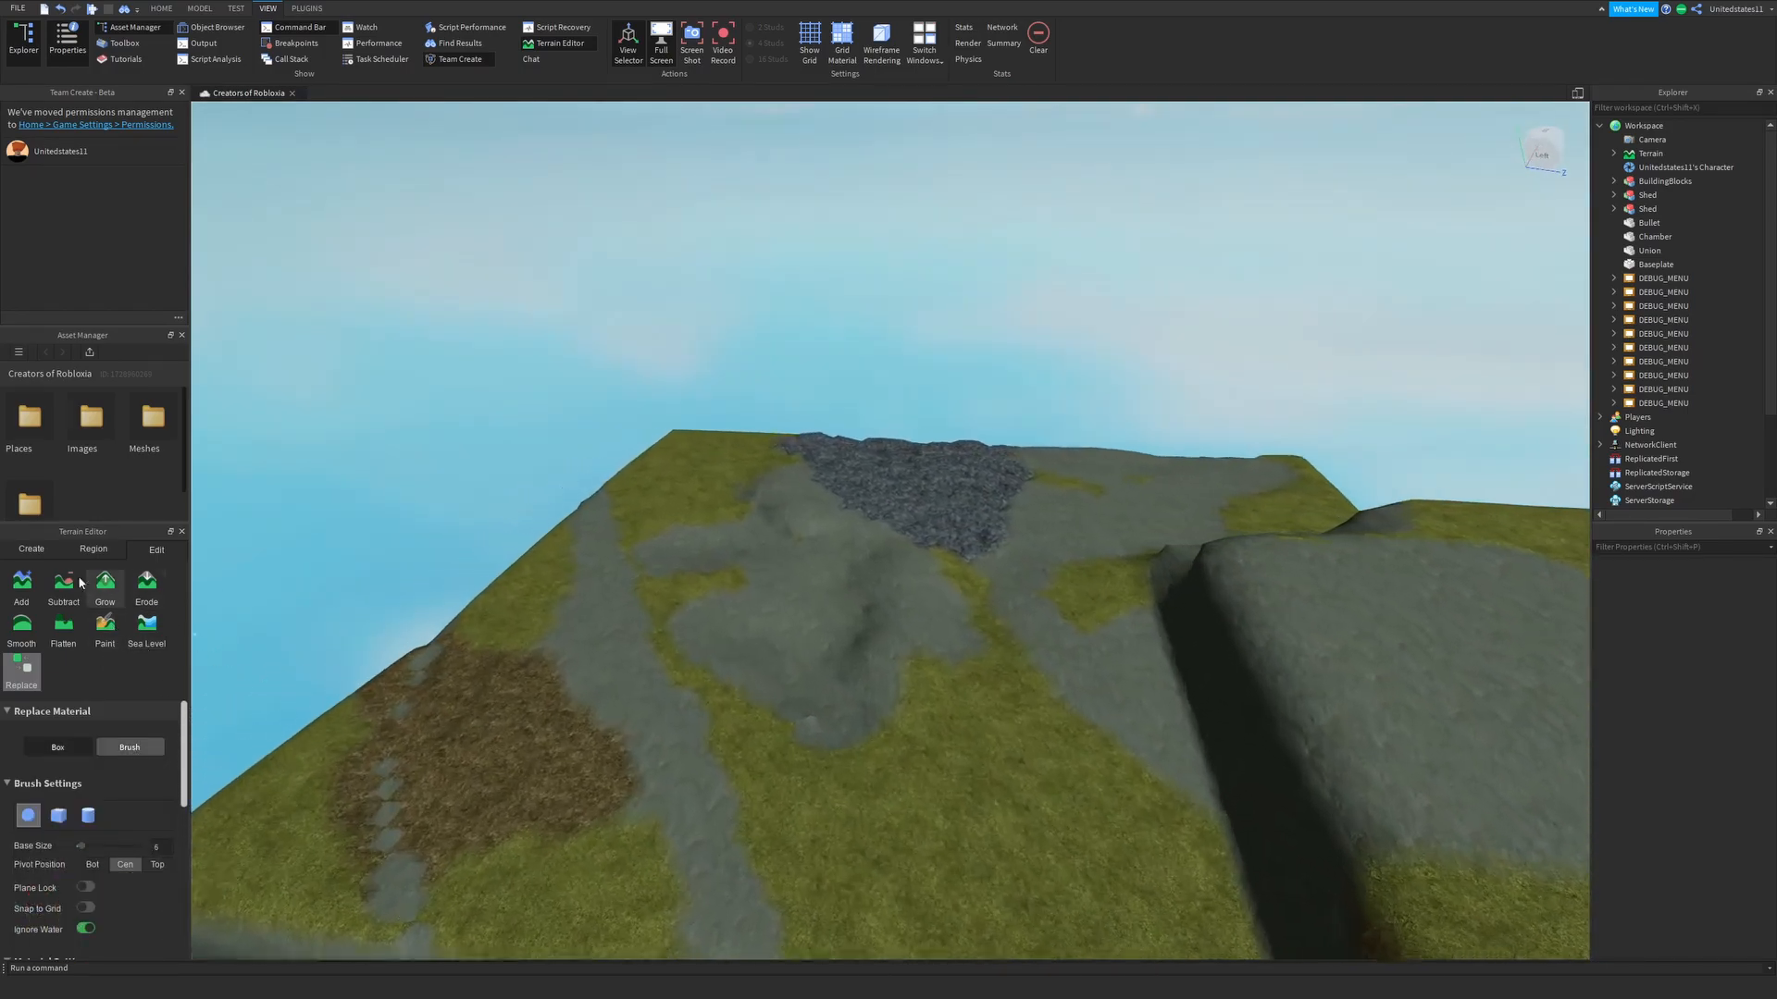
Step: Review the Replace material settings before closing the Terrain Editor and selecting Workspace
{"action": "left_click", "coordinate": [104, 630]}
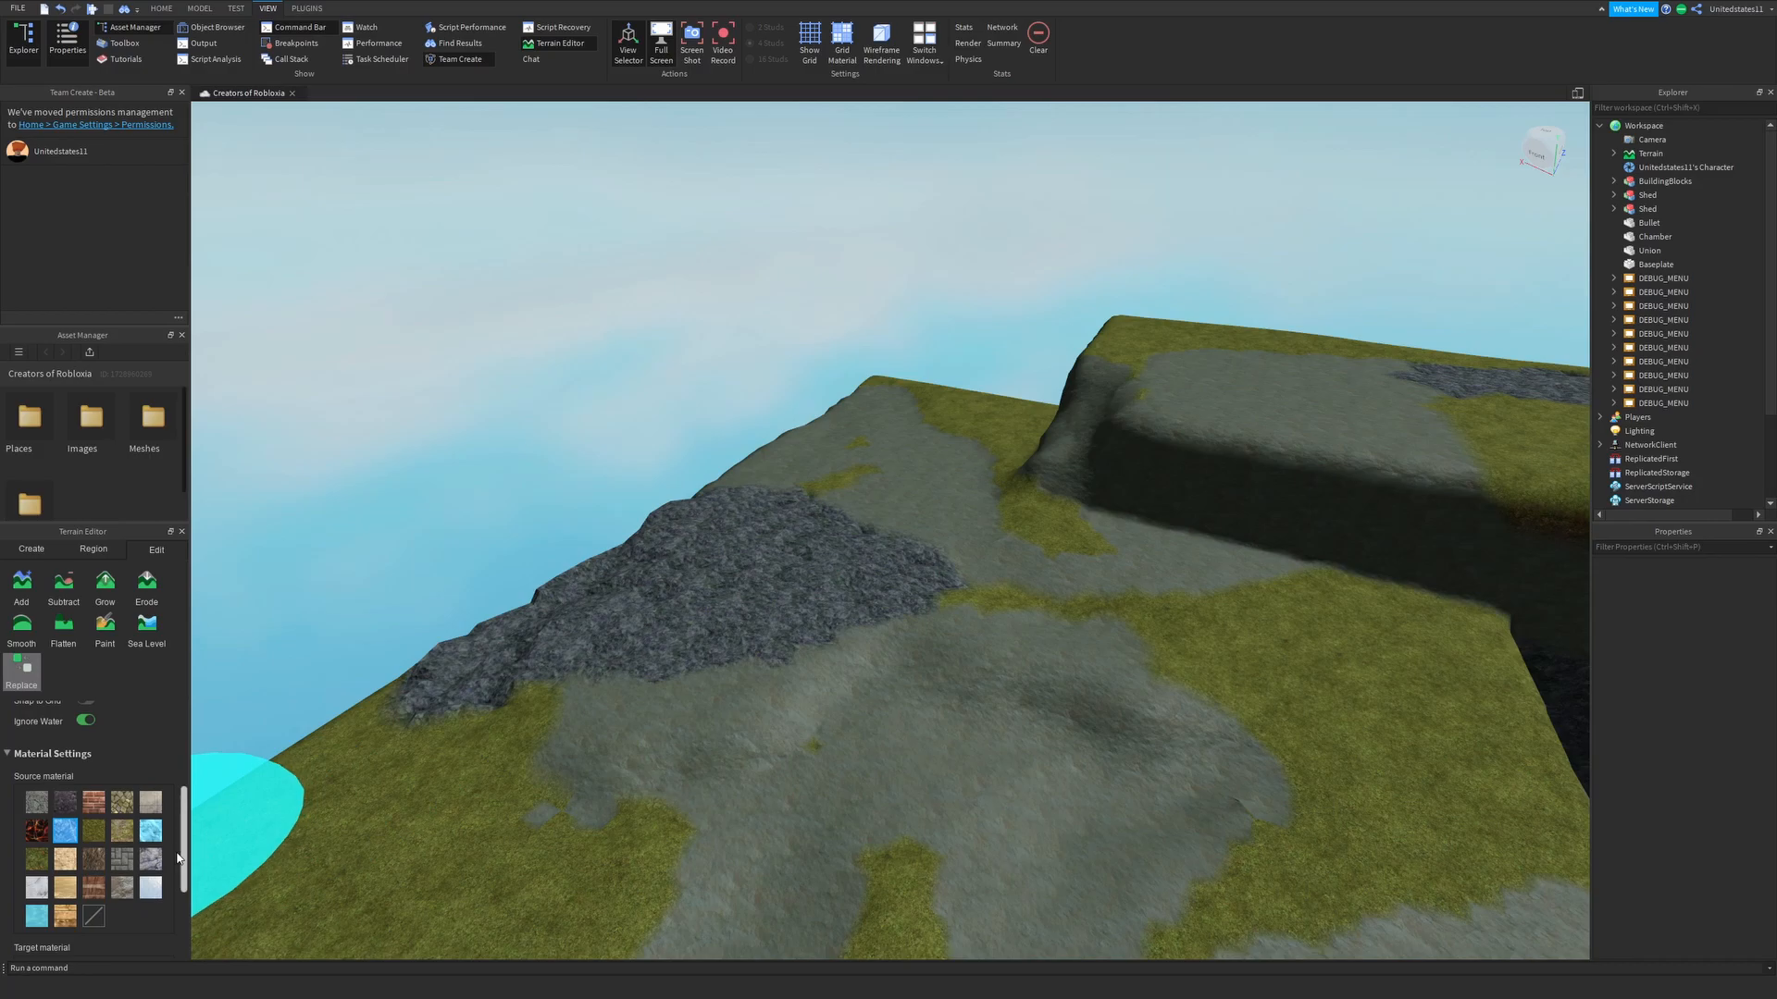
{"action": "scroll", "scroll_direction": "down", "scroll_amount": 3}
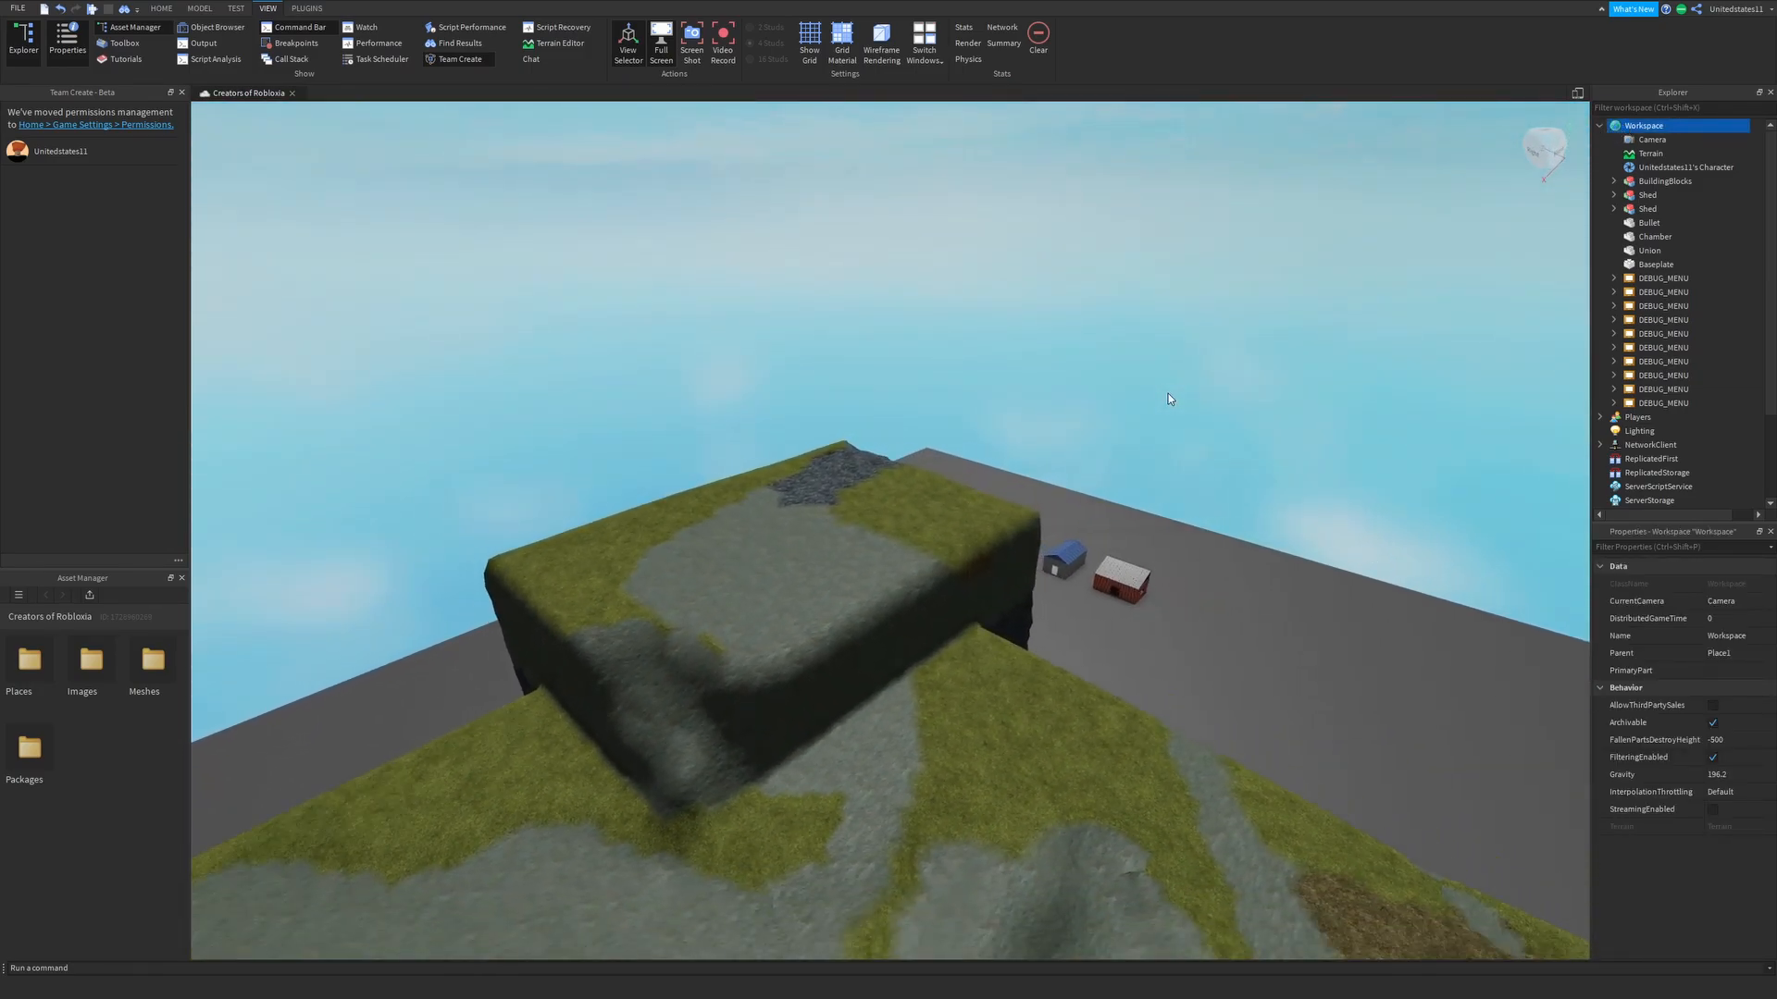
Step: Select Terrain in Explorer and expand its MaterialColors list
{"action": "left_click", "coordinate": [1651, 153]}
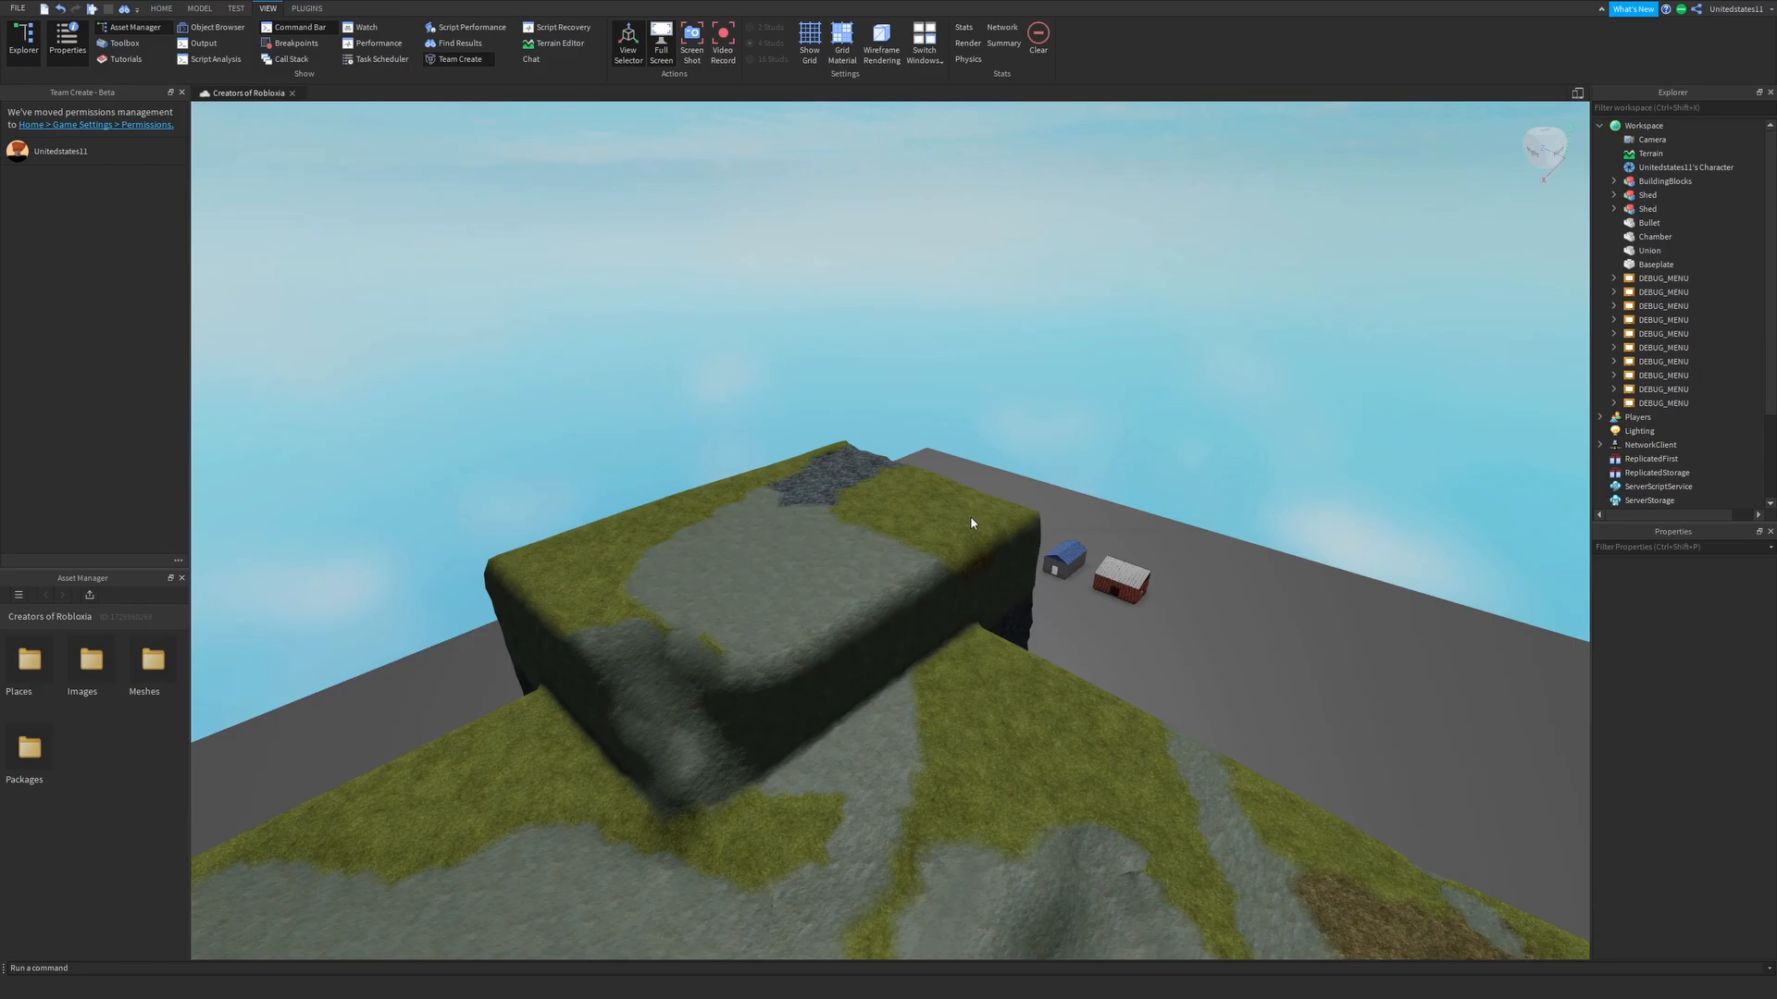
{"action": "left_click", "coordinate": [1650, 153]}
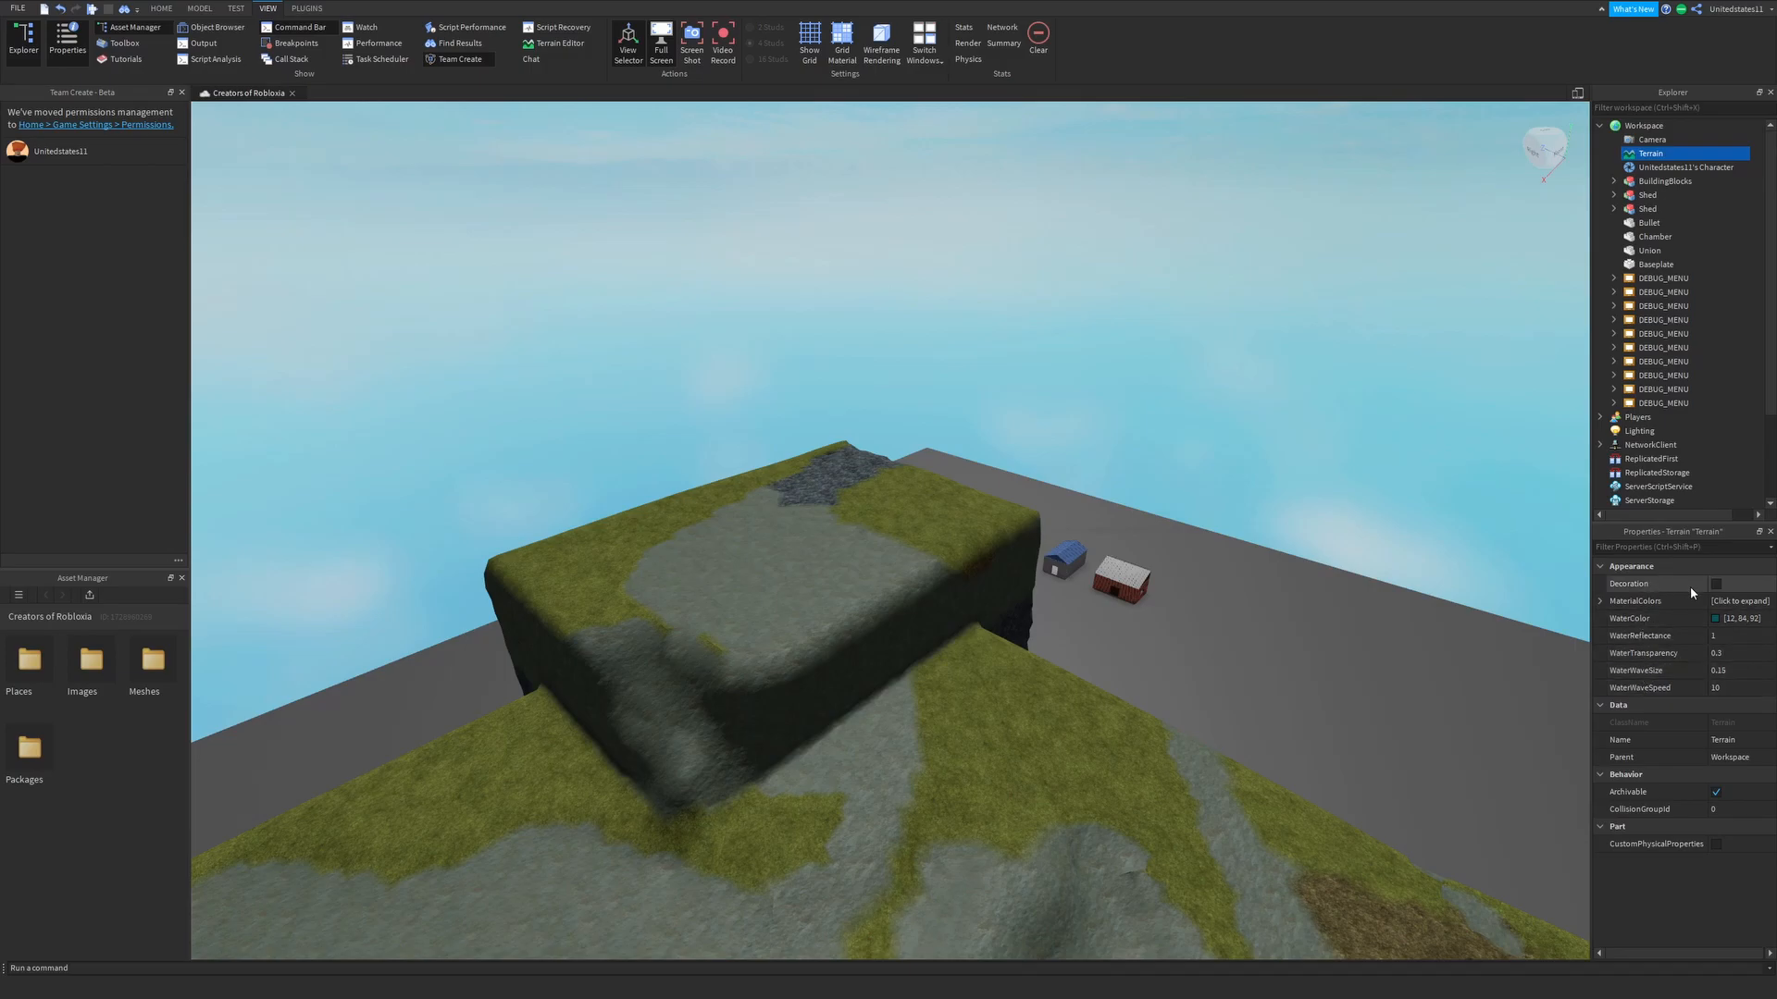
{"action": "mouse_move", "coordinate": [1675, 586]}
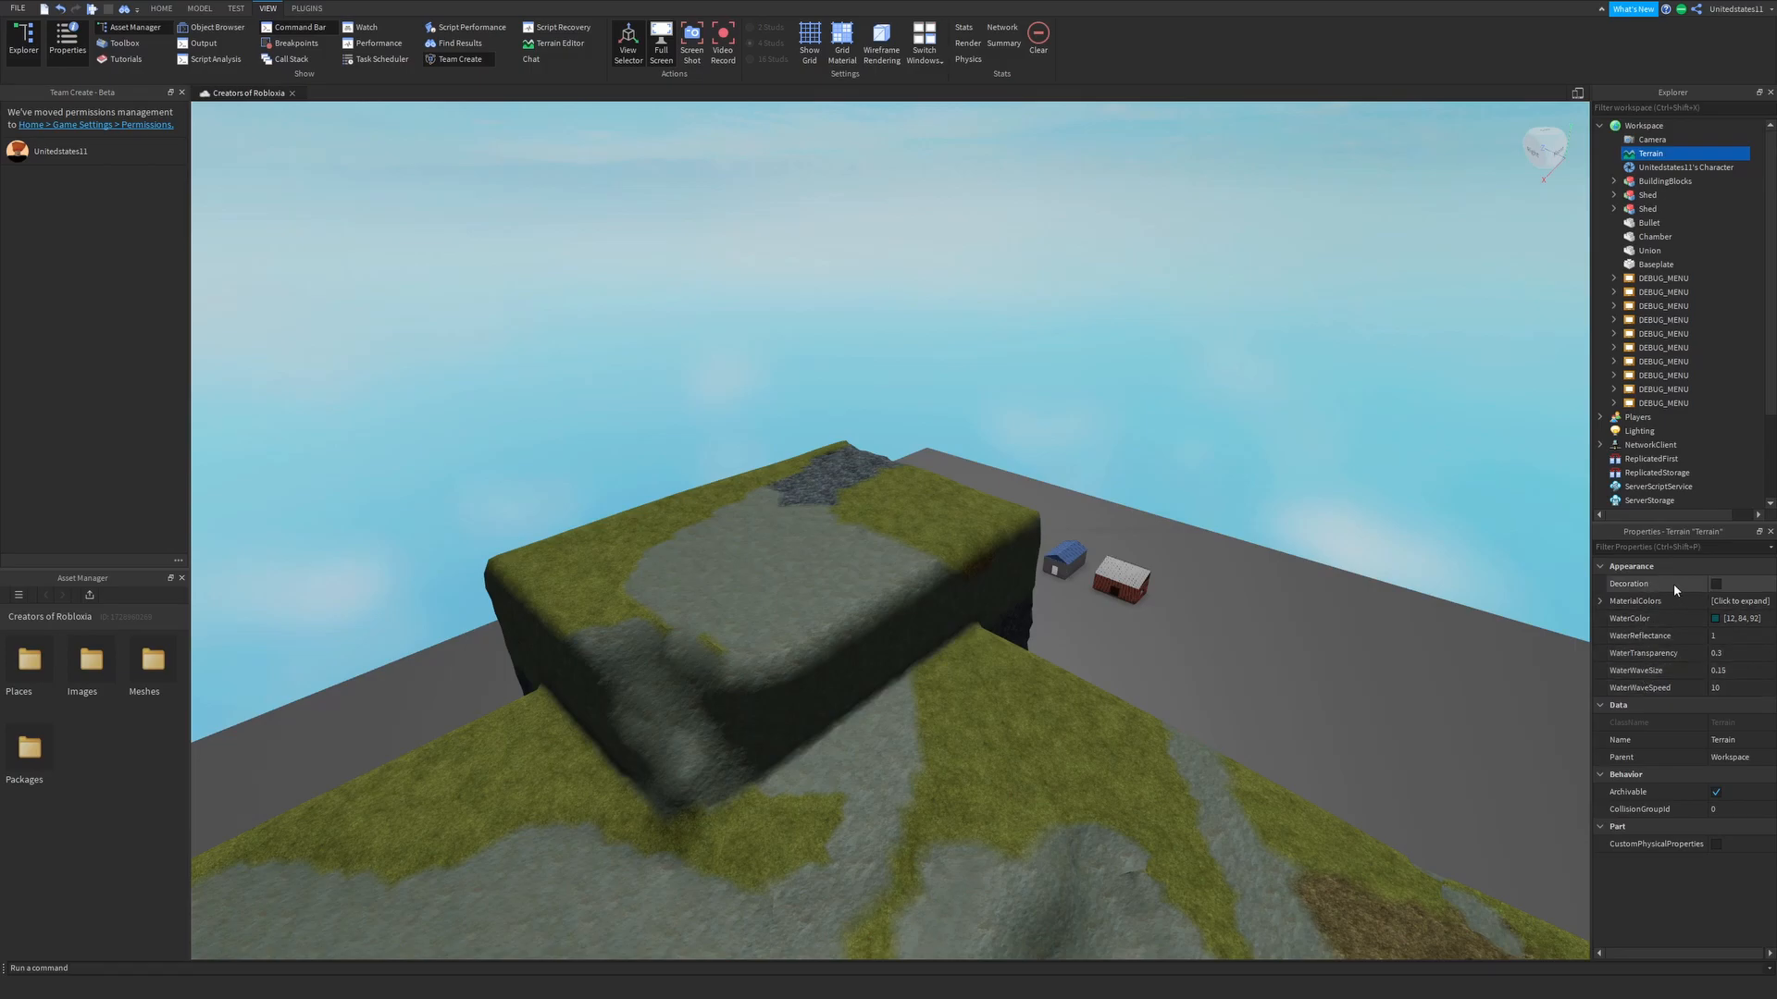
{"action": "left_click", "coordinate": [1599, 601]}
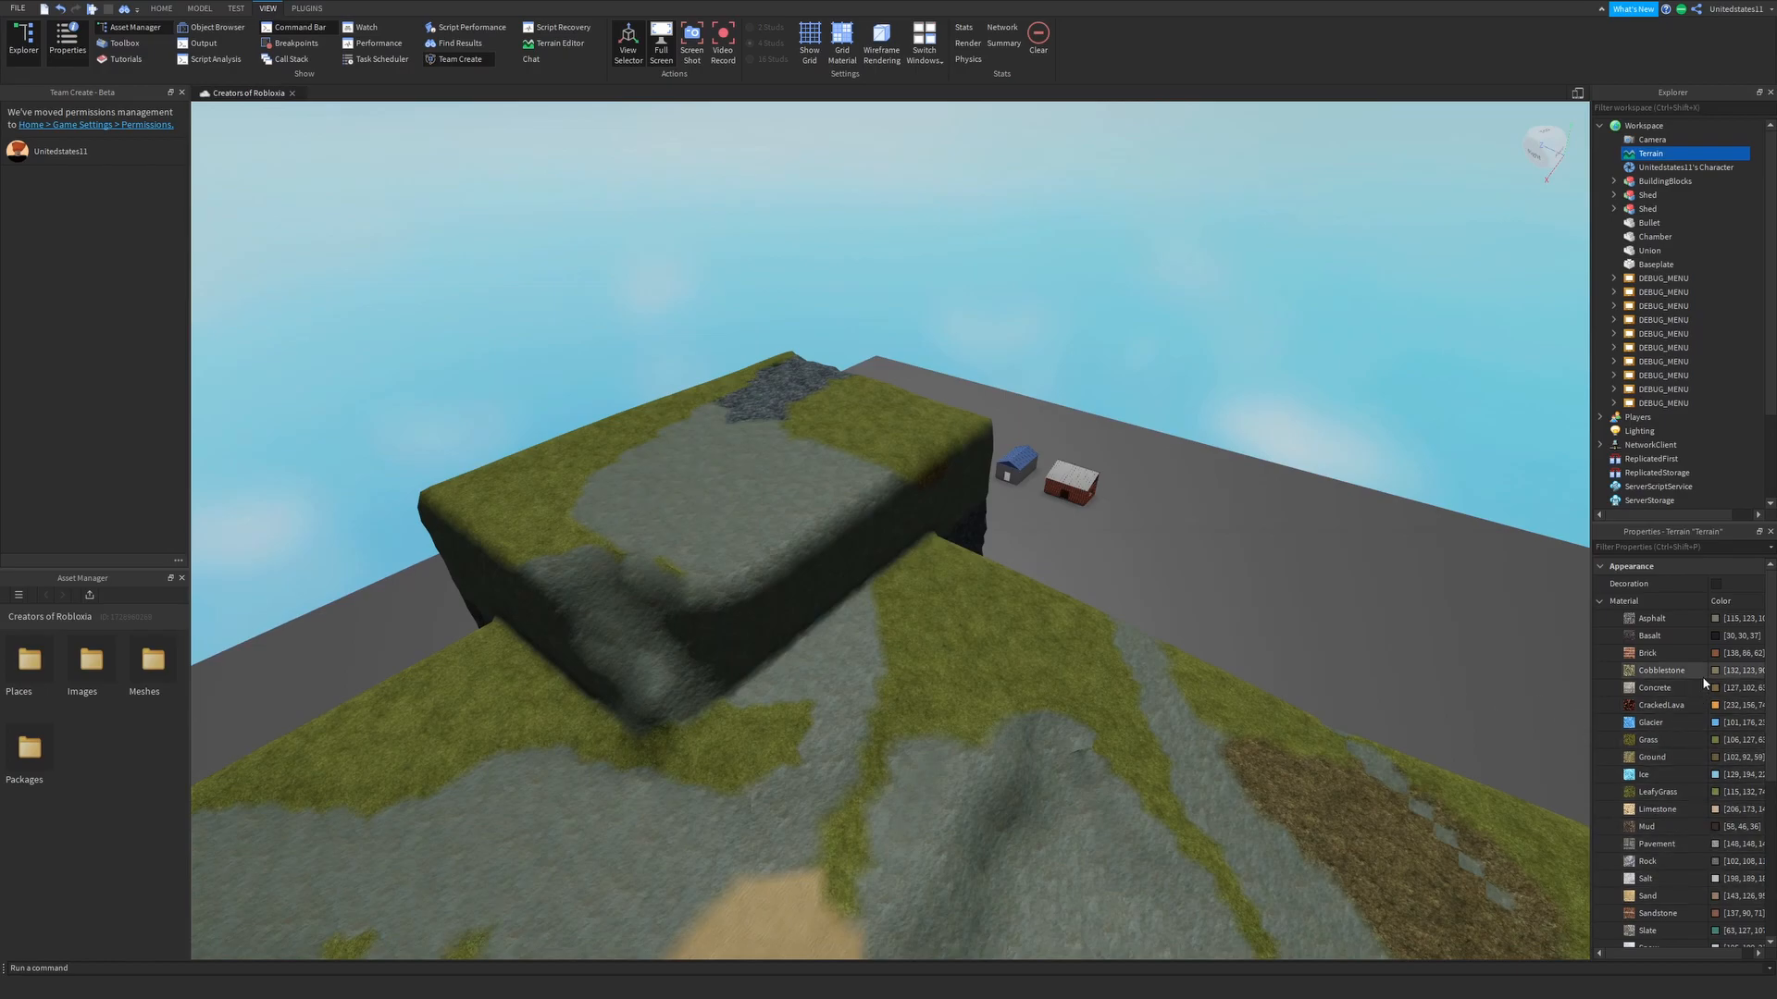
Step: Give Grass a violet colour in MaterialColors, then collapse the list
{"action": "left_click", "coordinate": [1647, 740]}
{"action": "type", "text": "[44, 2, 184]"}
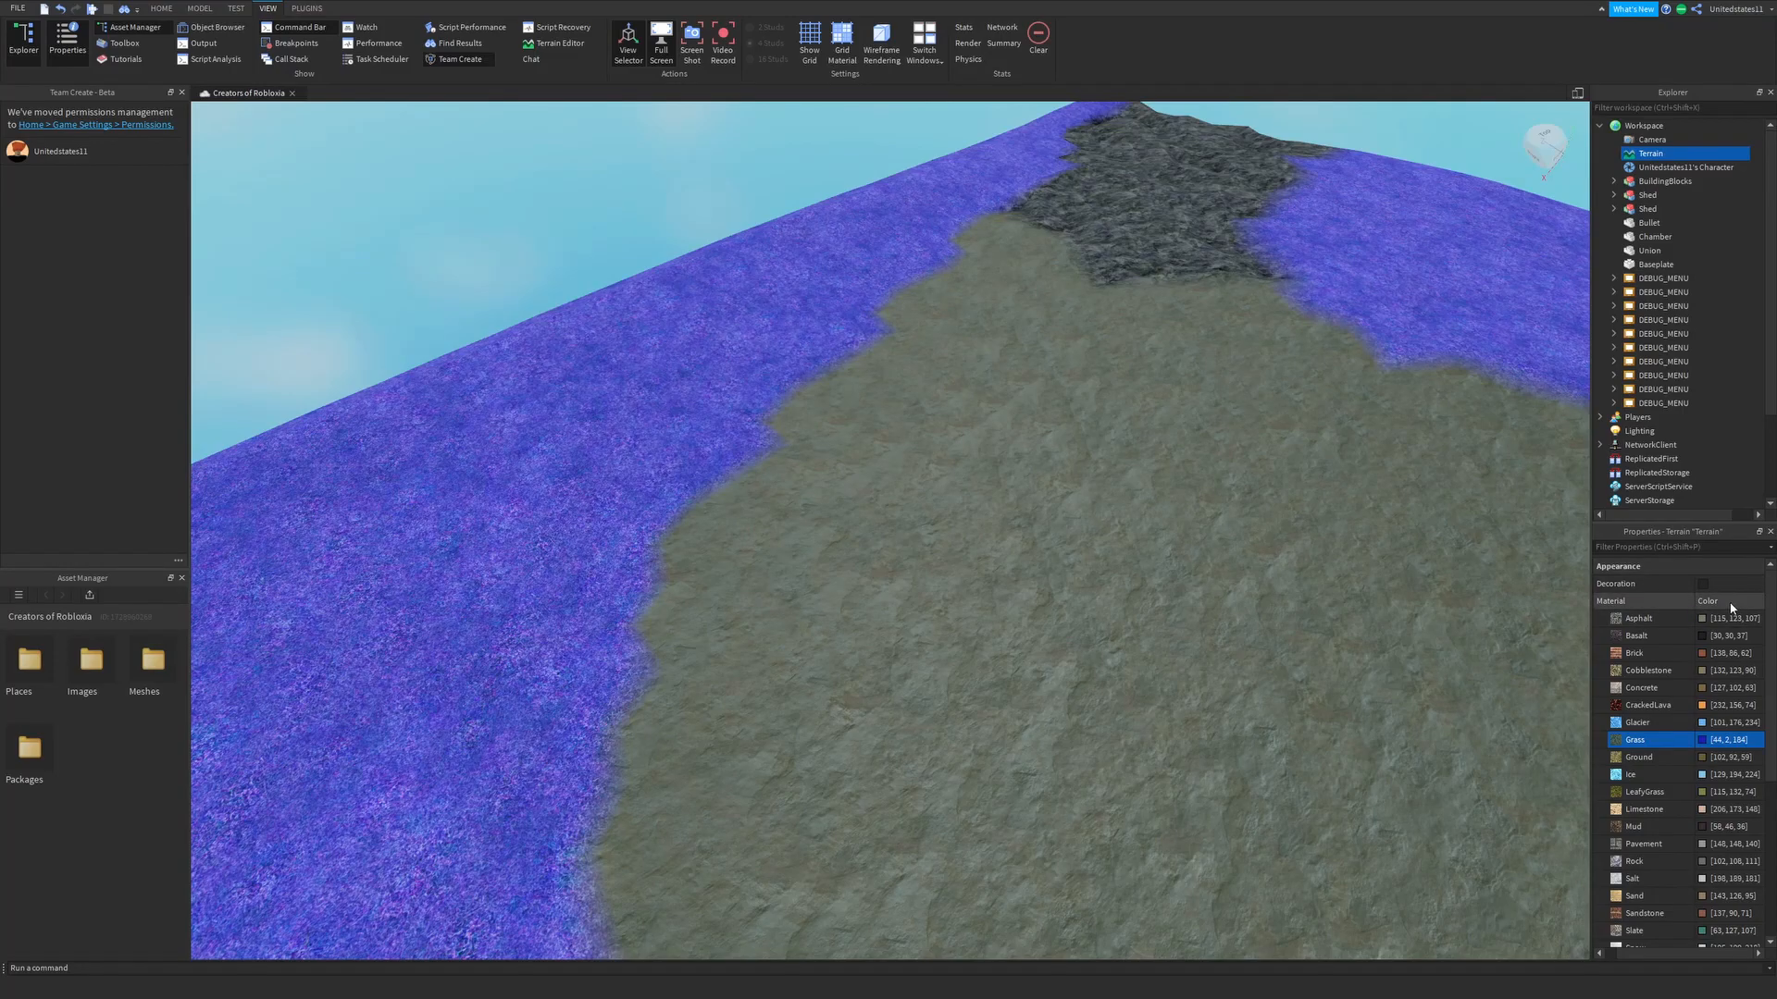
{"action": "left_click", "coordinate": [1599, 601]}
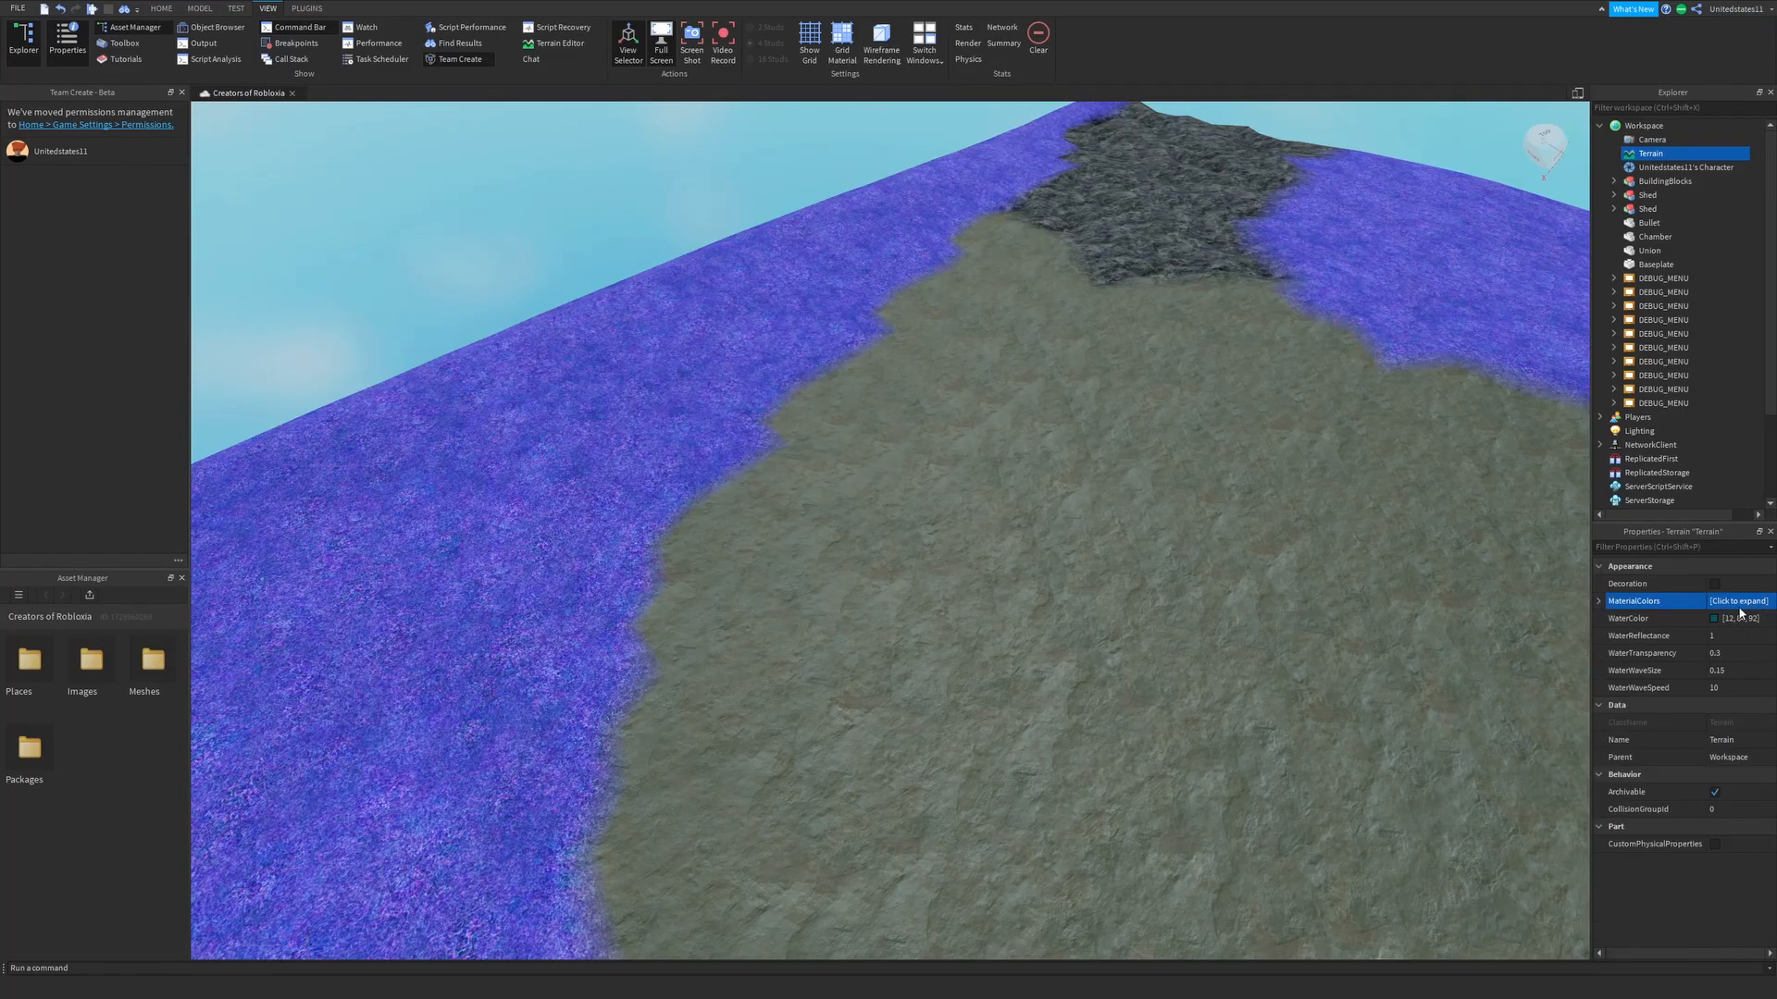
{"action": "left_click", "coordinate": [1714, 583]}
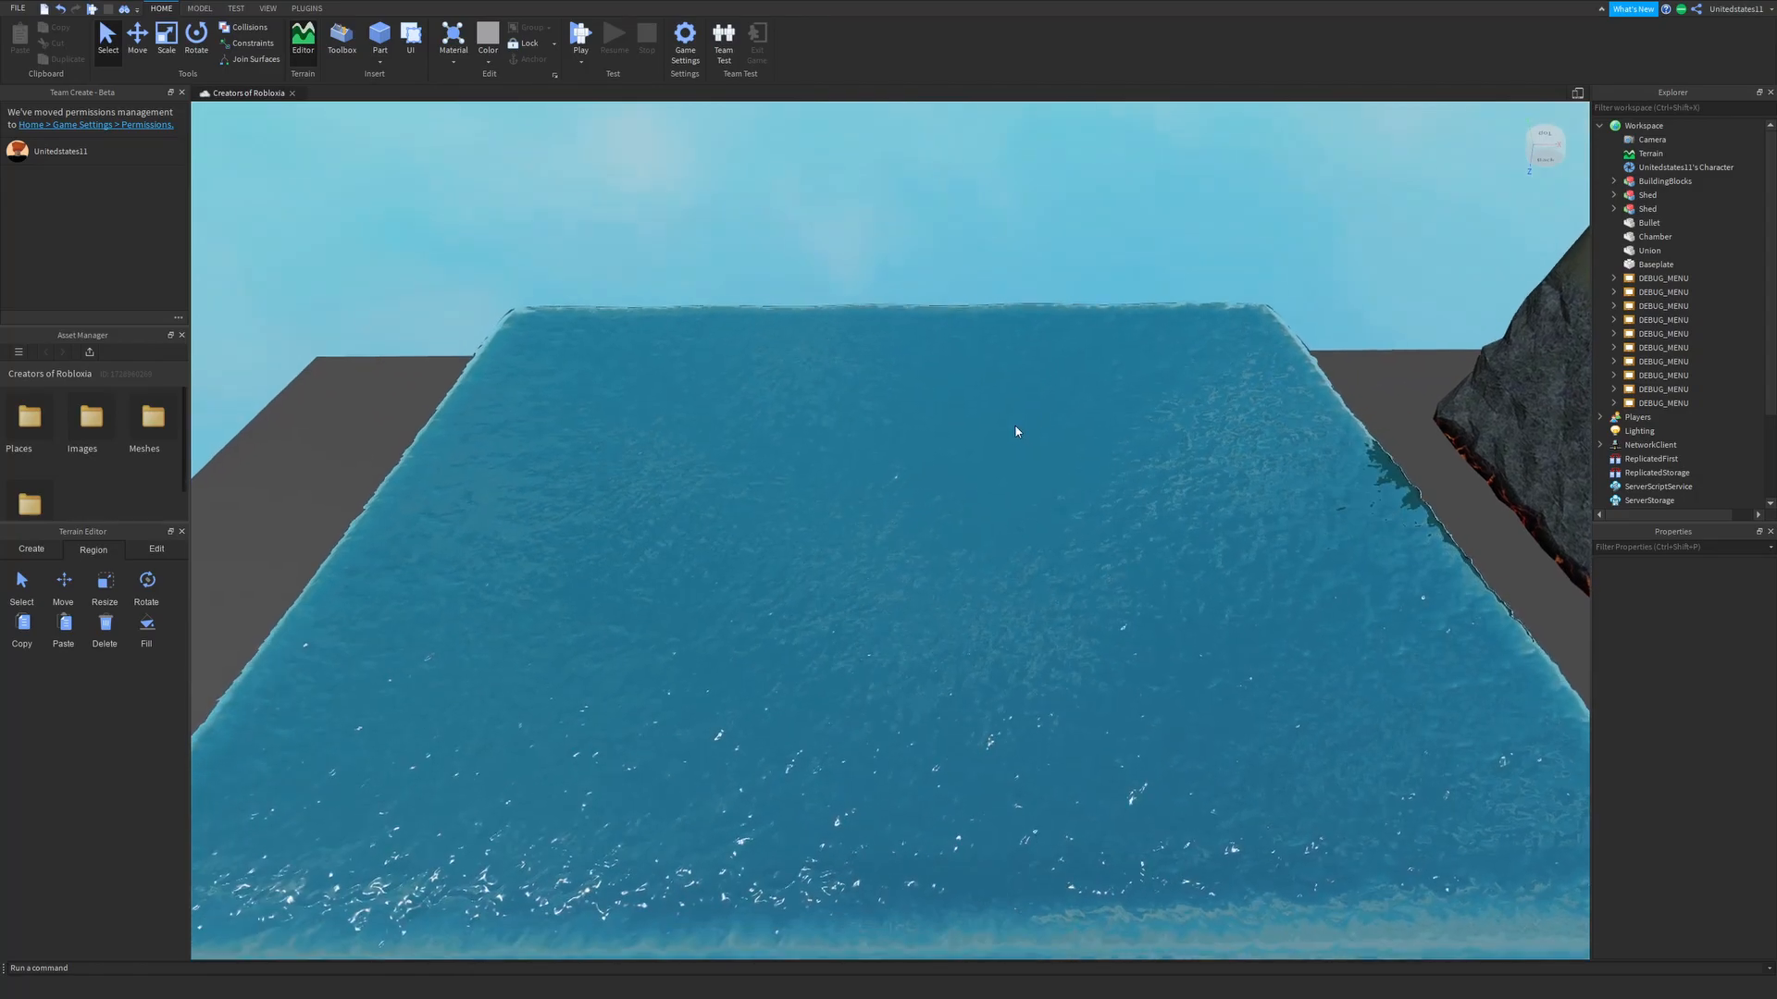
Step: Change the Terrain's WaterColor to a lighter, brighter blue
{"action": "left_click", "coordinate": [1651, 153]}
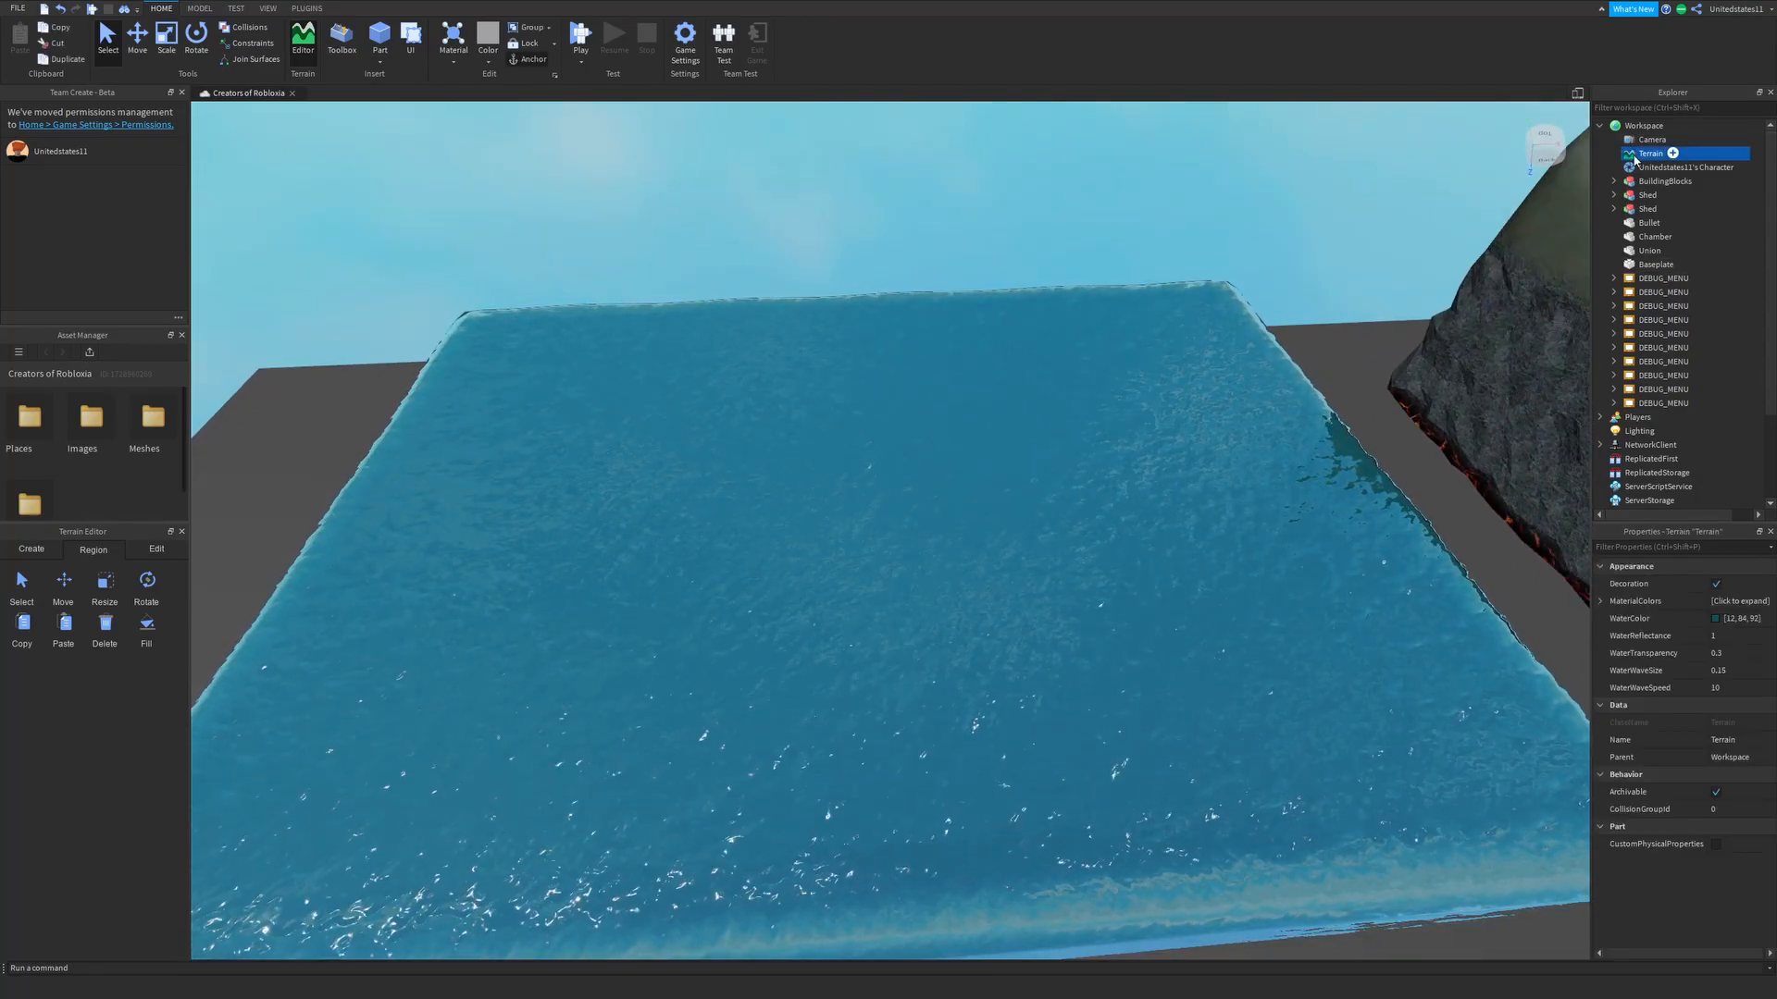
{"action": "left_click", "coordinate": [1629, 618]}
{"action": "type", "text": "0.05"}
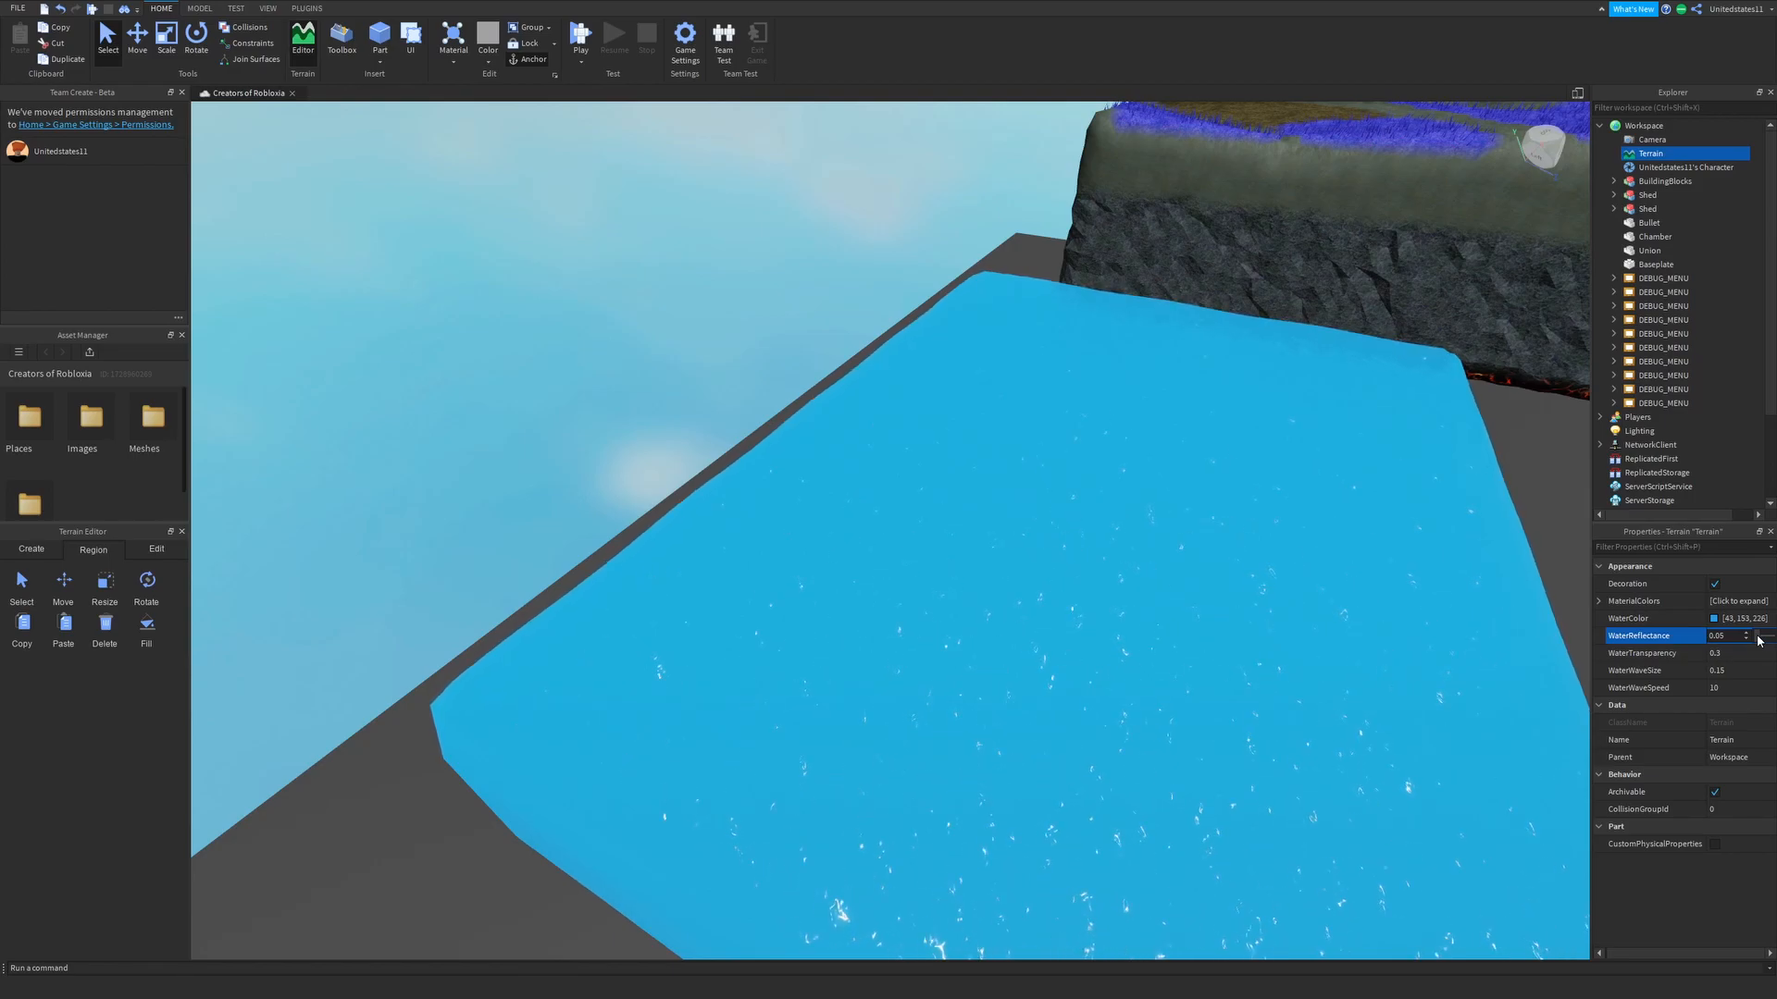
Step: Set WaterReflectance 1, WaterTransparency 1 and WaterWaveSpeed 100
{"action": "type", "text": "1"}
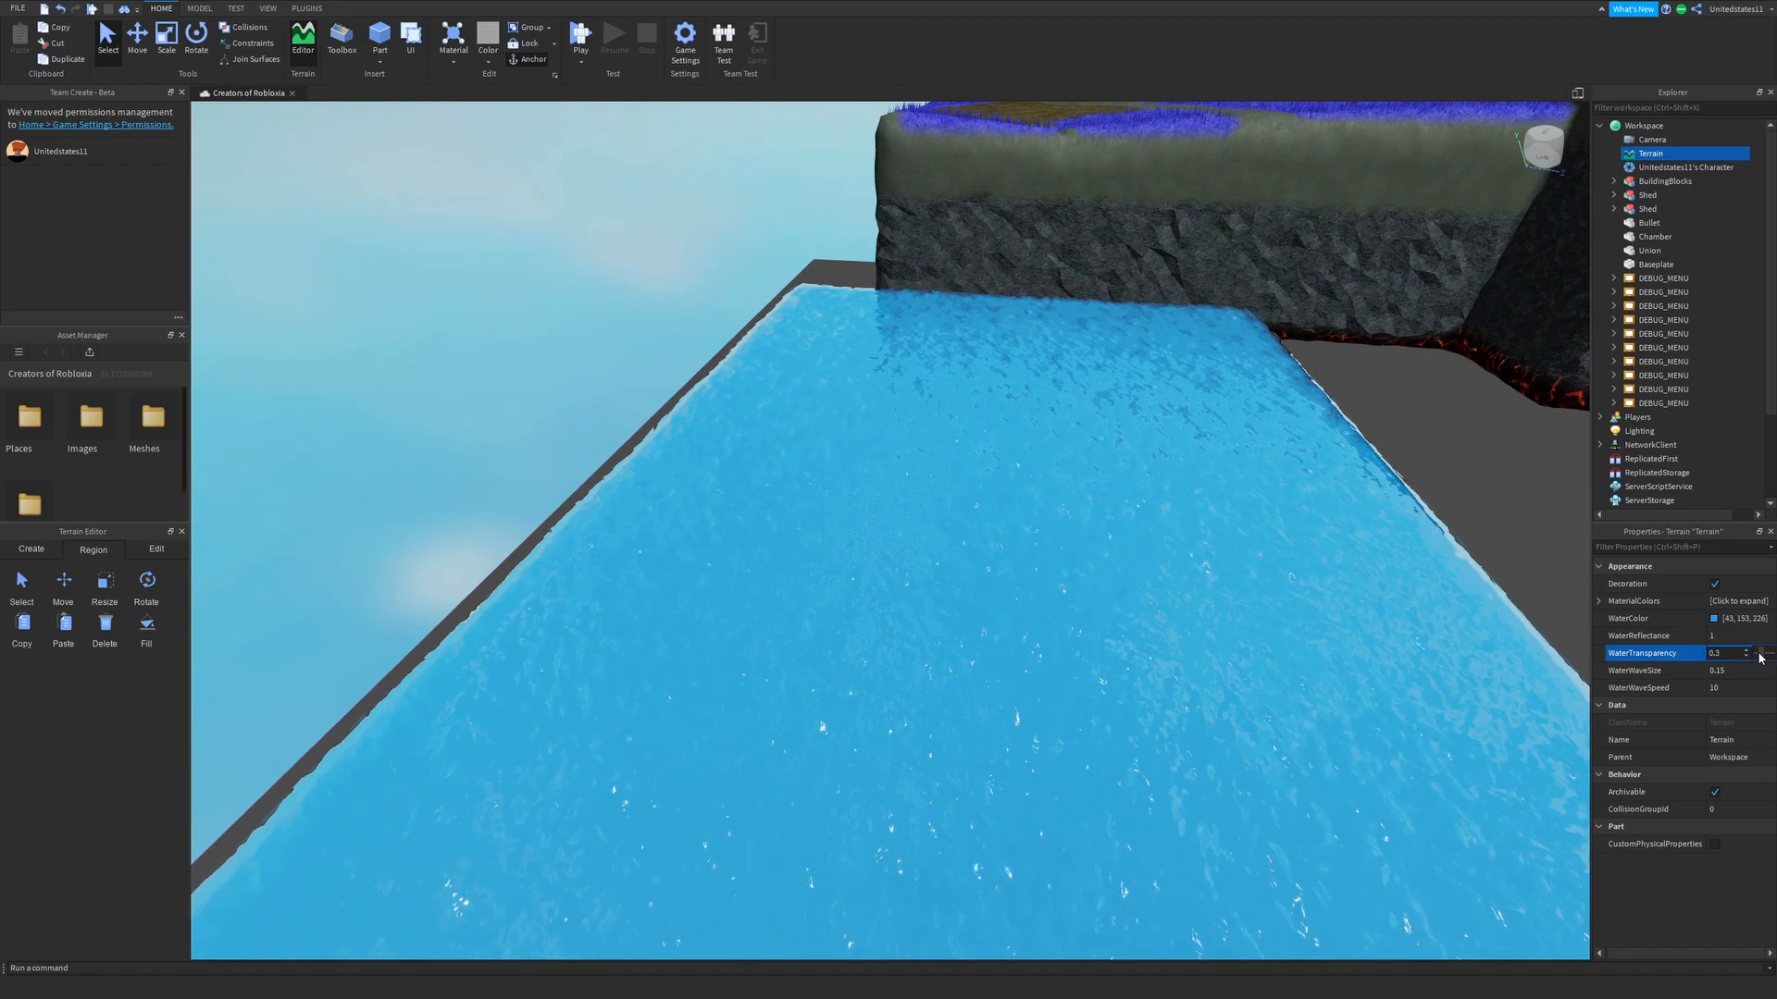
{"action": "type", "text": "1"}
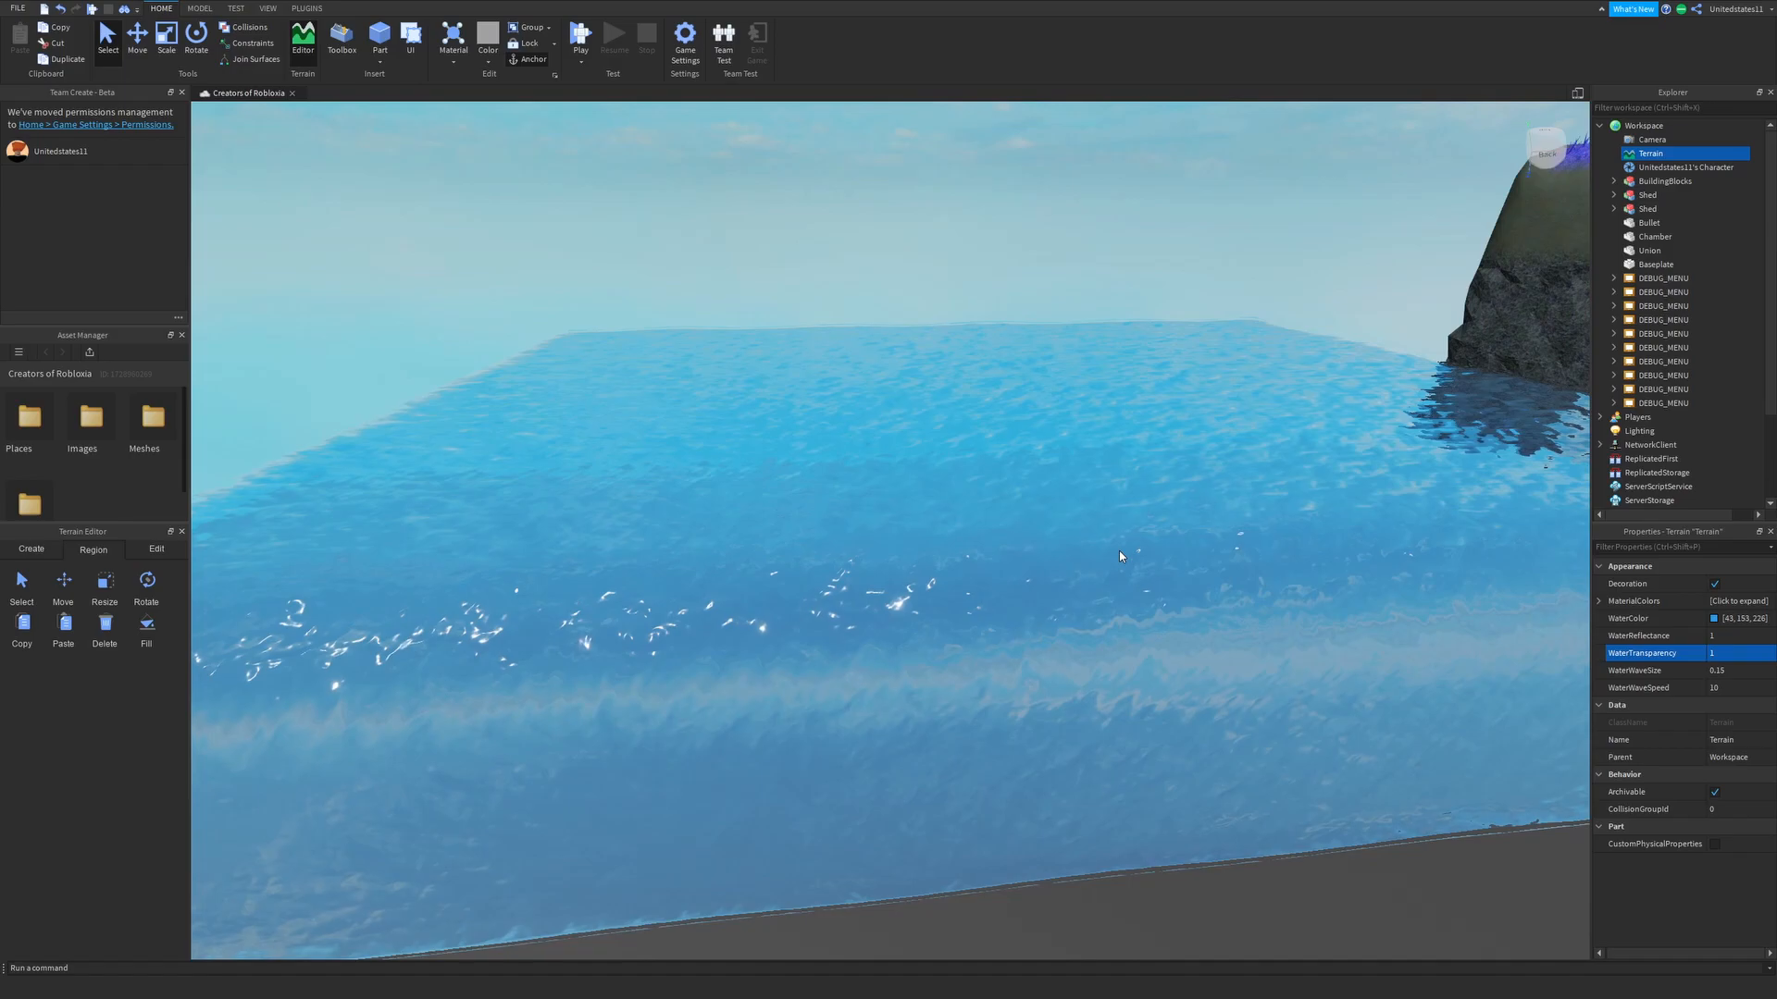
{"action": "left_click", "coordinate": [1727, 671]}
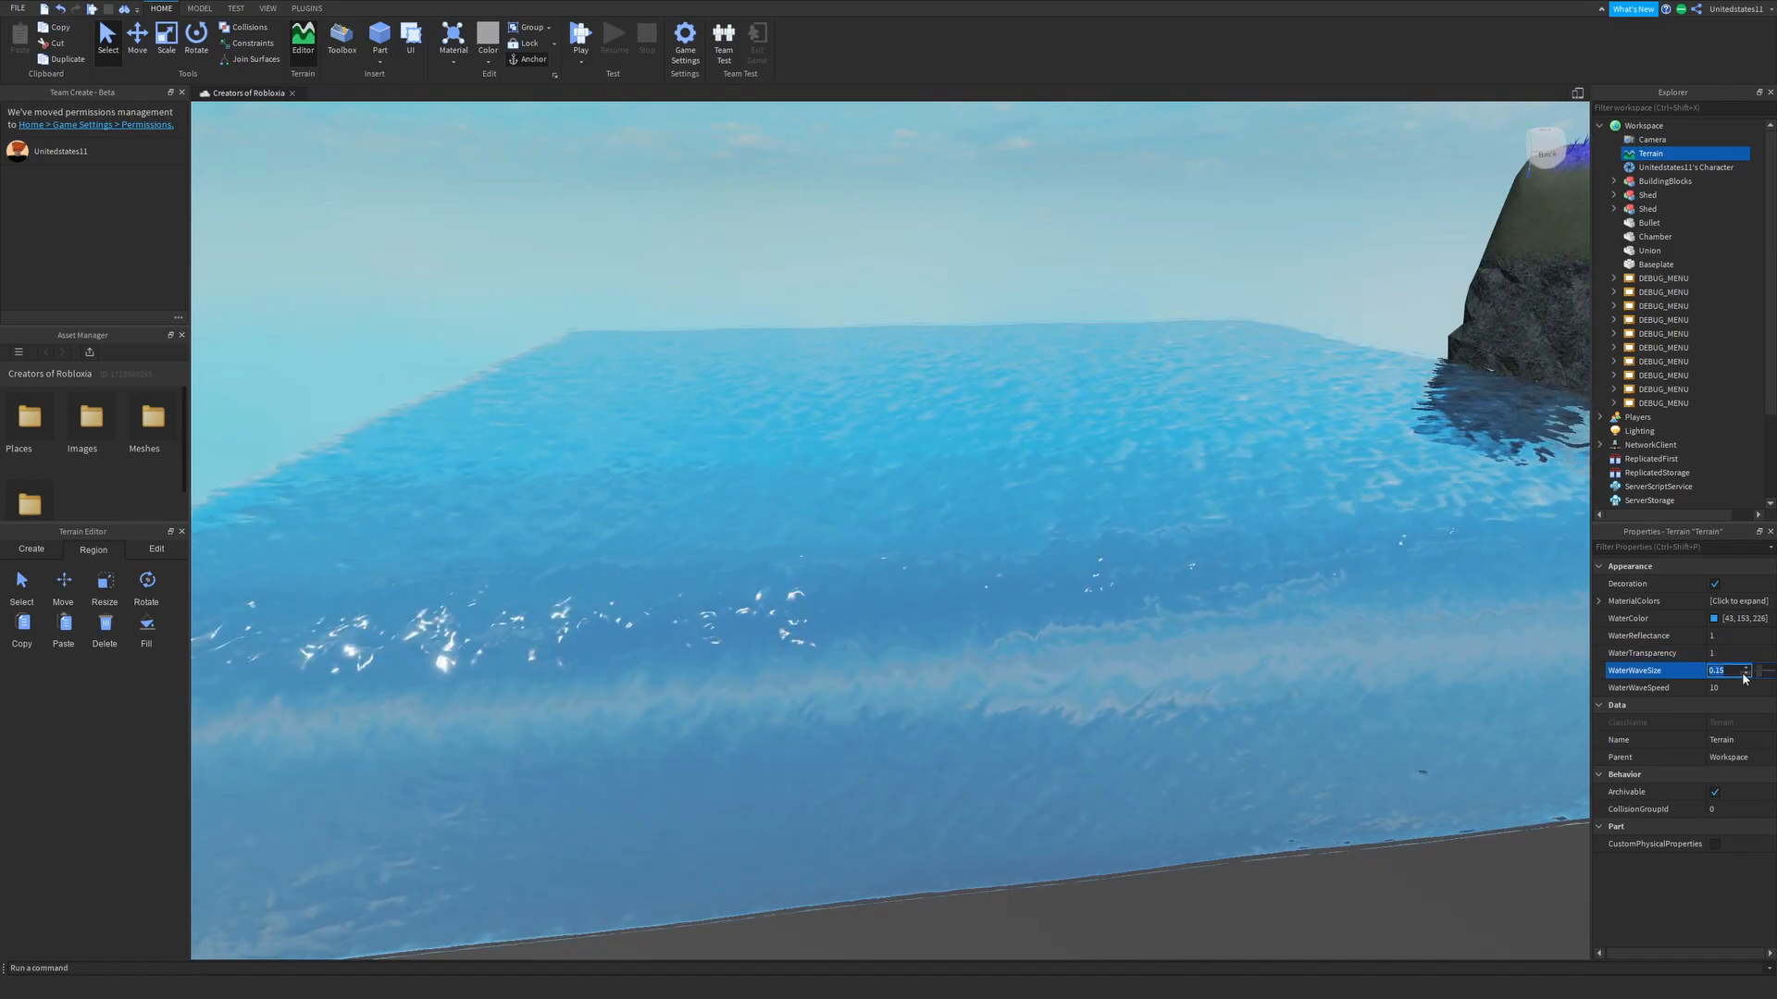
{"action": "left_click", "coordinate": [1741, 688]}
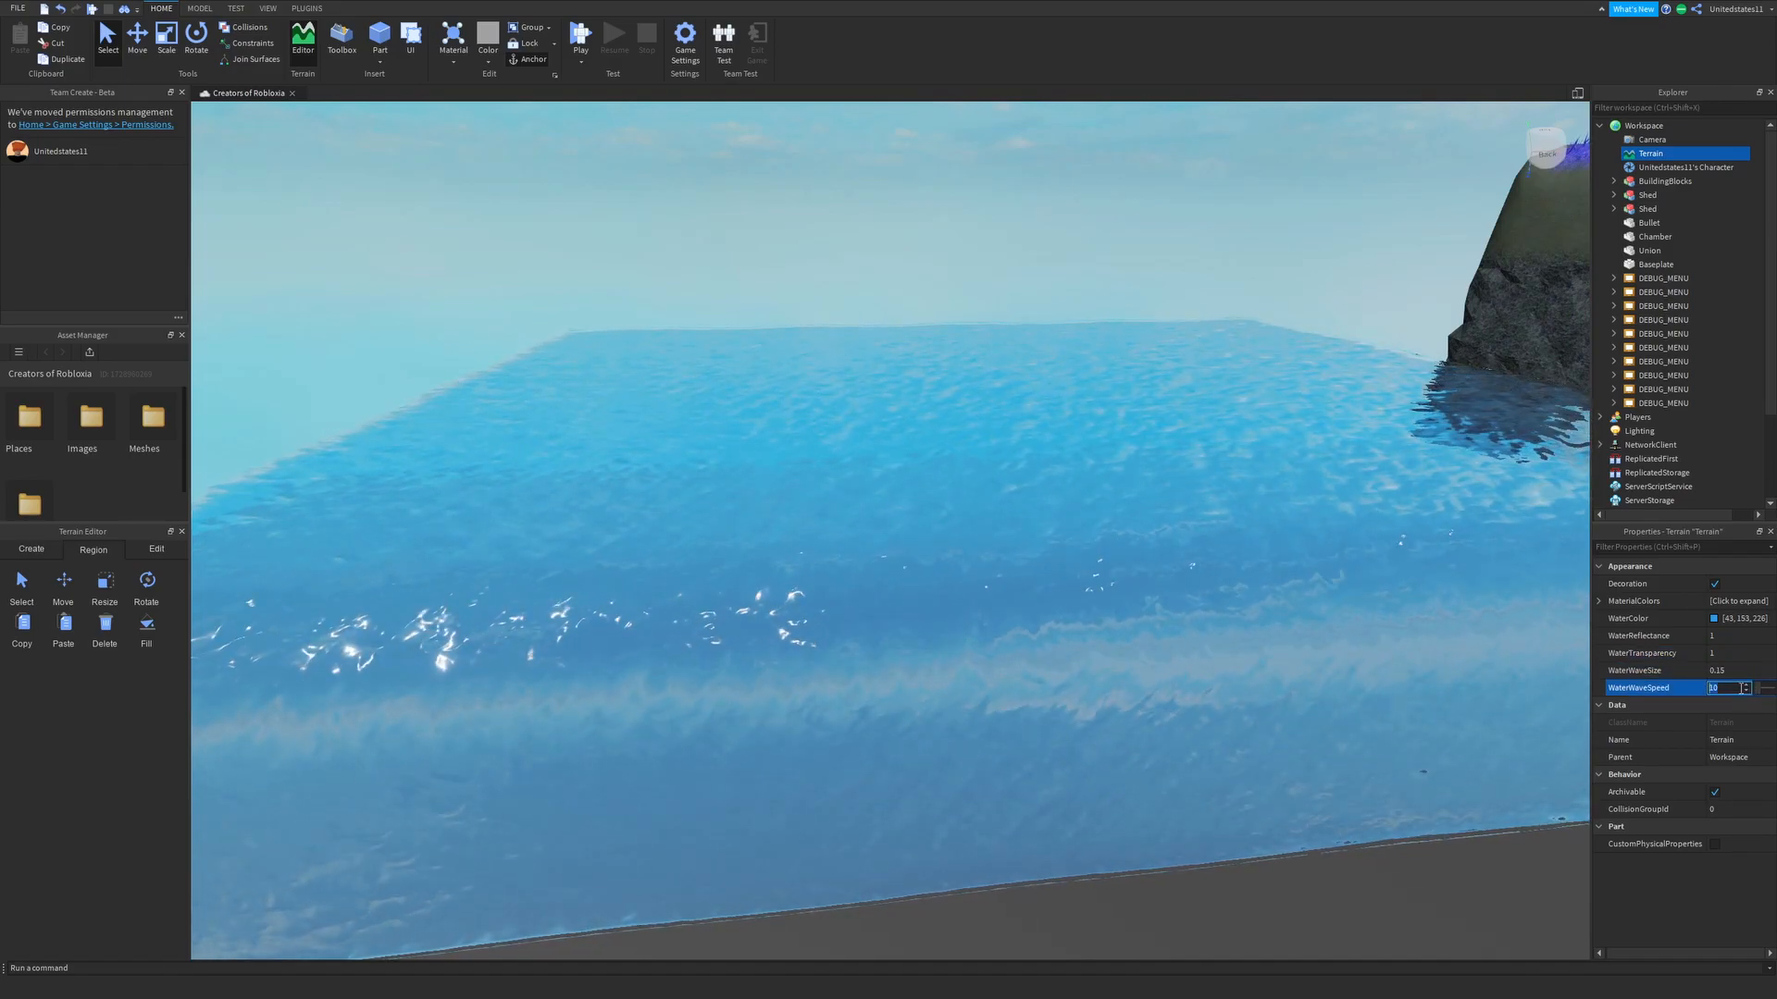
{"action": "type", "text": "100"}
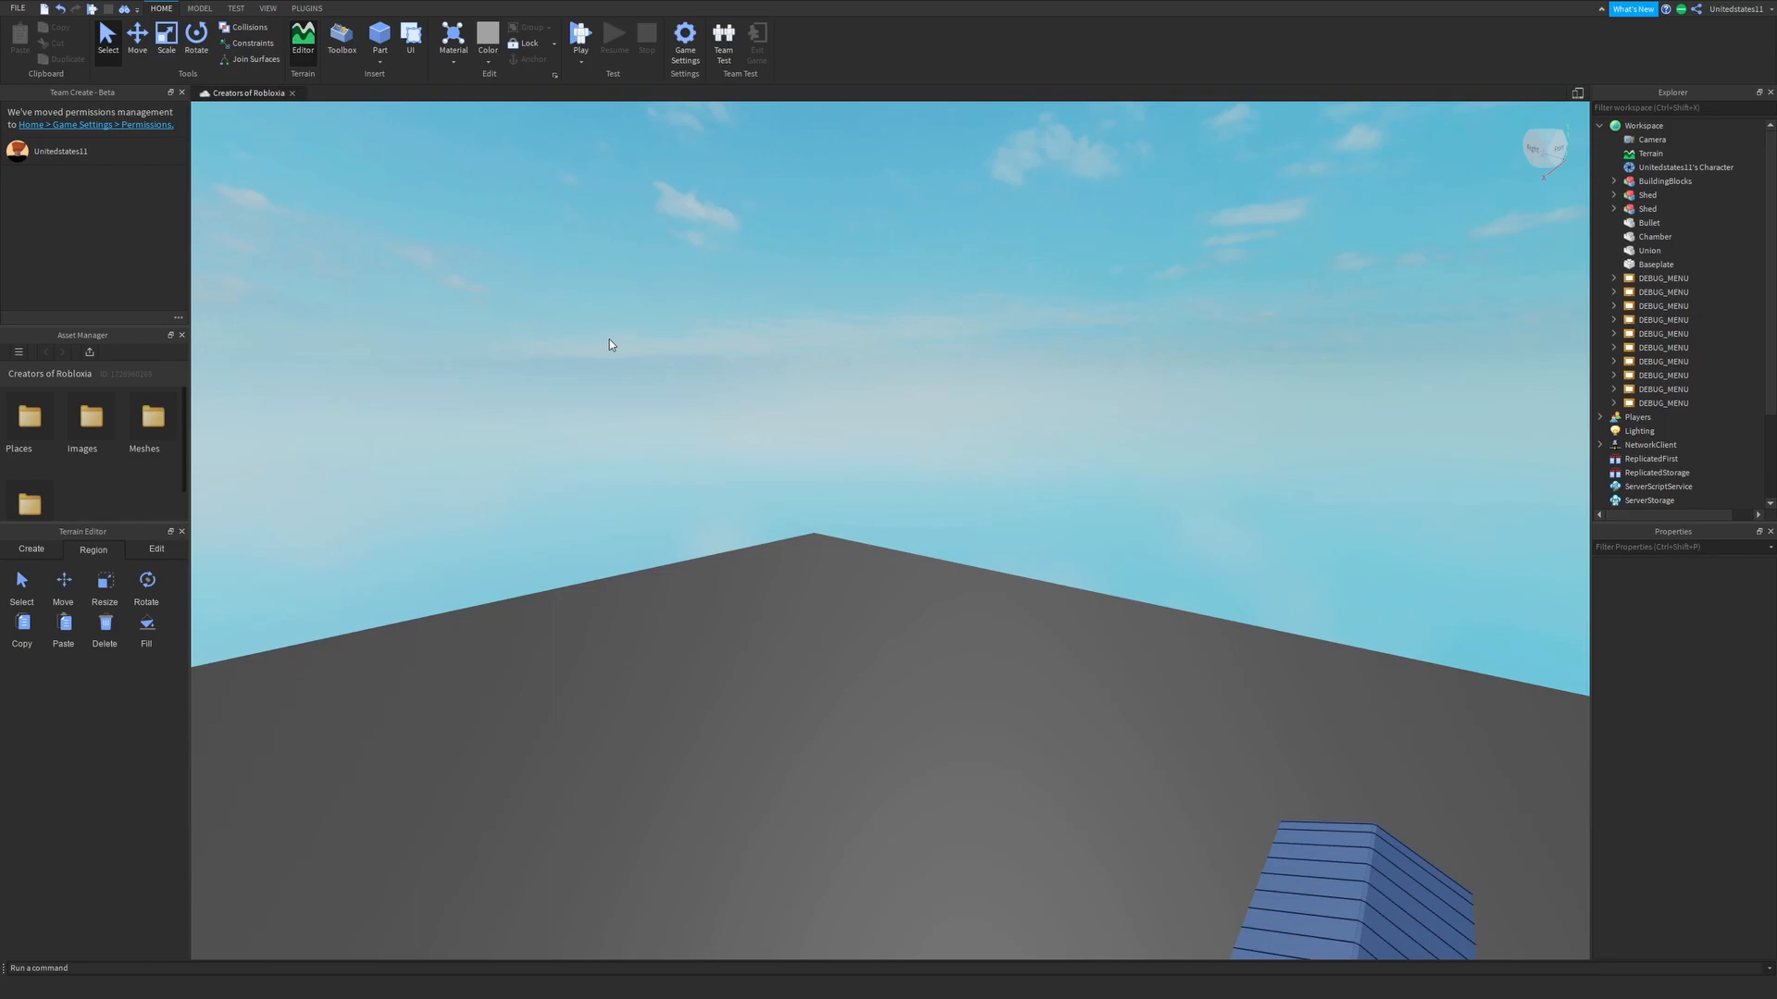
{"action": "mouse_move", "coordinate": [1222, 486]}
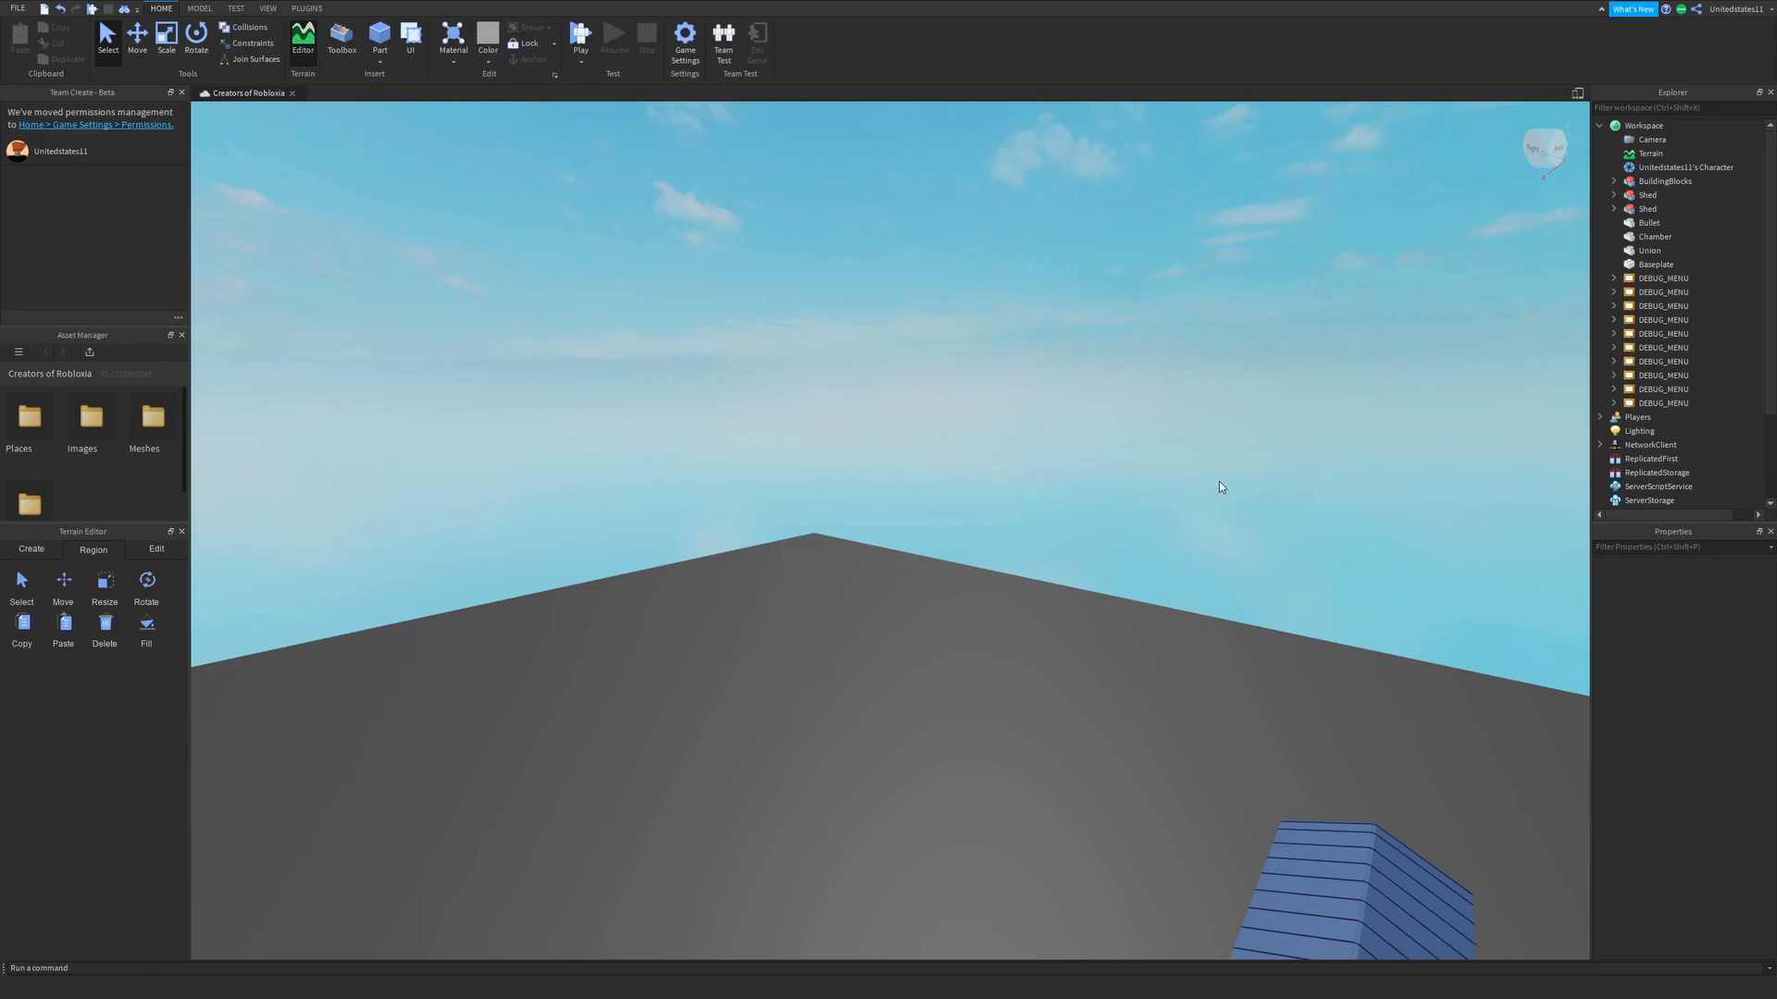